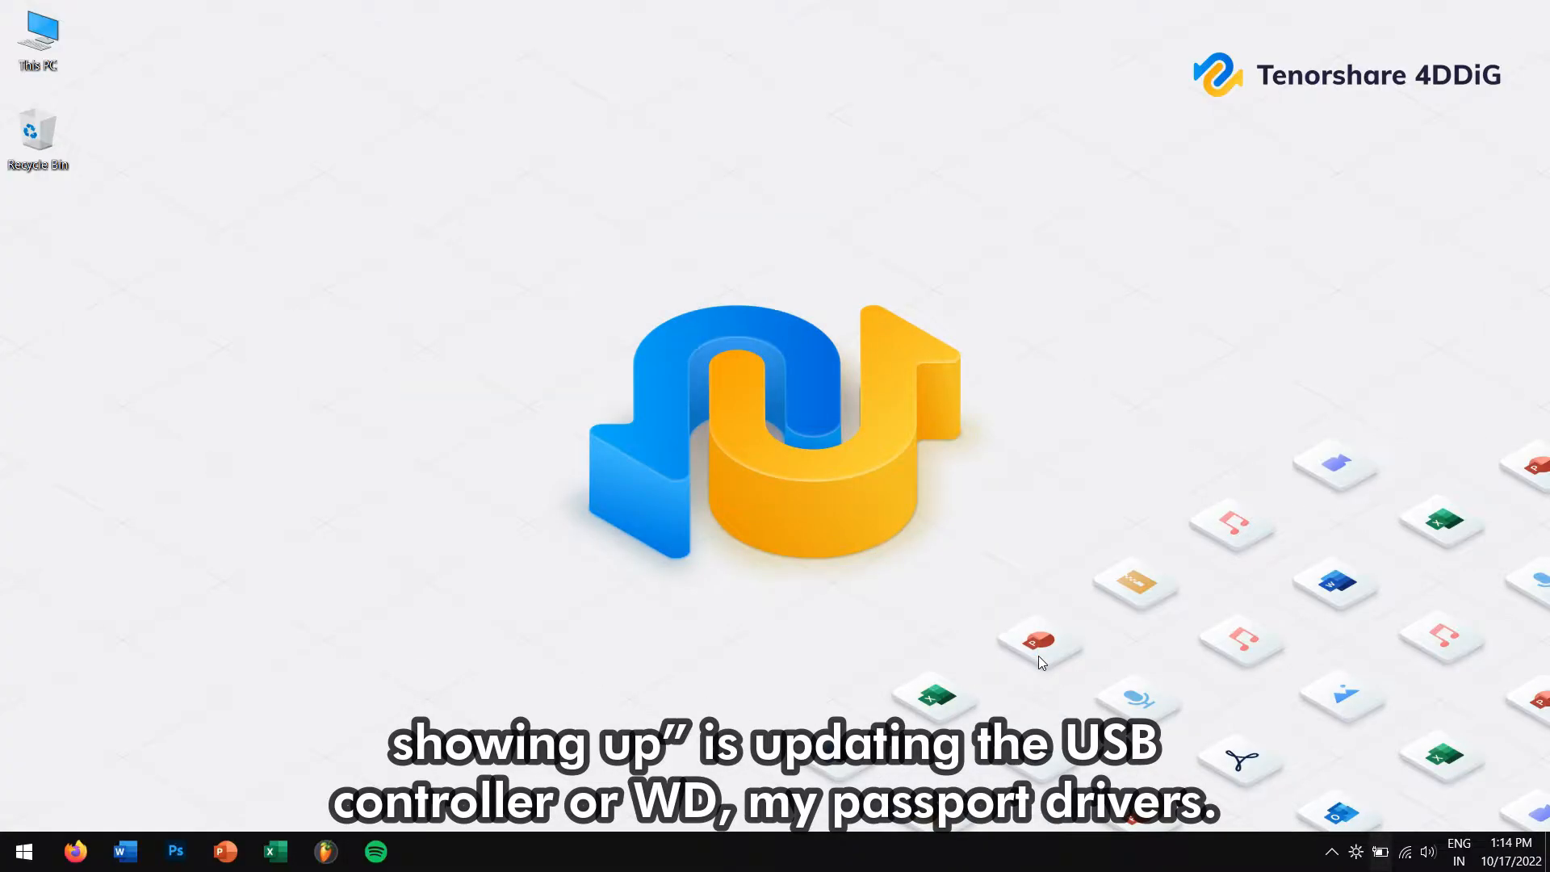
{"action": "mouse_move", "coordinate": [24, 315]}
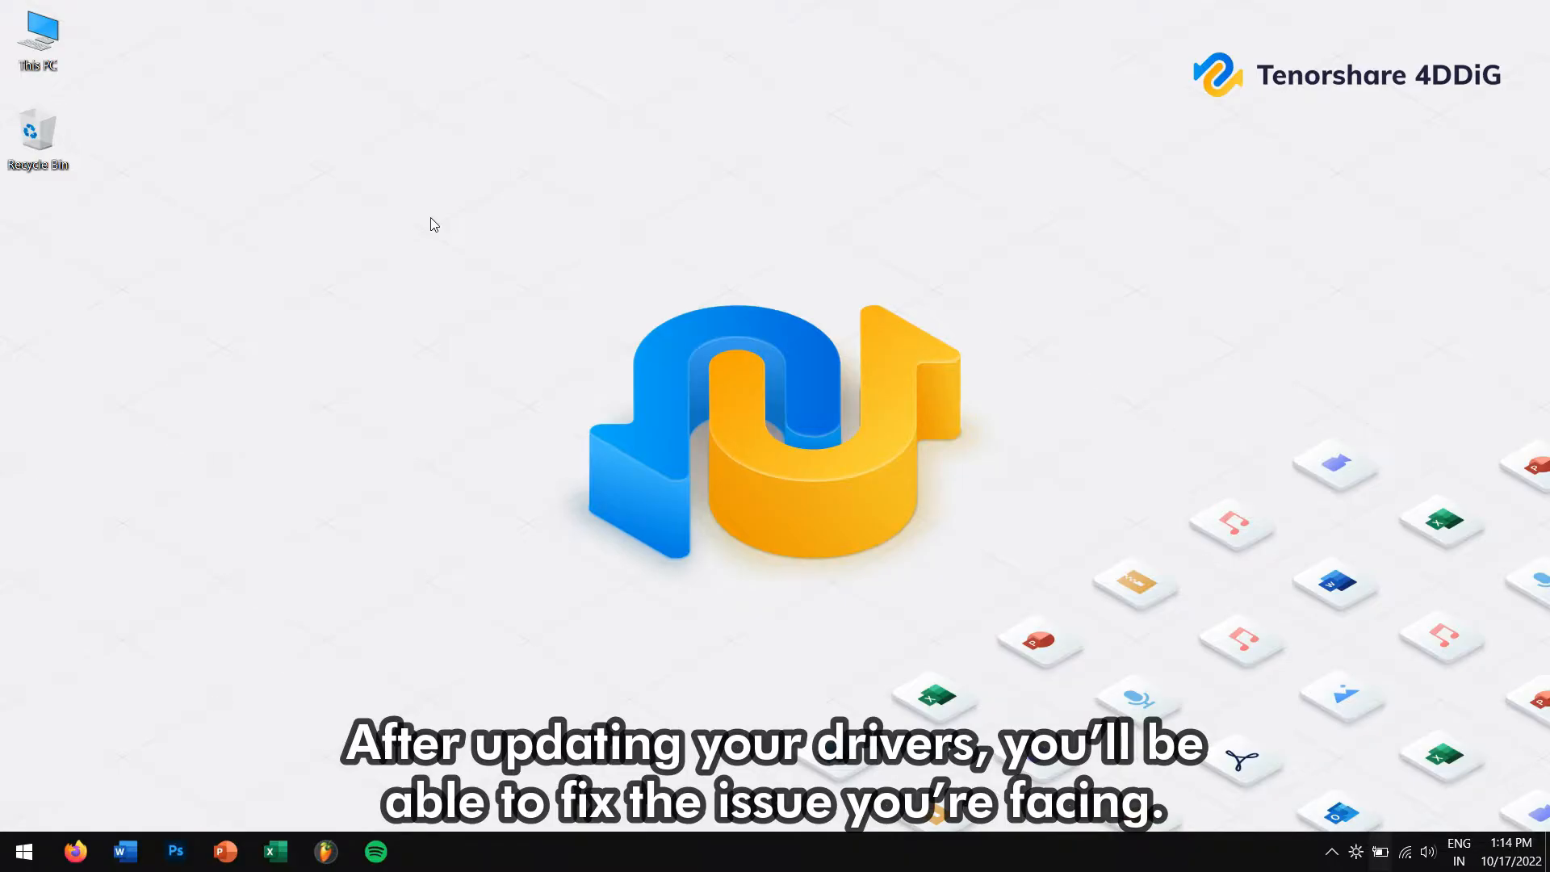
{"action": "mouse_move", "coordinate": [578, 302]}
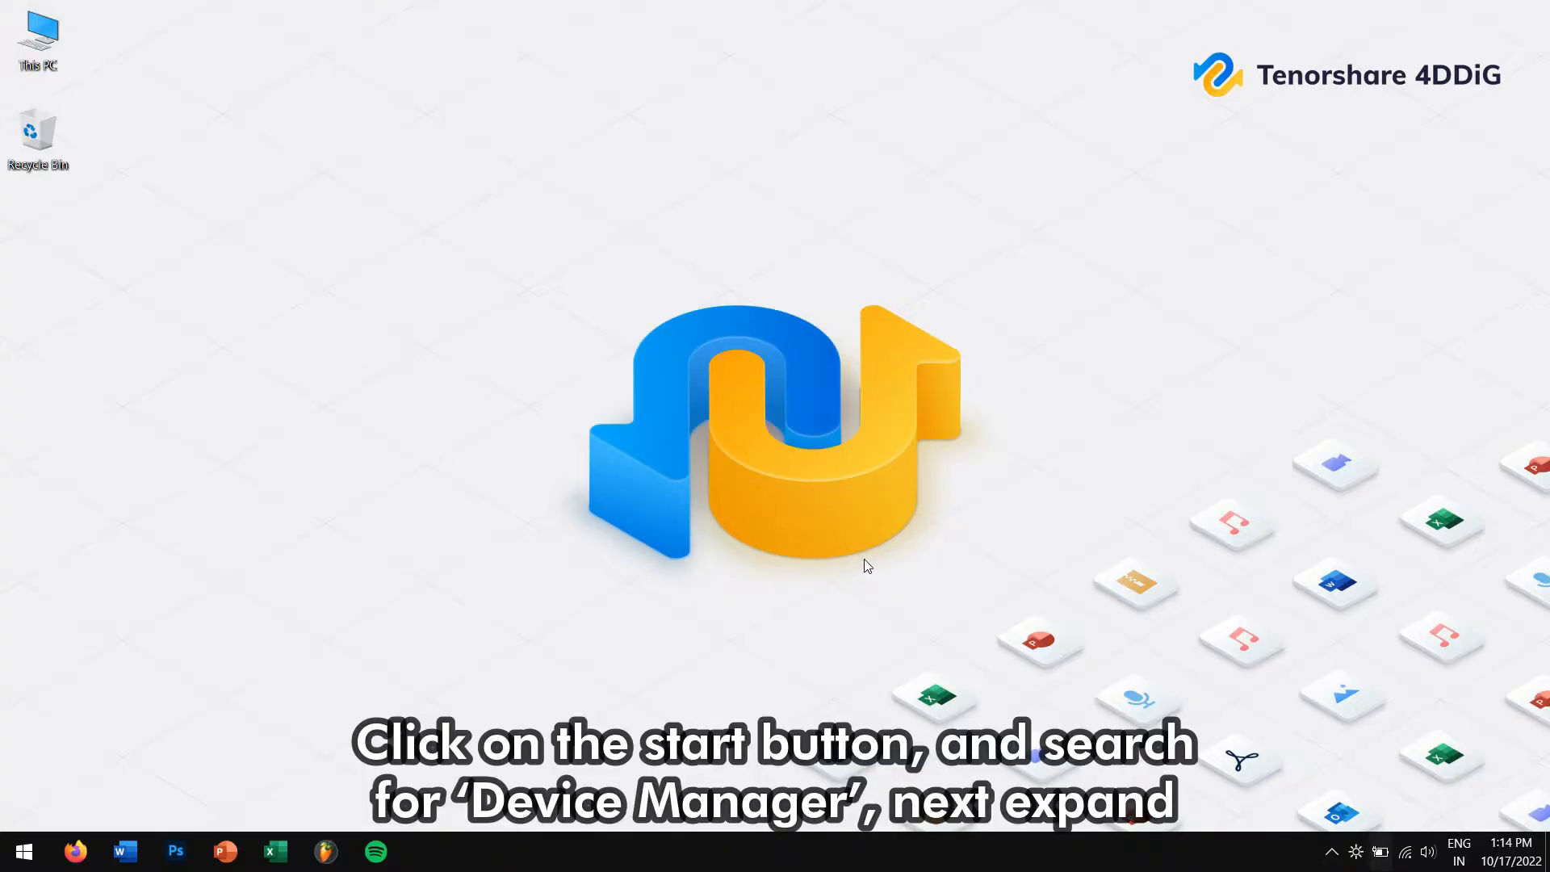
- Launch Device Manager from Start search and expand the Disk drives category
{"action": "left_click", "coordinate": [21, 850]}
{"action": "type", "text": "device"}
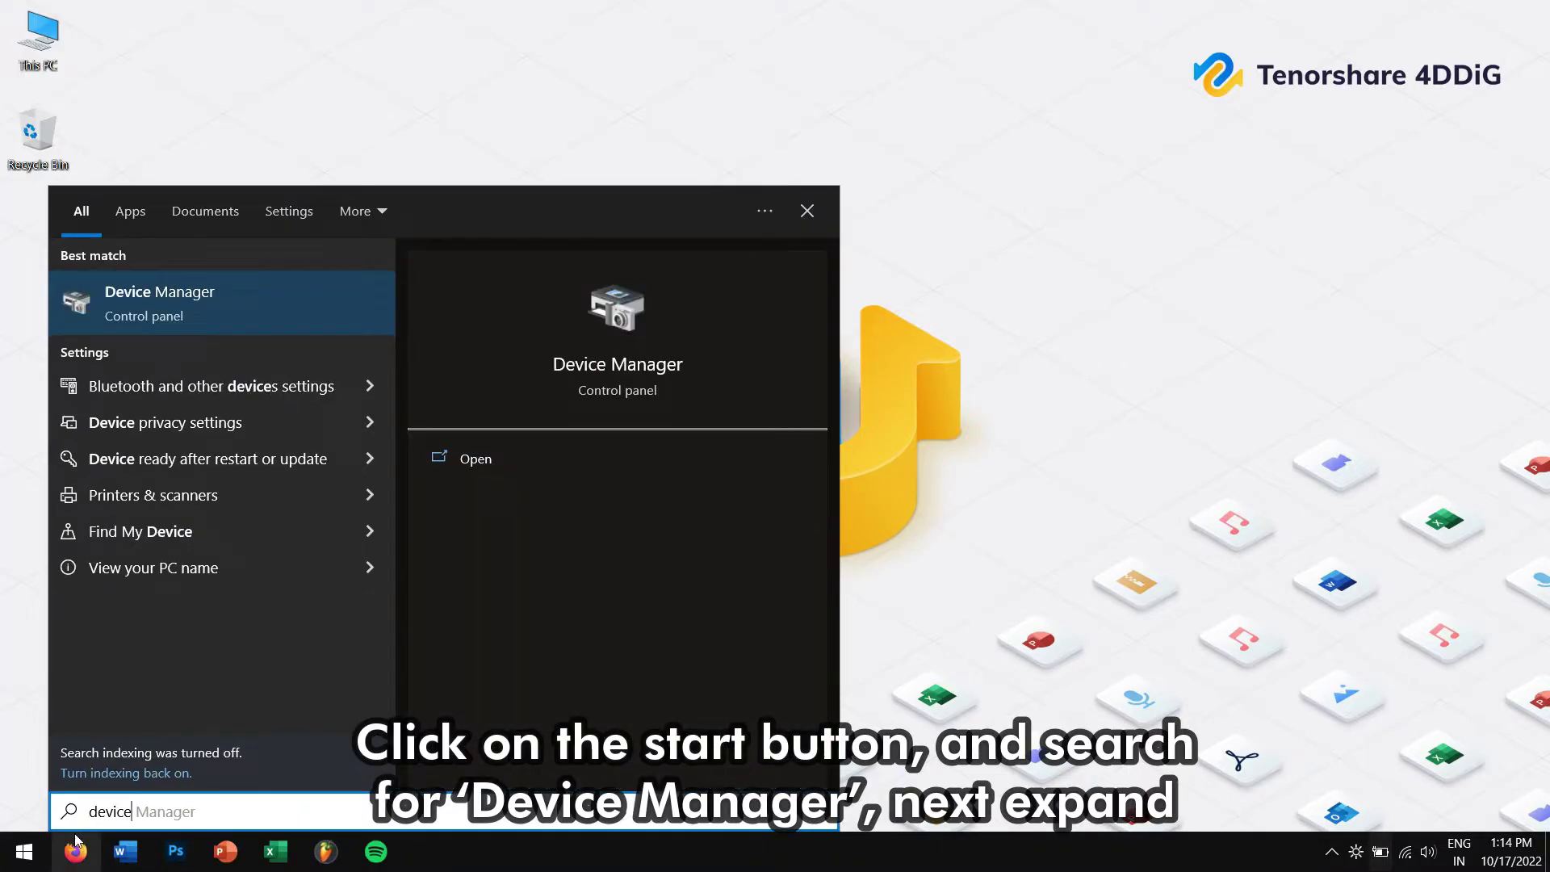
{"action": "left_click", "coordinate": [475, 457]}
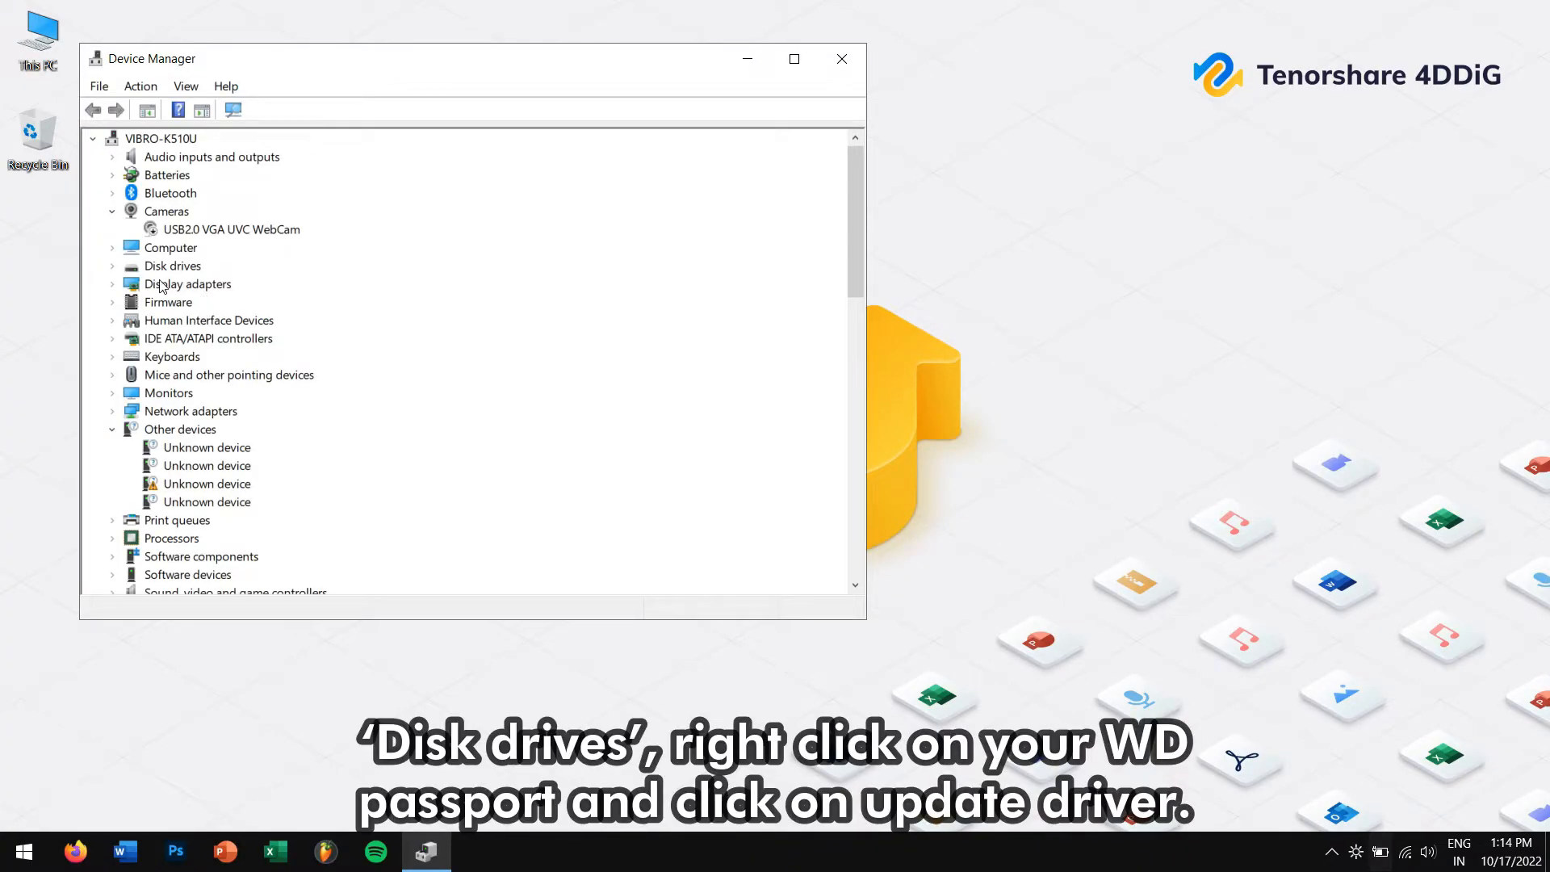
{"action": "left_click", "coordinate": [113, 265]}
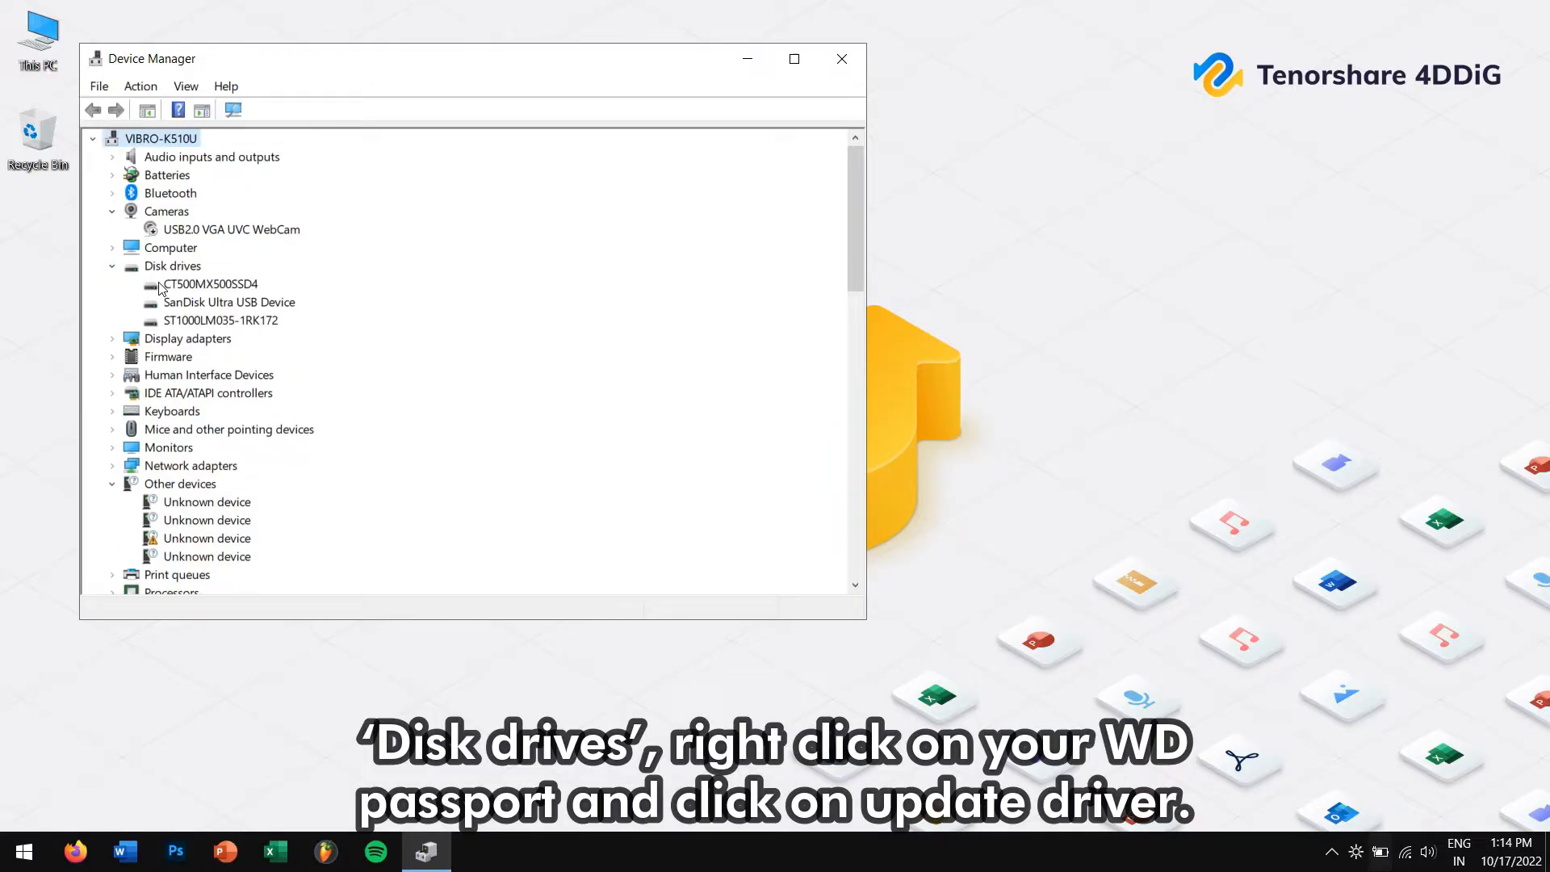
- Update the SanDisk Ultra USB Device driver via automatic search, confirm best driver already installed, and close
{"action": "right_click", "coordinate": [231, 302]}
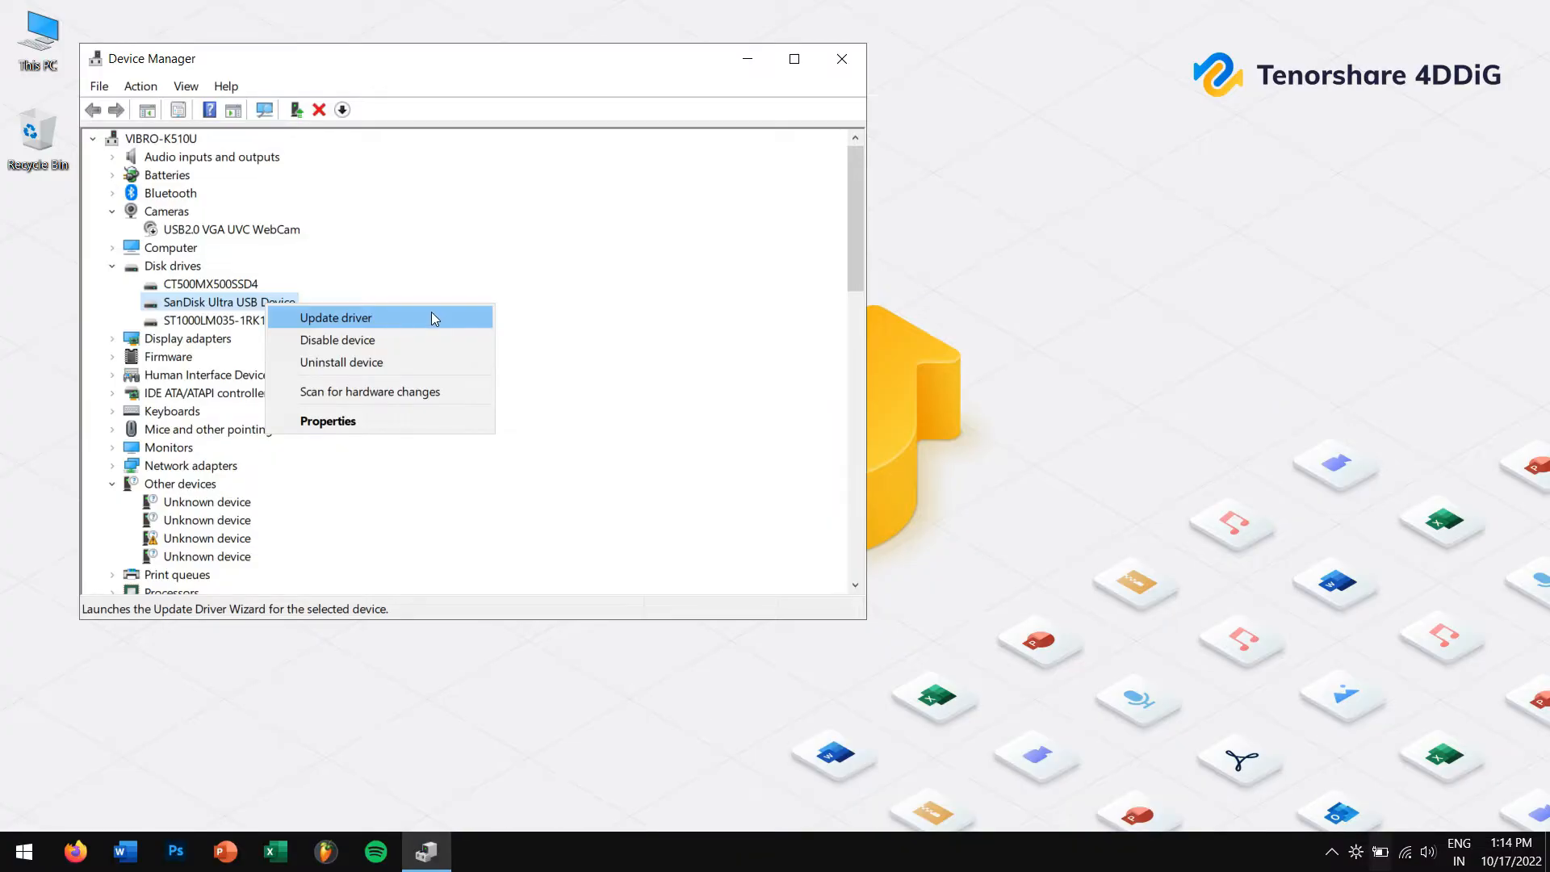
{"action": "left_click", "coordinate": [335, 318]}
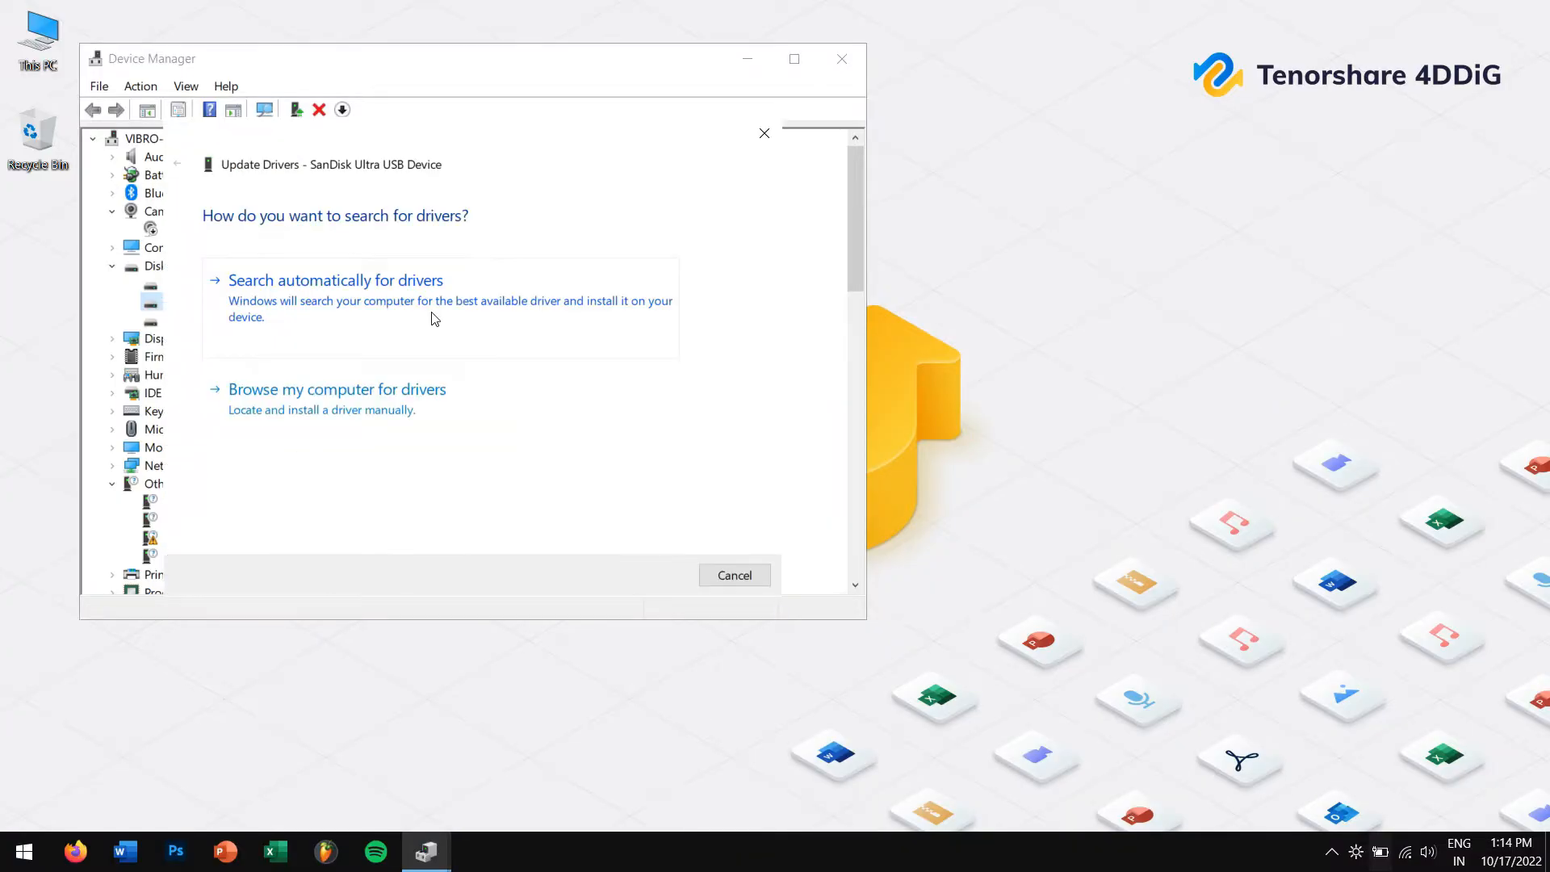
{"action": "left_click", "coordinate": [336, 279]}
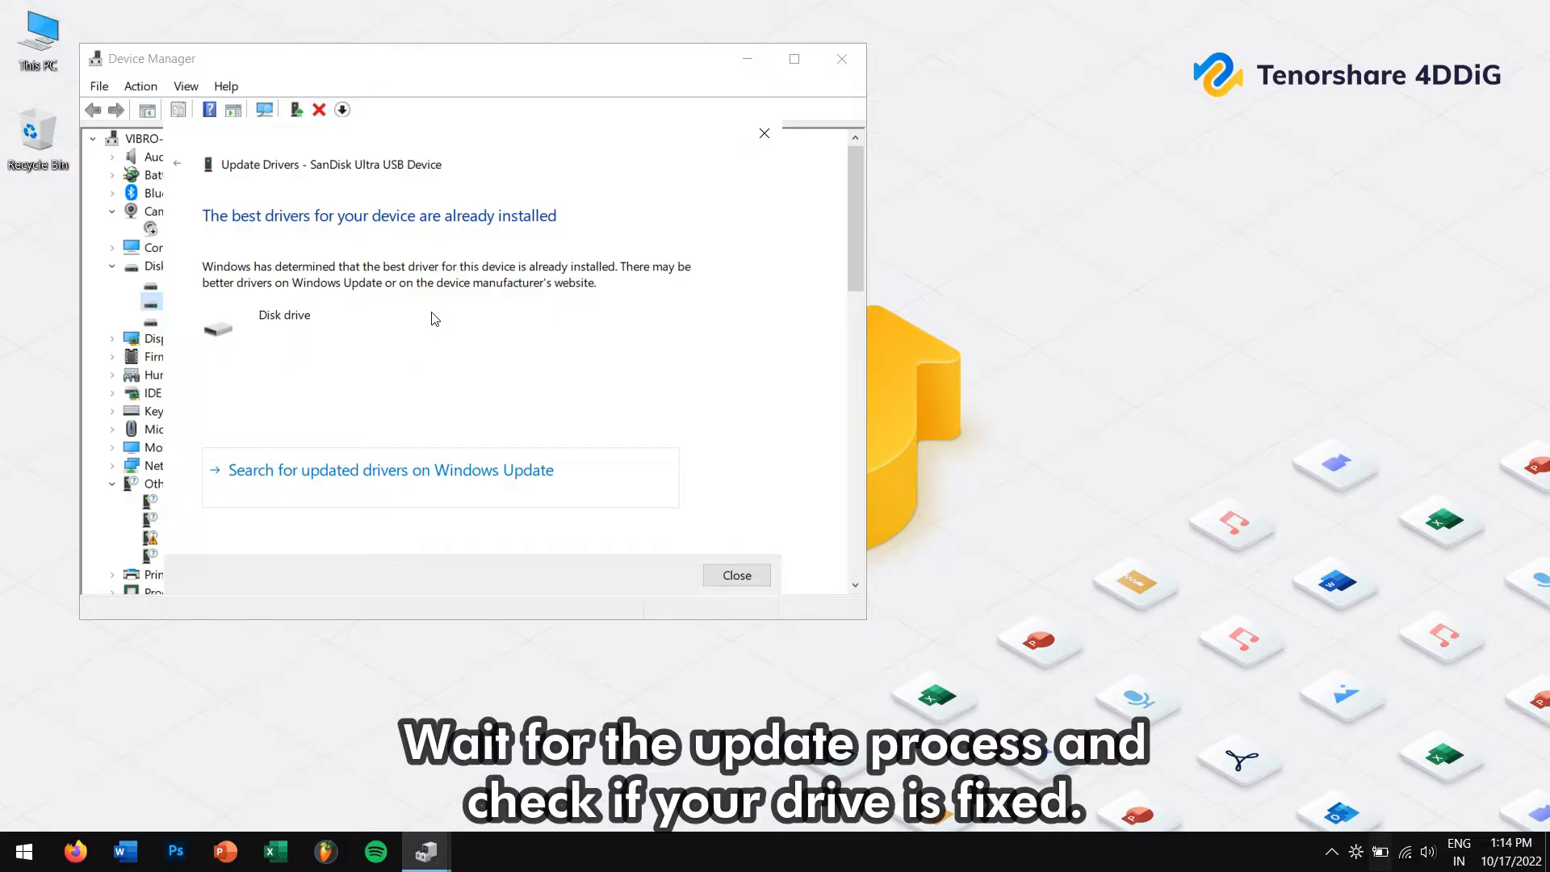
{"action": "mouse_move", "coordinate": [764, 132]}
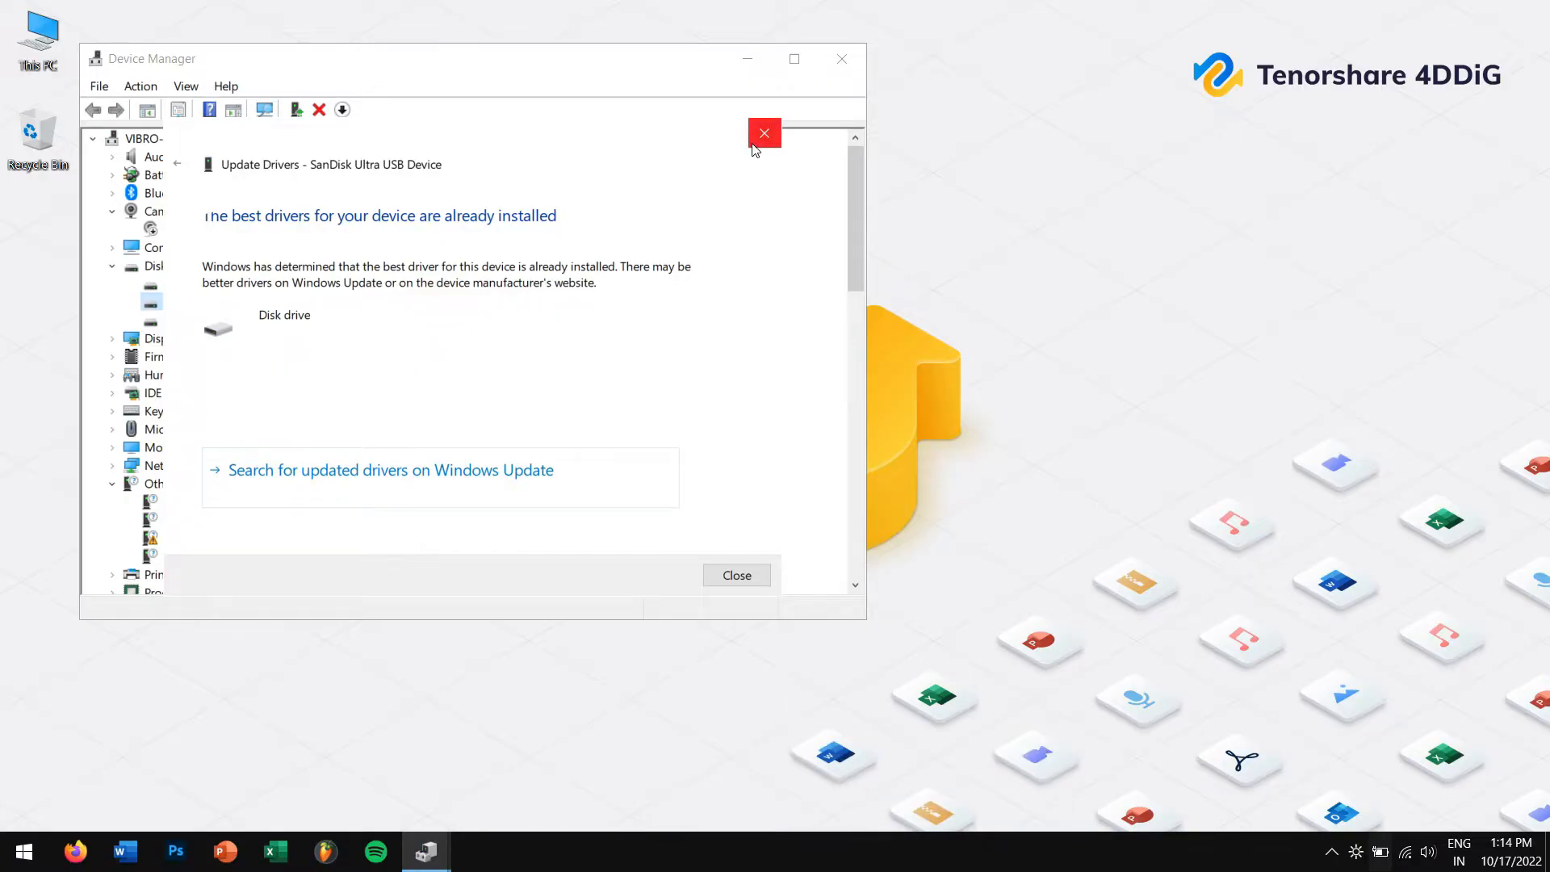
{"action": "left_click", "coordinate": [737, 575]}
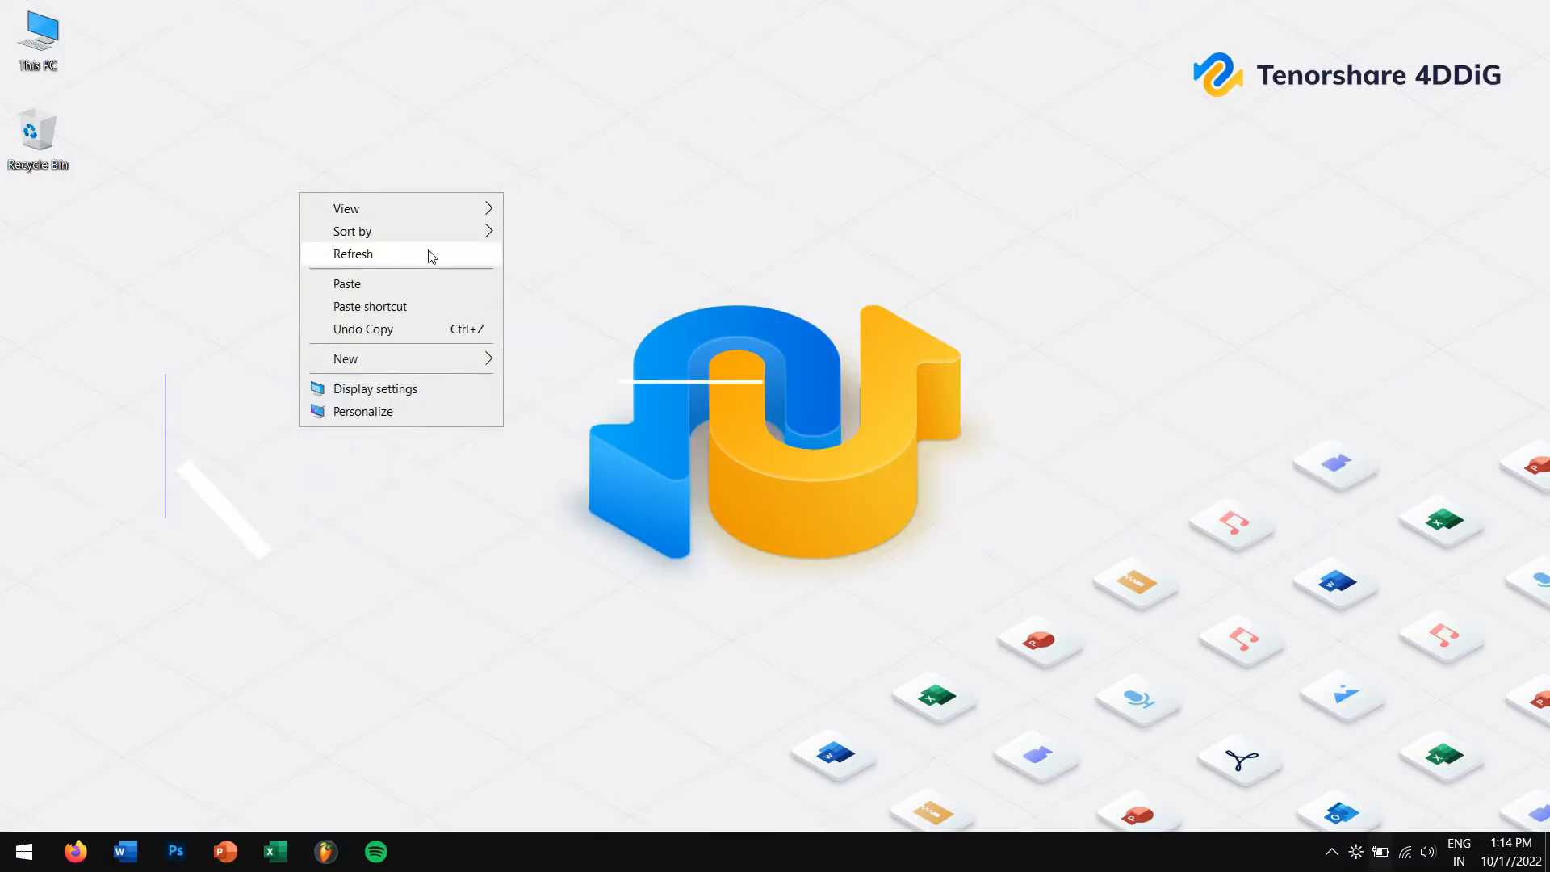
{"action": "left_click", "coordinate": [353, 253]}
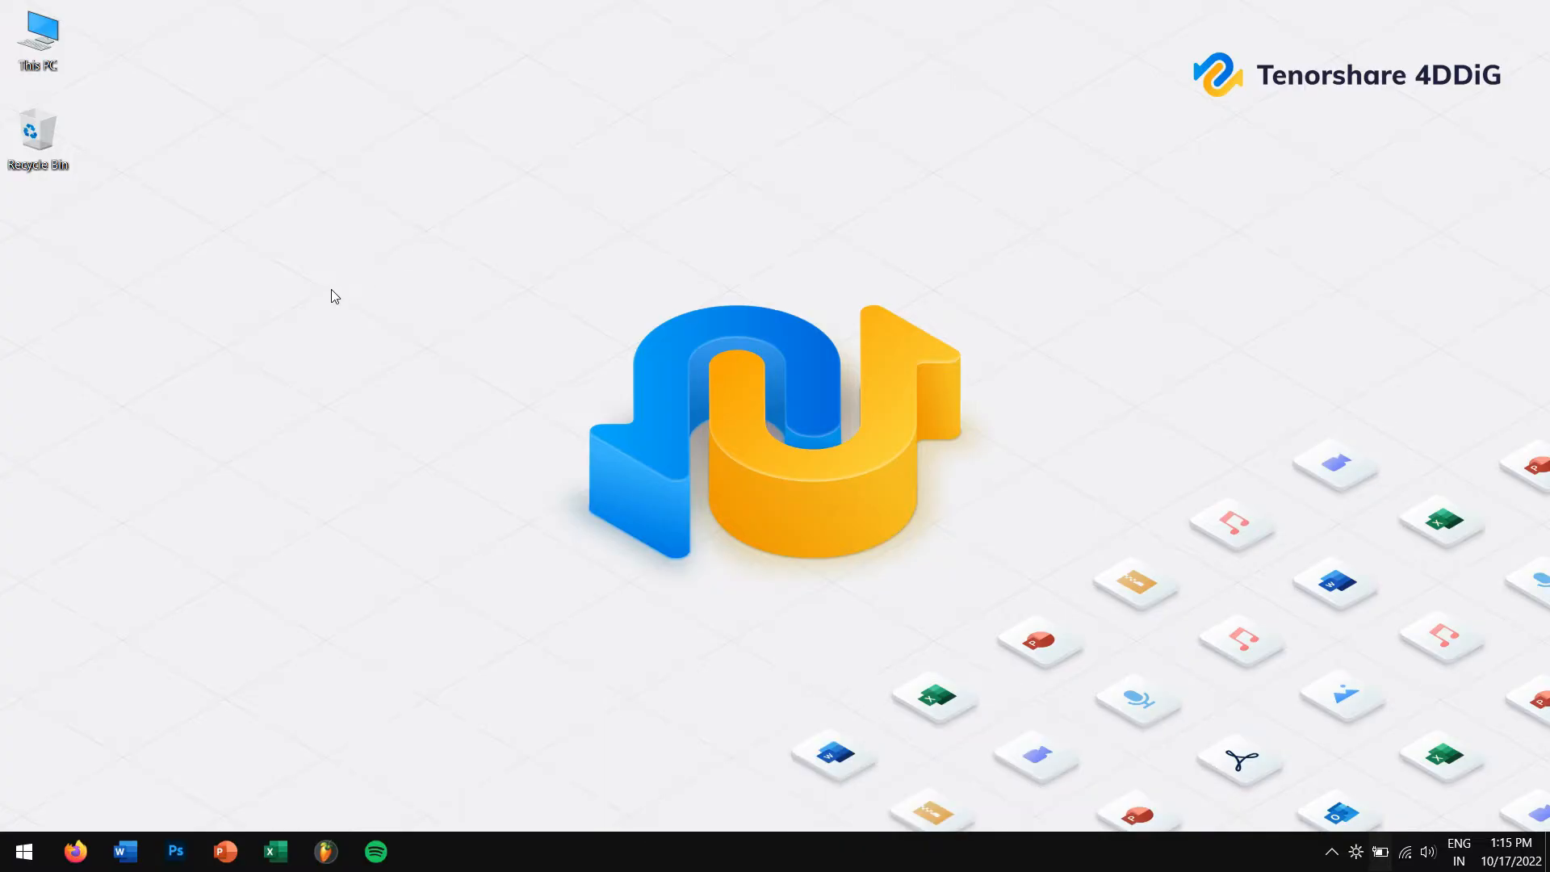
{"action": "right_click", "coordinate": [333, 296]}
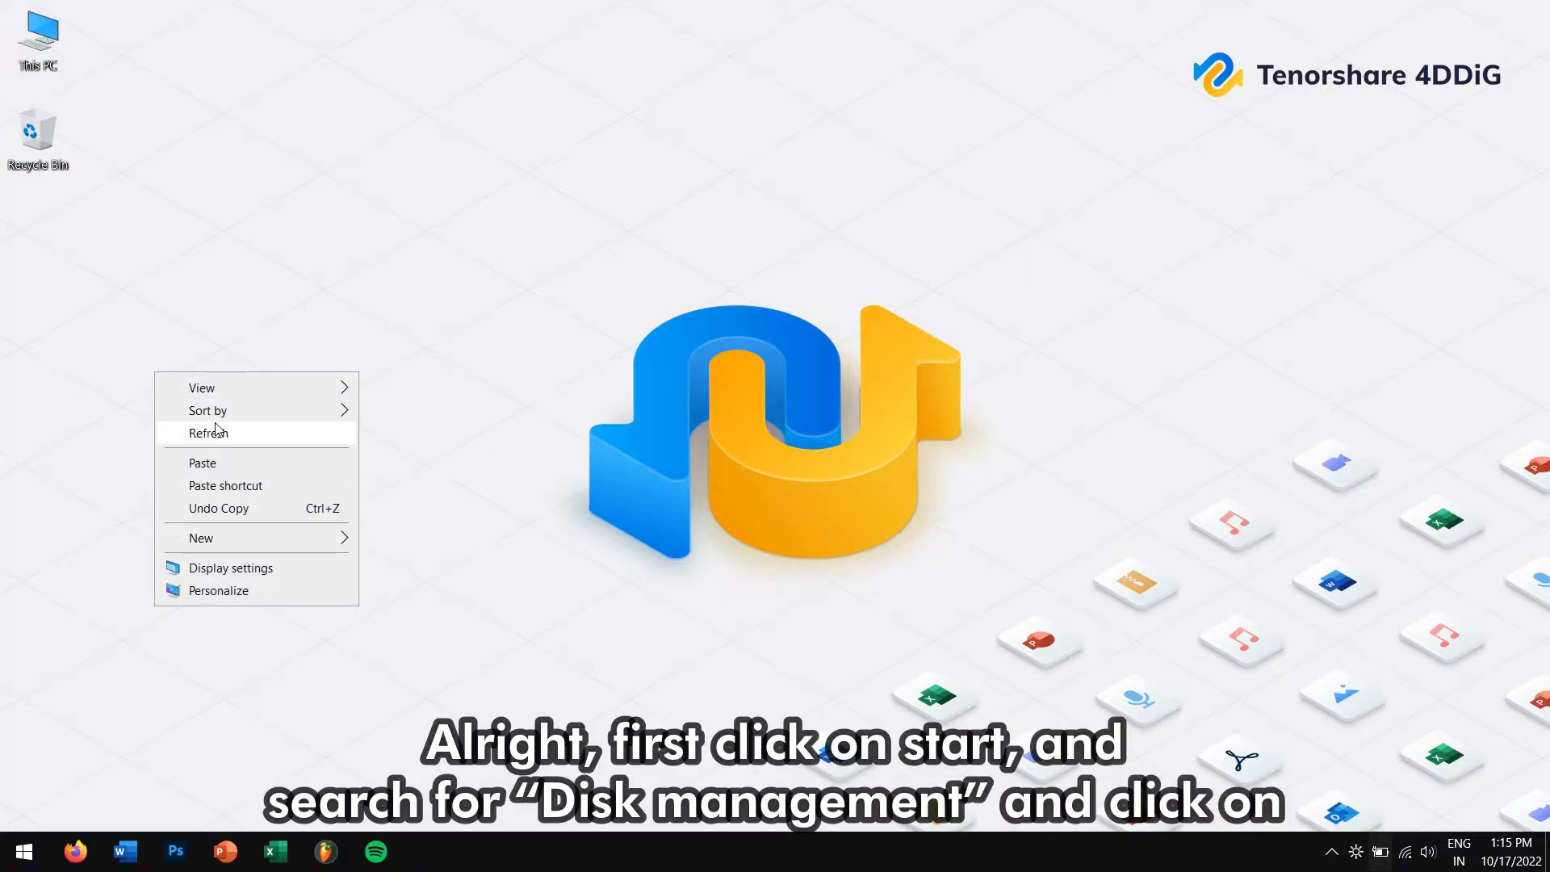
{"action": "left_click", "coordinate": [209, 433]}
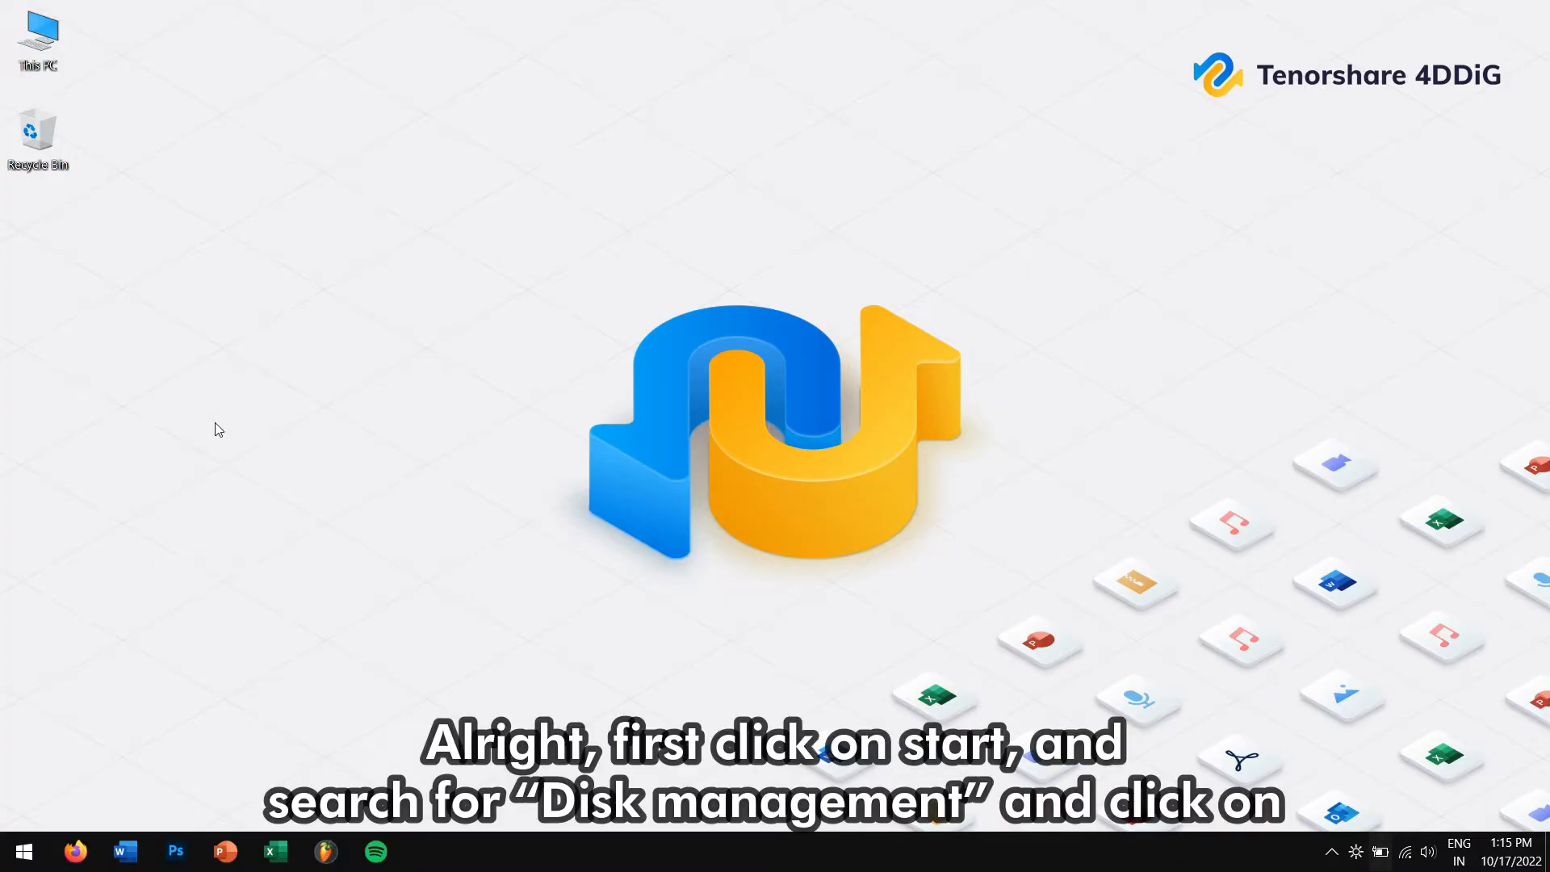
{"action": "left_click", "coordinate": [20, 851]}
{"action": "type", "text": "disk"}
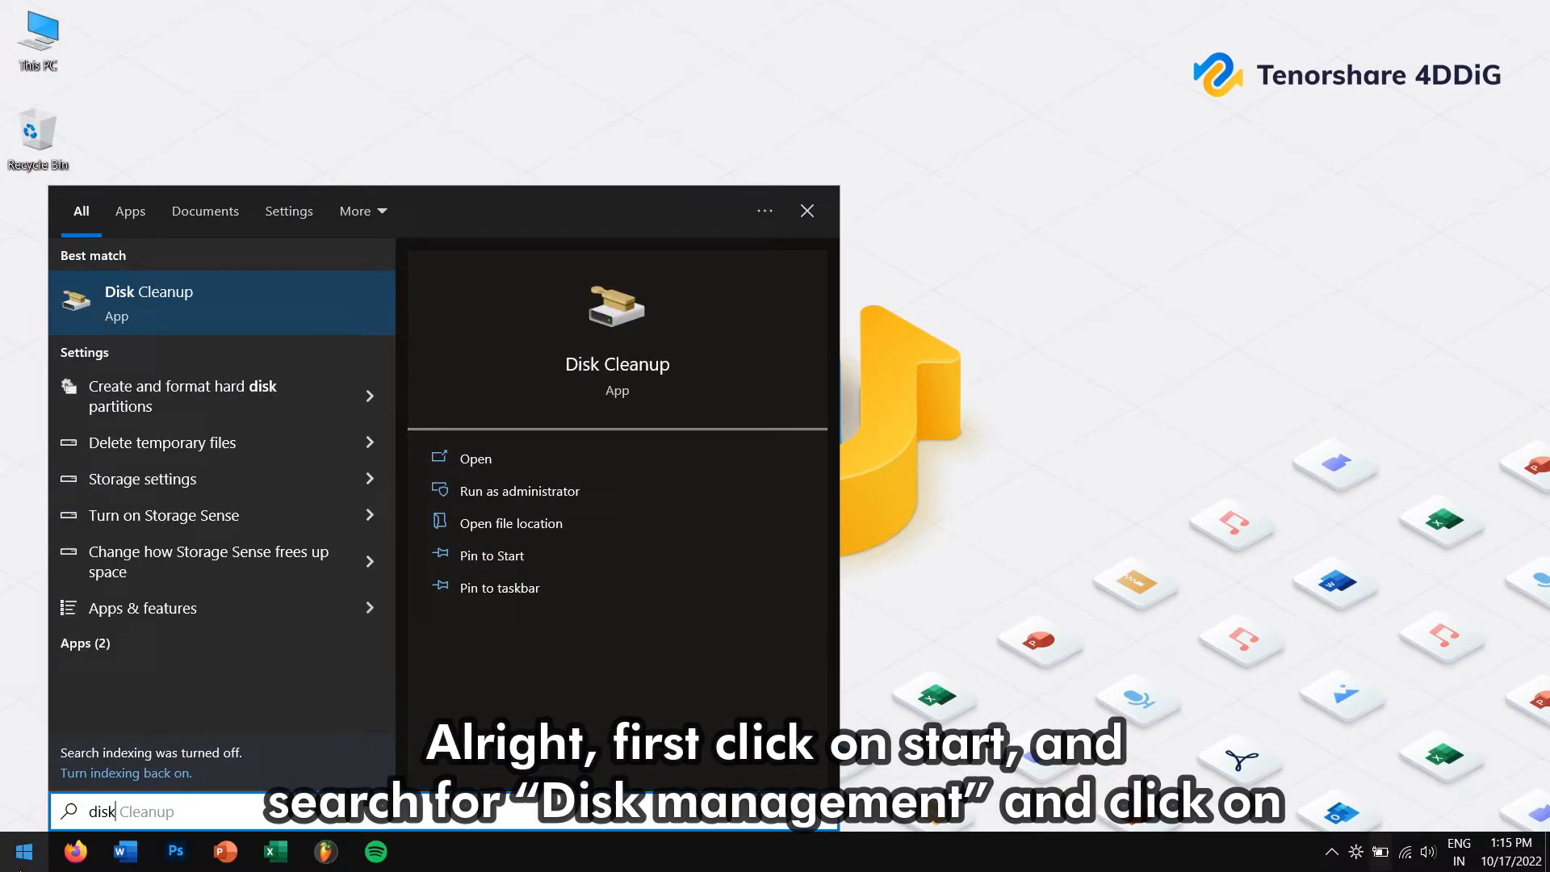
{"action": "mouse_move", "coordinate": [193, 397]}
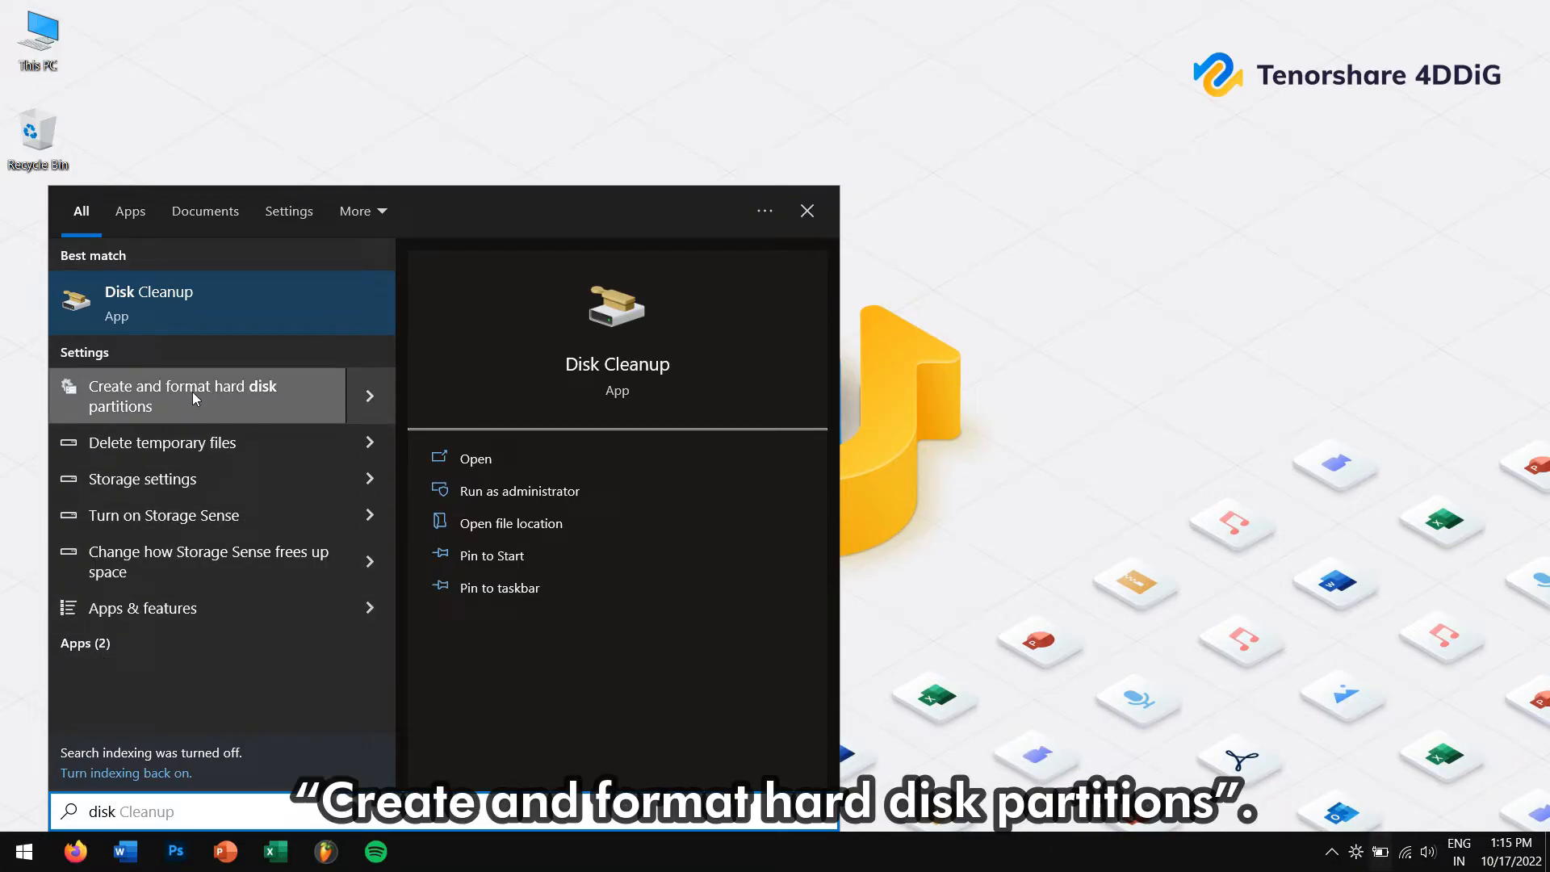
{"action": "left_click", "coordinate": [183, 396]}
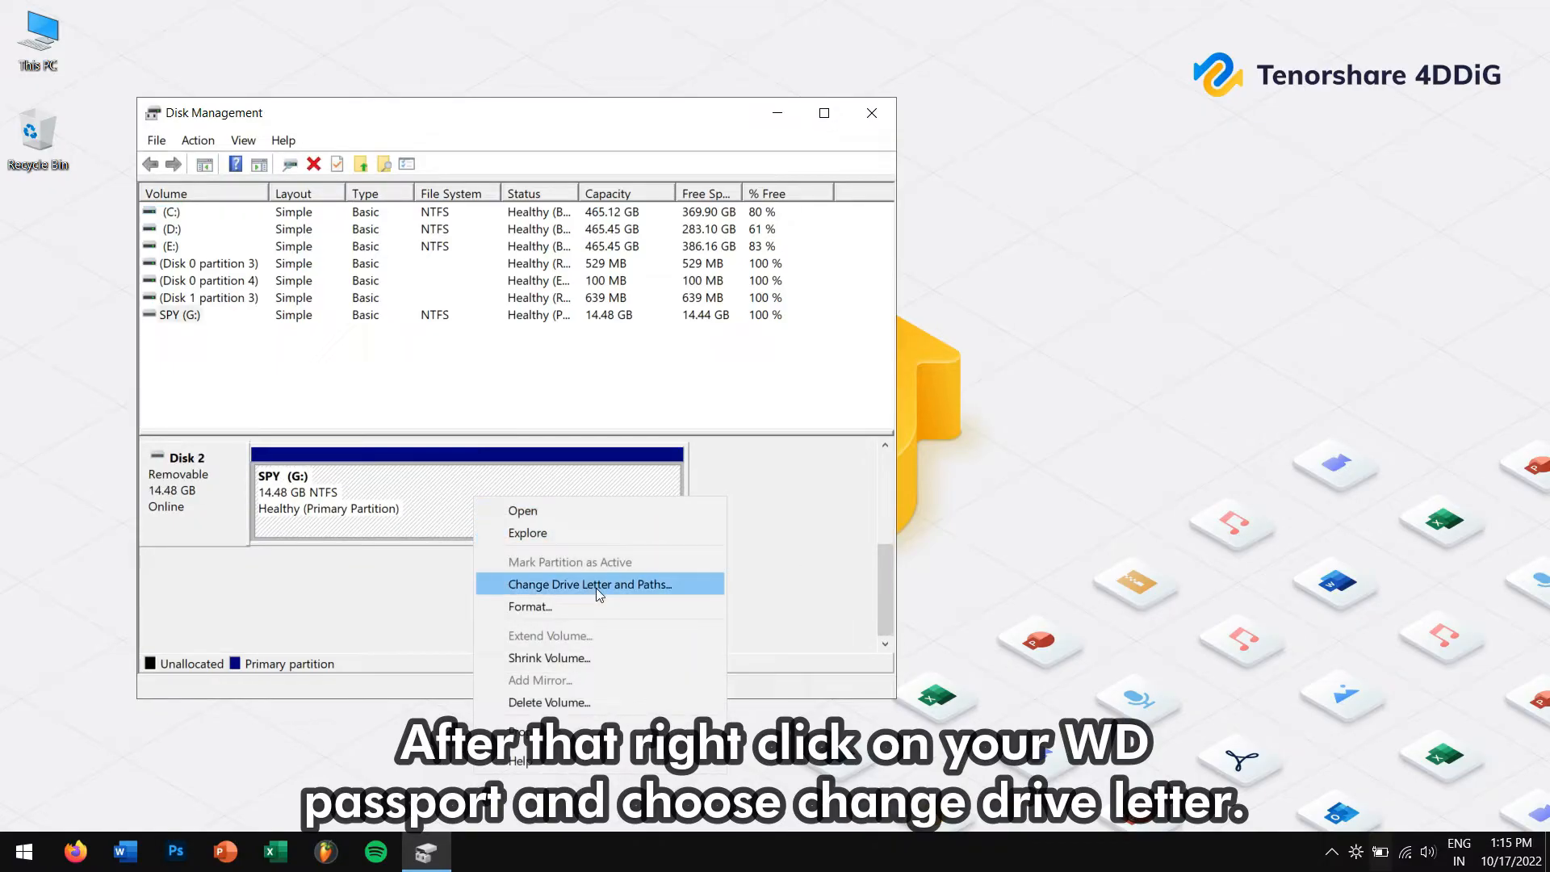
{"action": "left_click", "coordinate": [588, 584]}
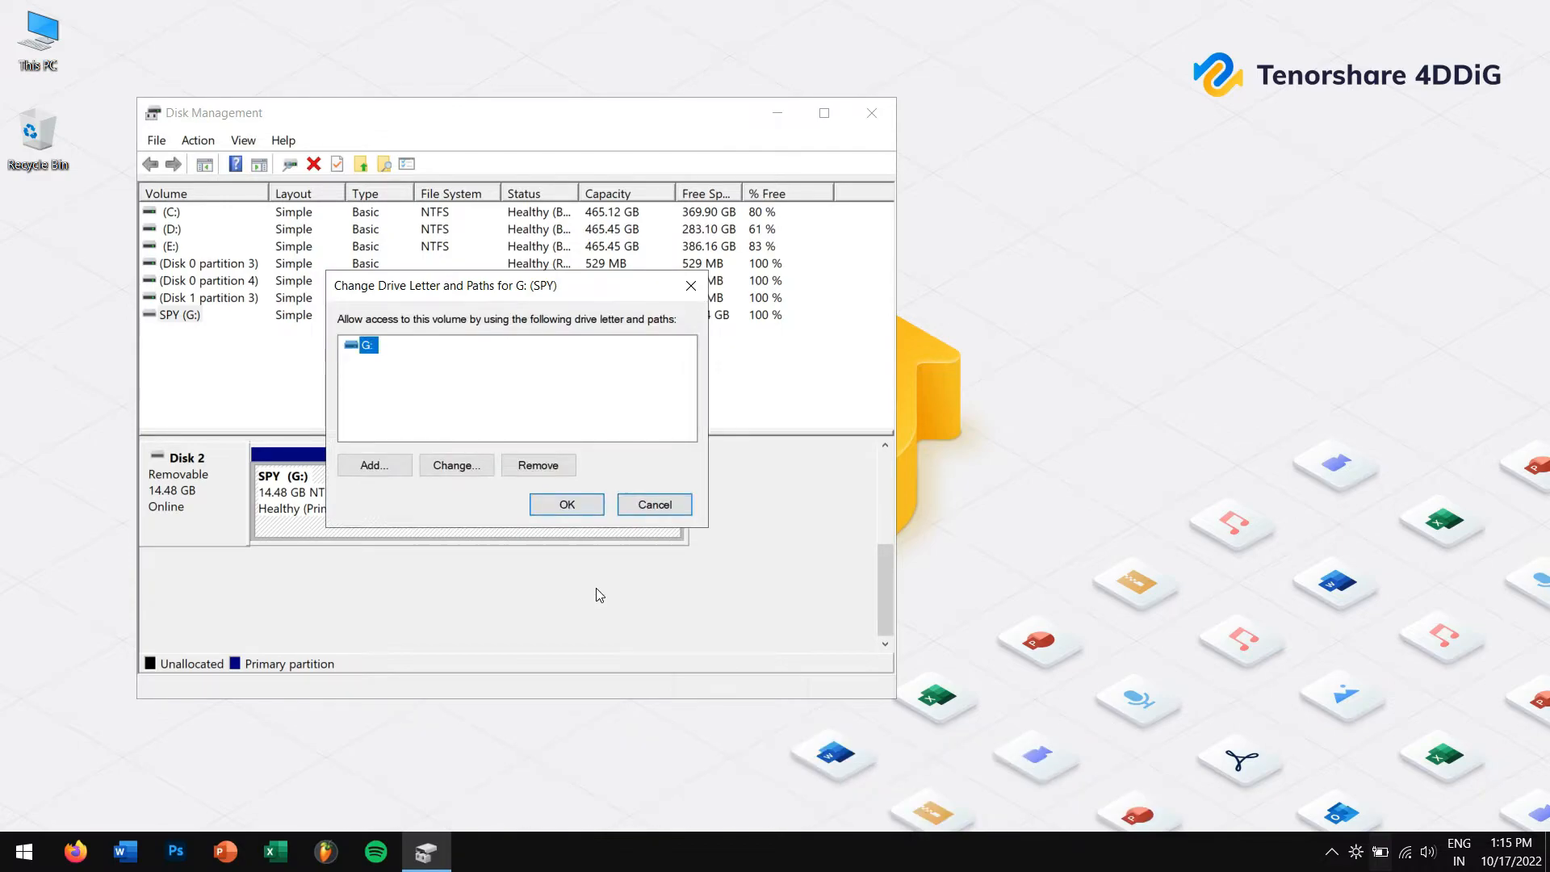
{"action": "mouse_move", "coordinate": [373, 465]}
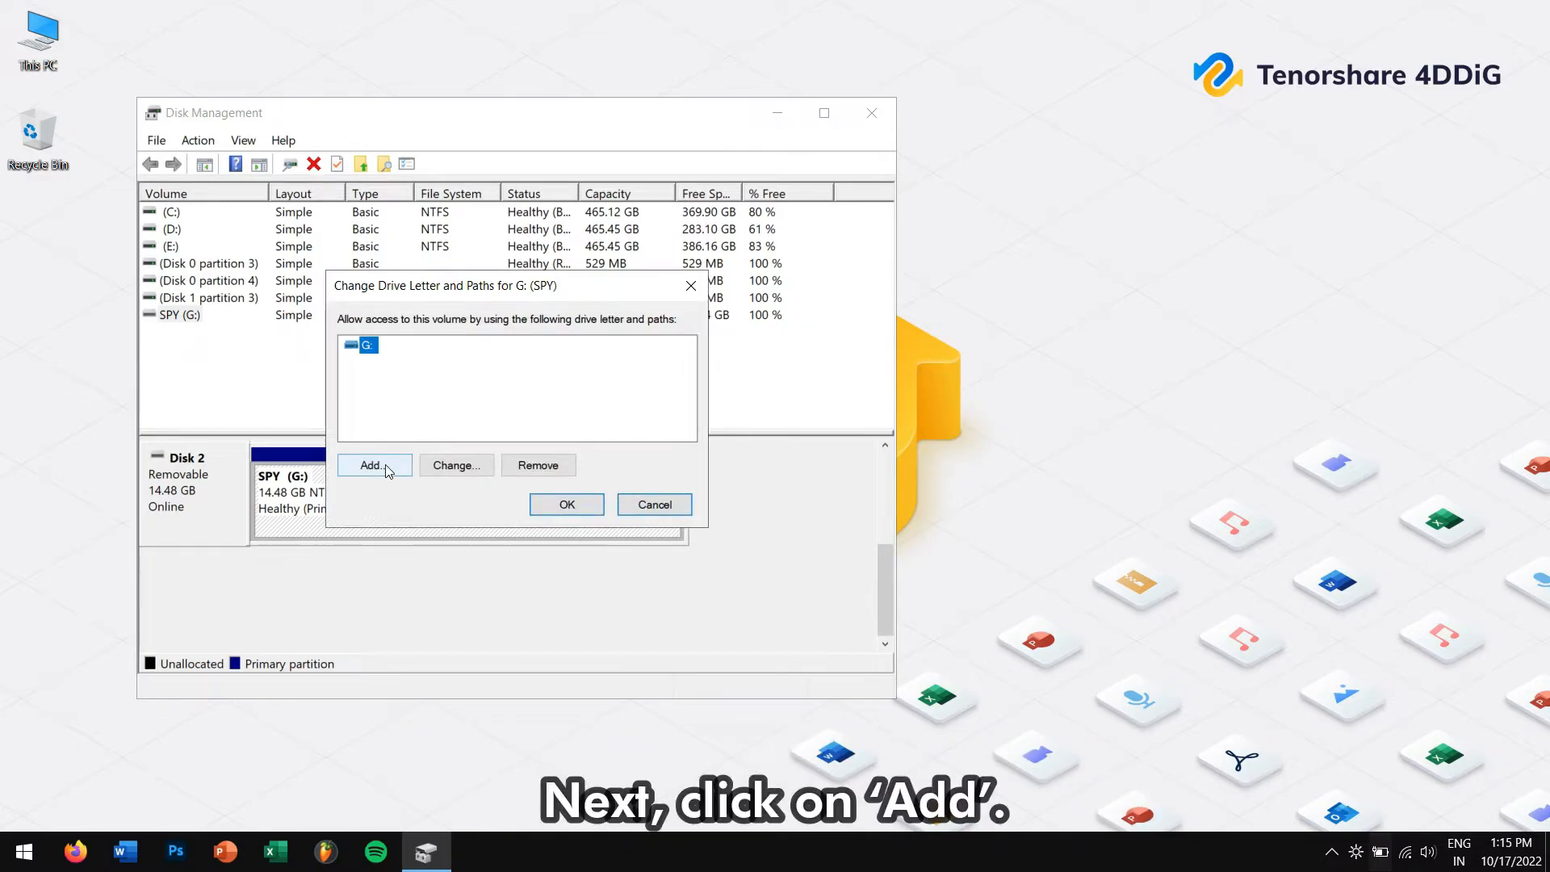
{"action": "left_click", "coordinate": [373, 465]}
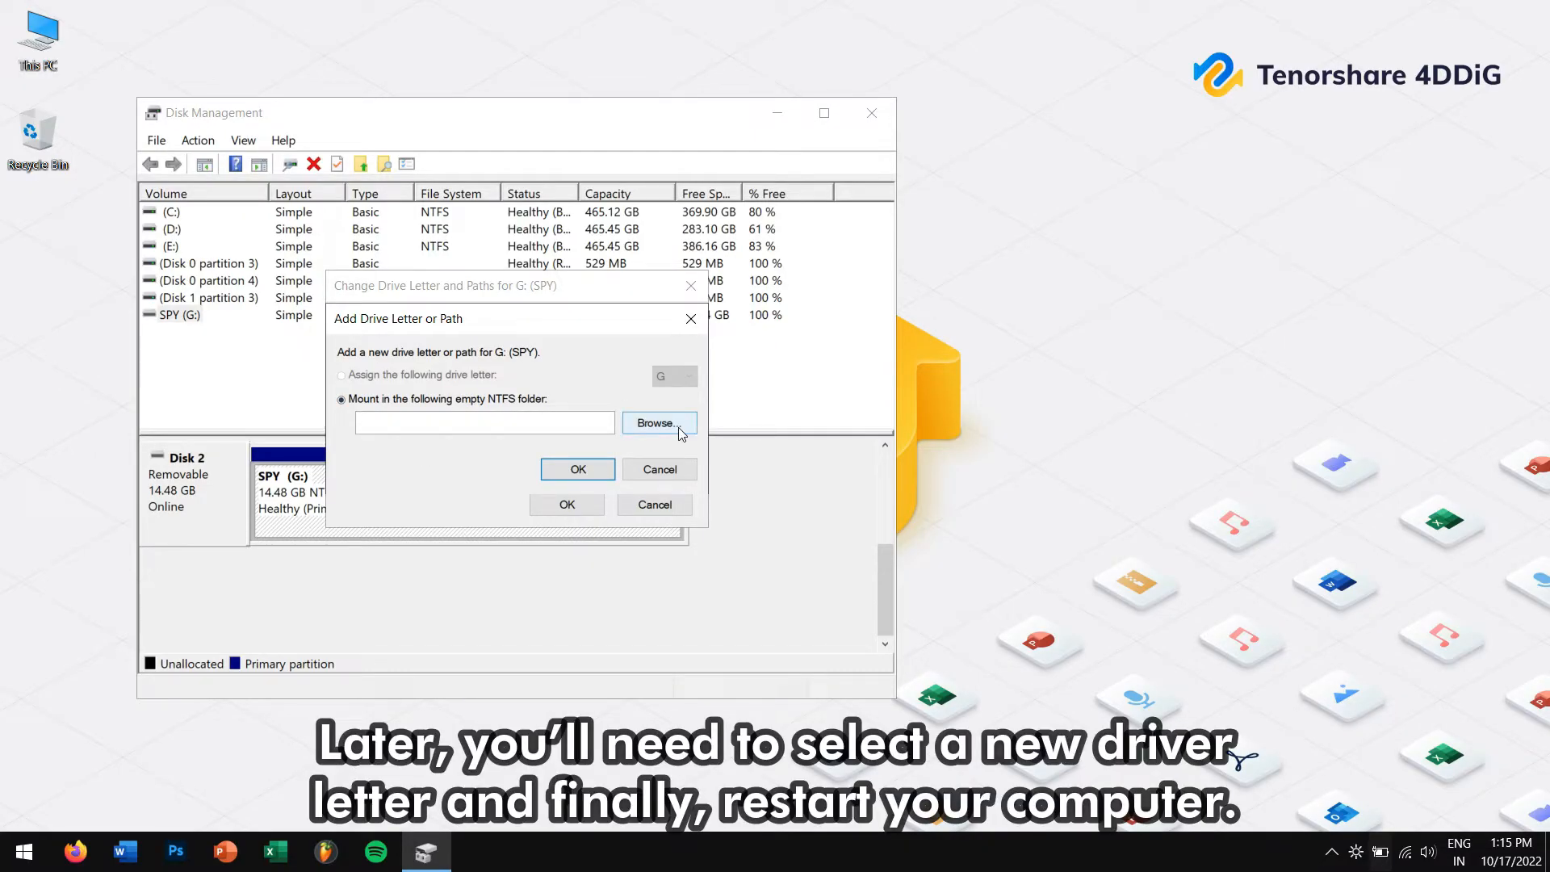
{"action": "left_click", "coordinate": [659, 468]}
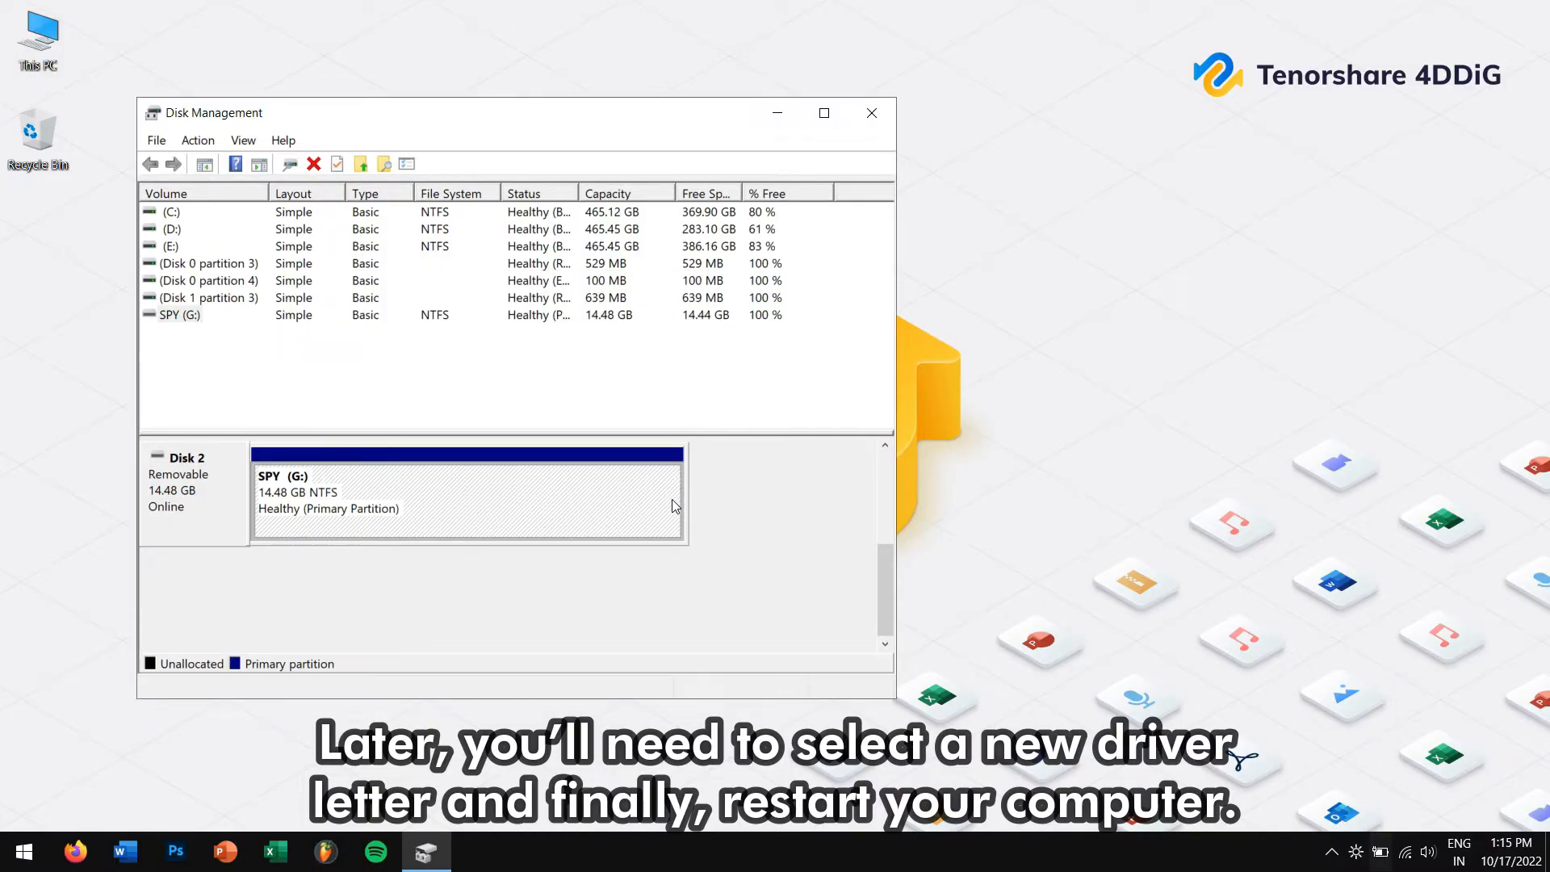
{"action": "left_click", "coordinate": [868, 113]}
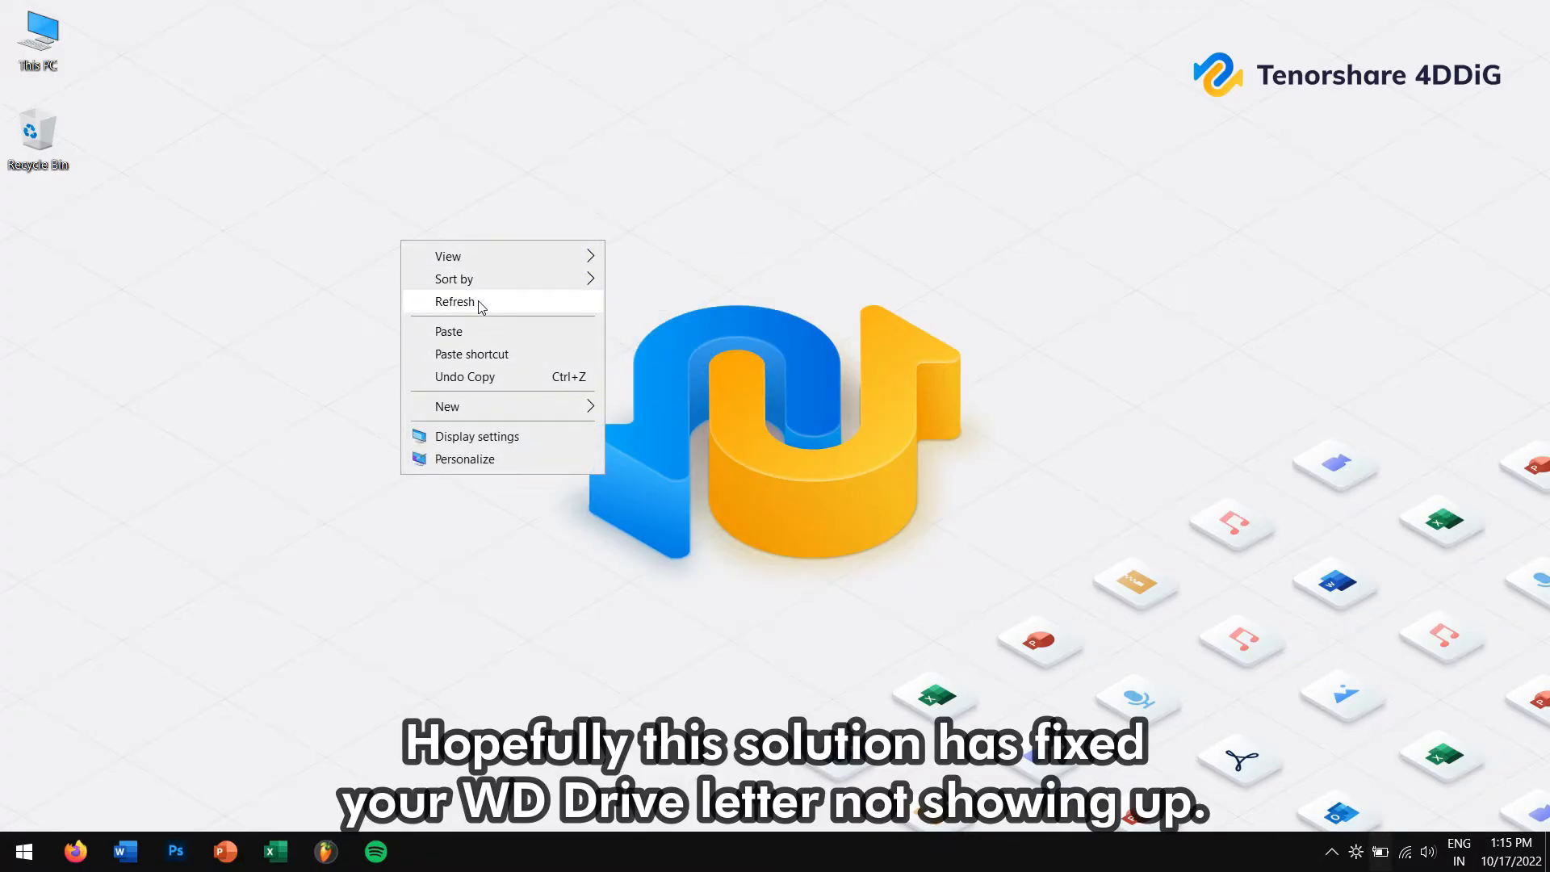
{"action": "left_click", "coordinate": [456, 302]}
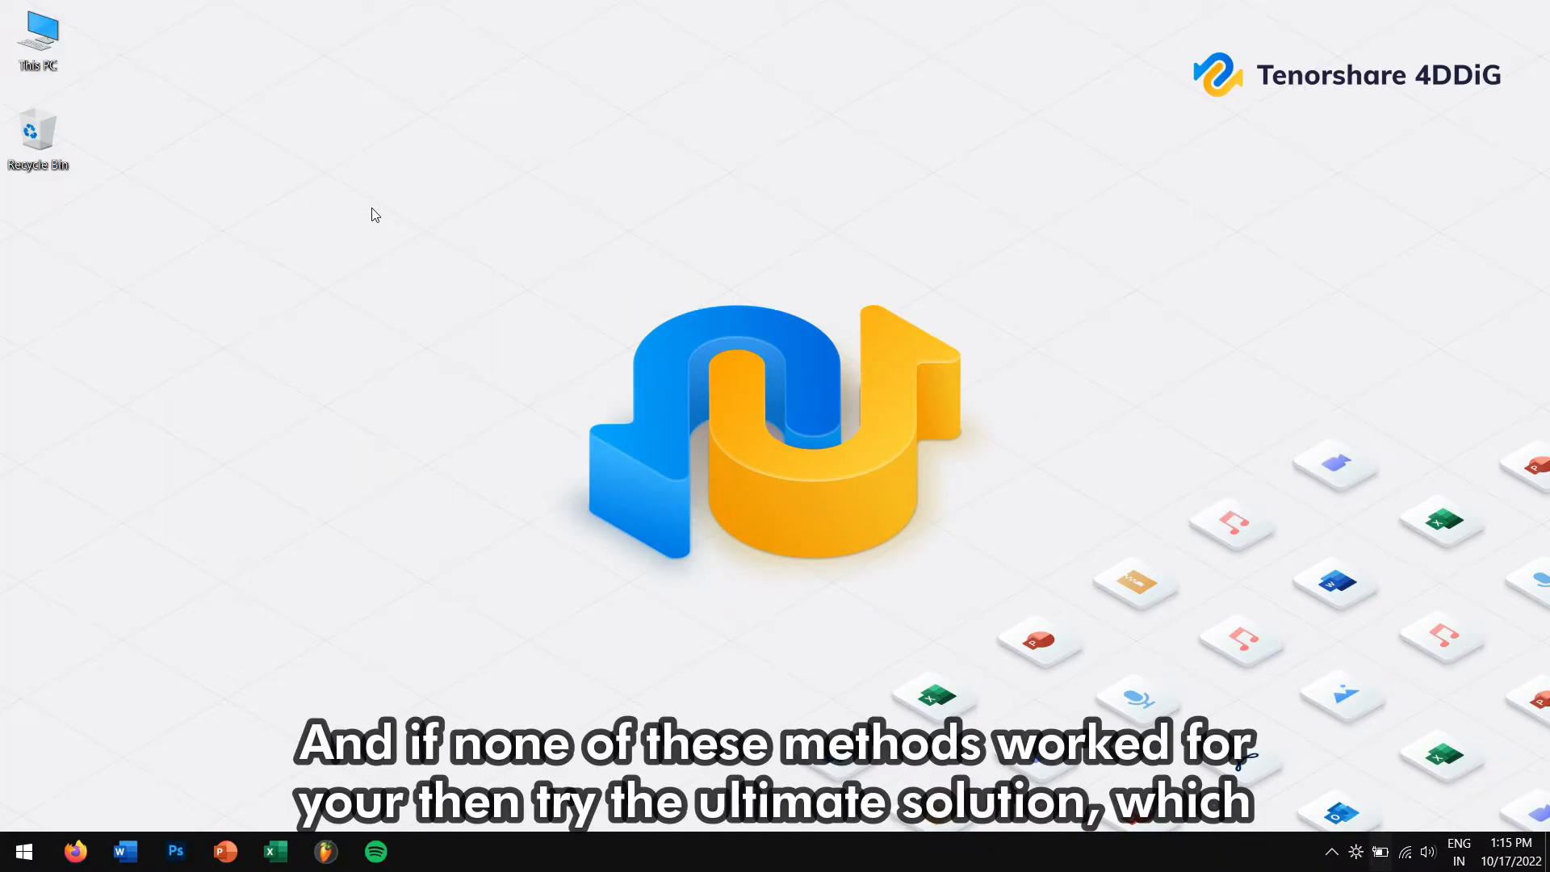
{"action": "mouse_move", "coordinate": [95, 831]}
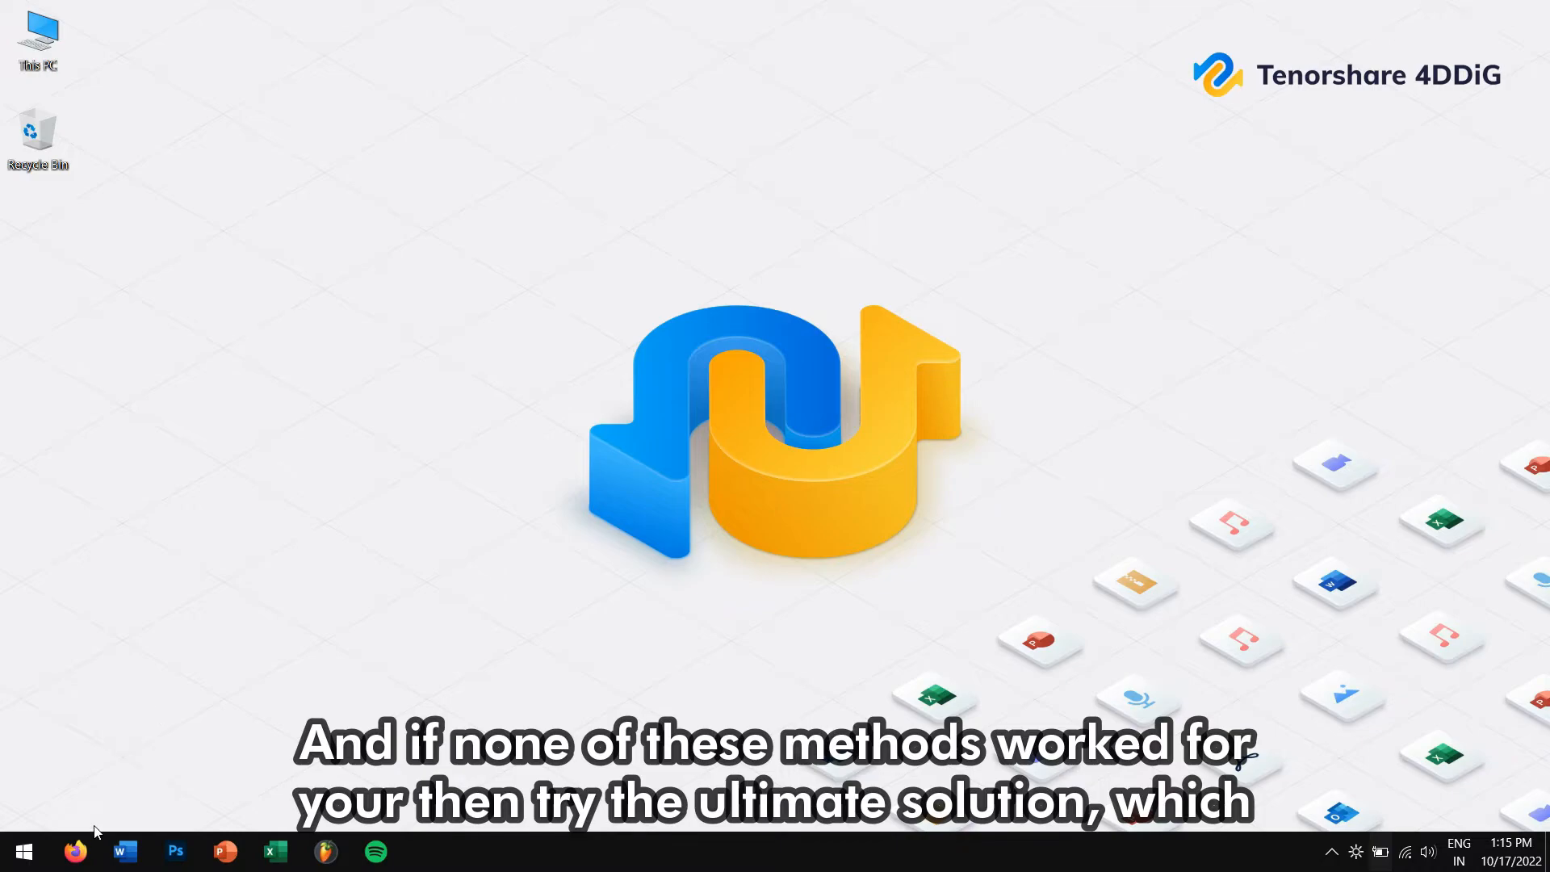
{"action": "left_click", "coordinate": [74, 851]}
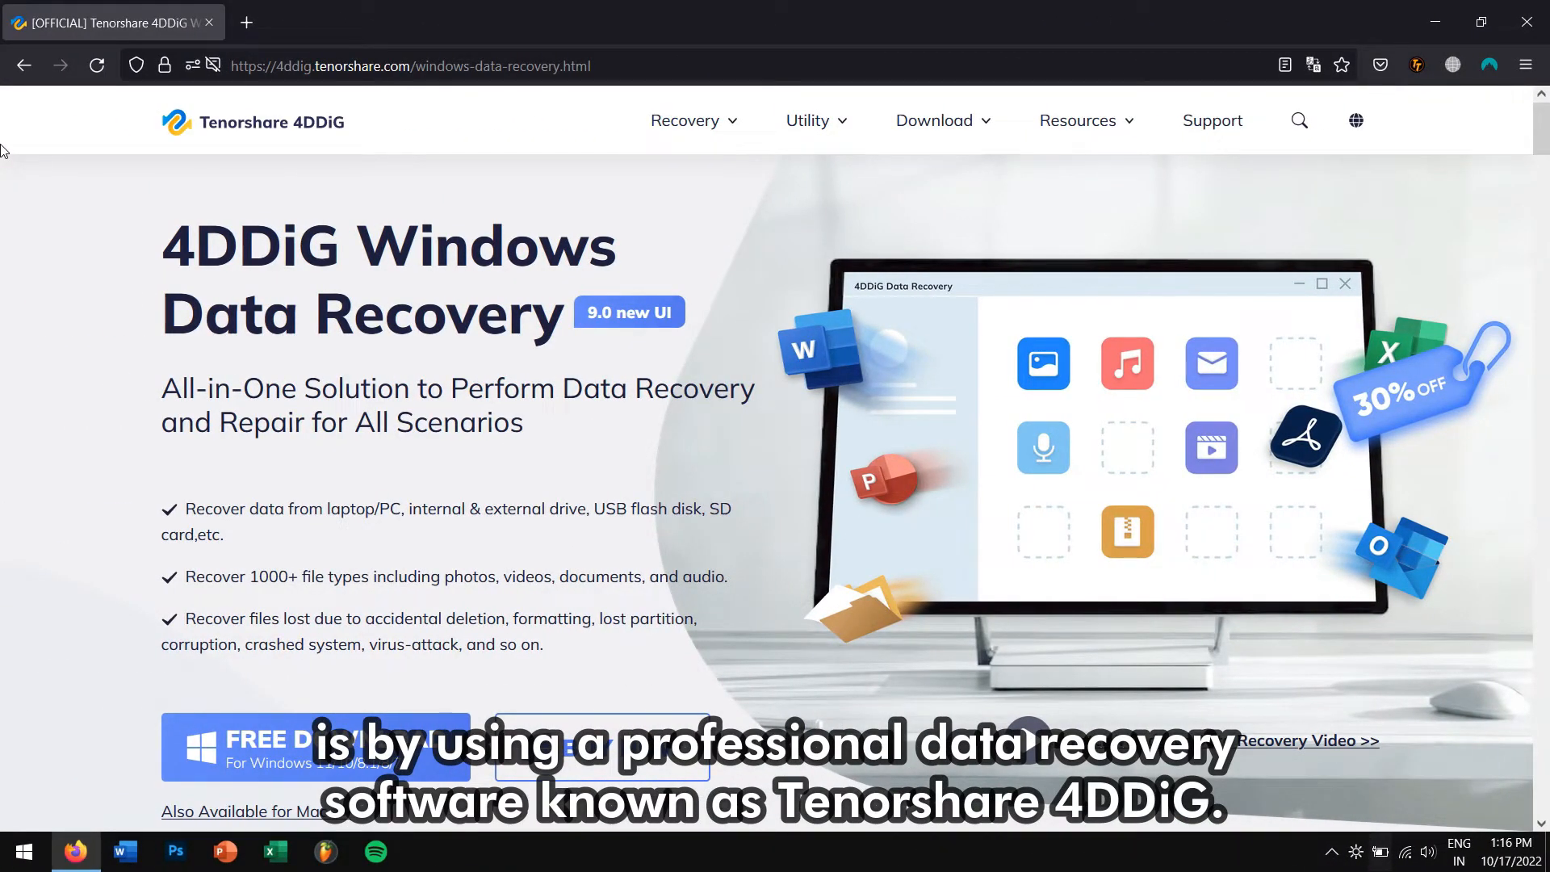
{"action": "mouse_move", "coordinate": [19, 144]}
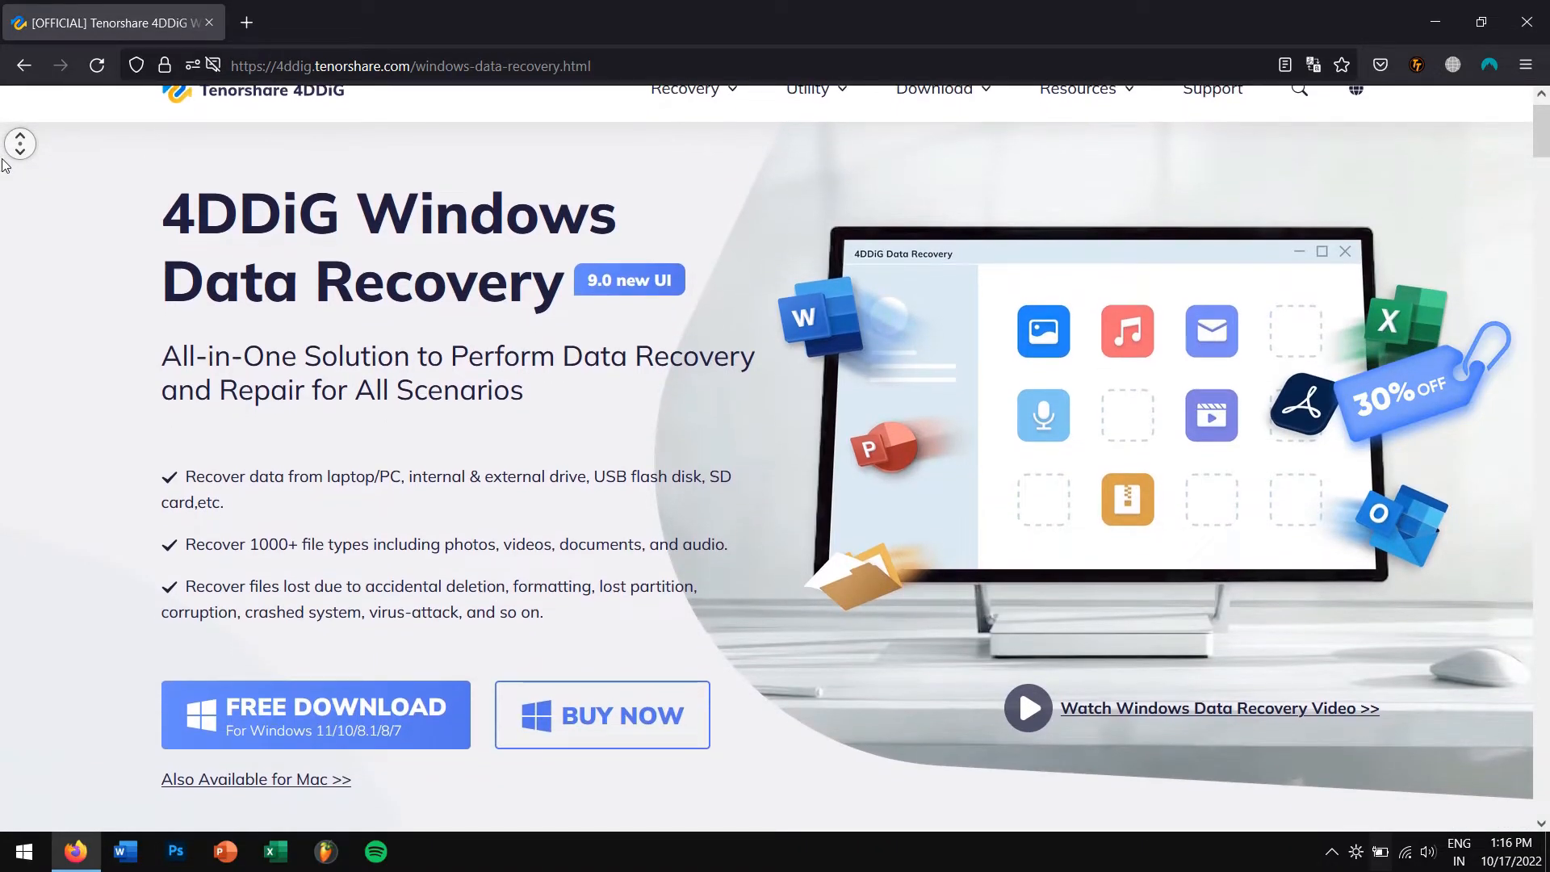
{"action": "scroll", "scroll_direction": "down", "scroll_amount": 3}
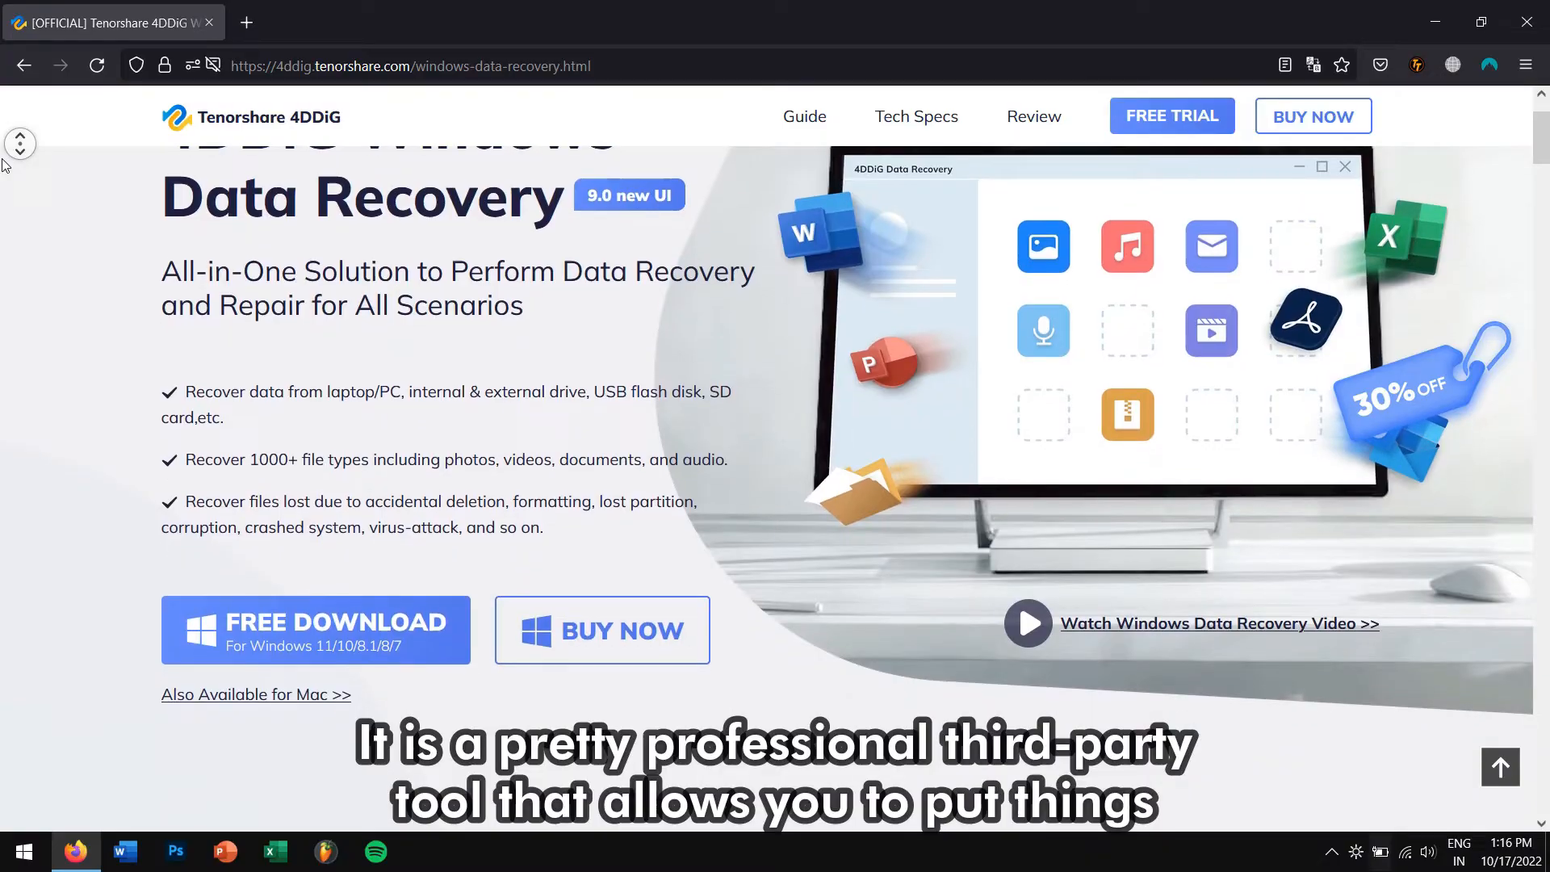
{"action": "scroll", "scroll_direction": "down", "scroll_amount": 3}
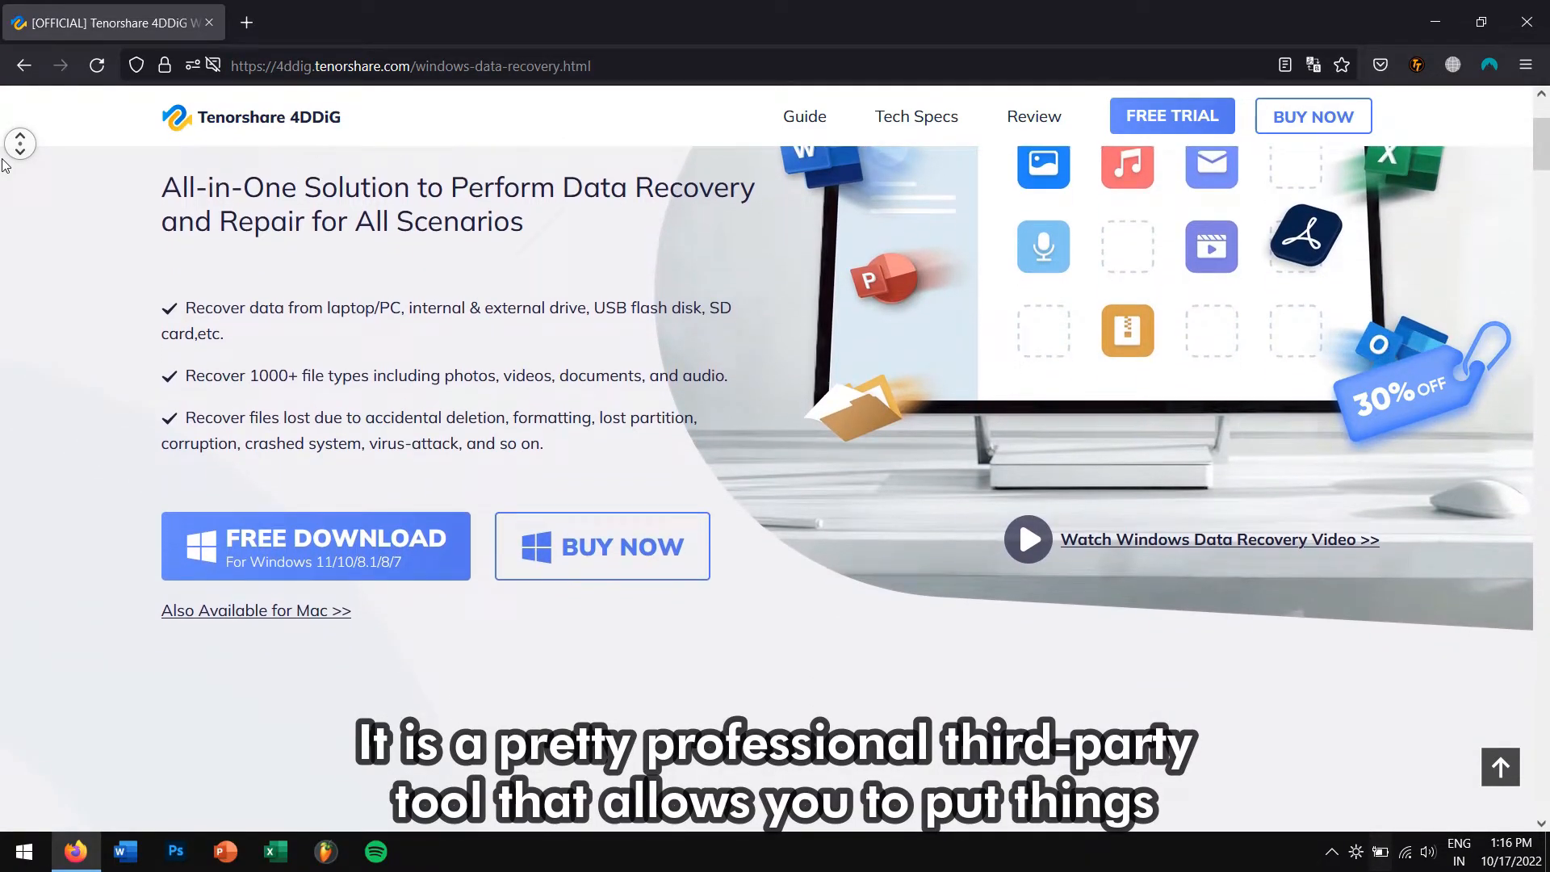
{"action": "scroll", "scroll_direction": "down", "scroll_amount": 3}
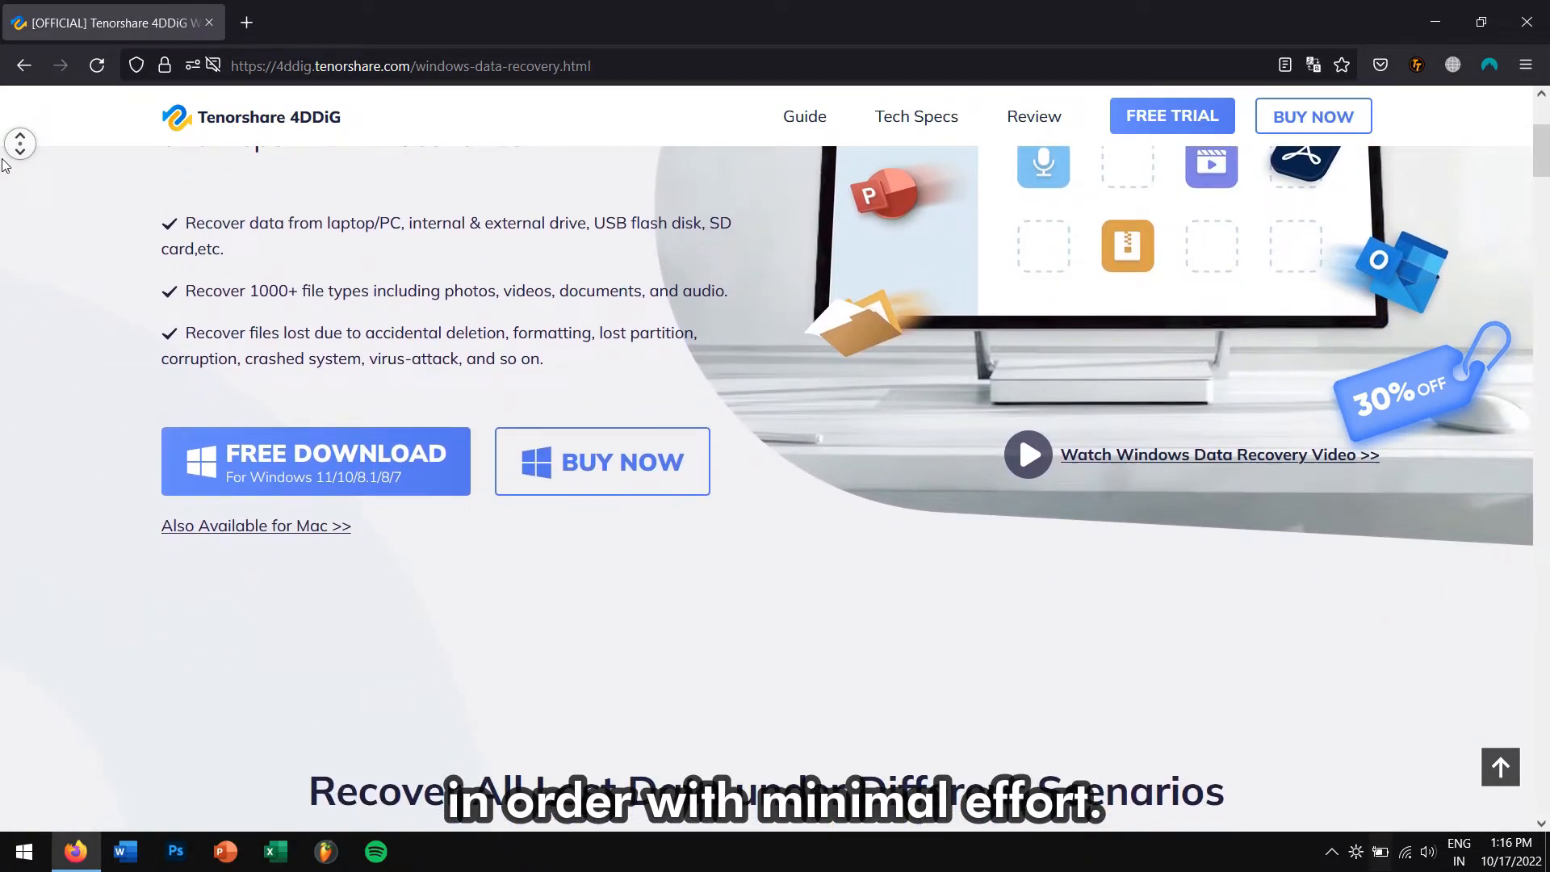
{"action": "scroll", "scroll_direction": "down", "scroll_amount": 3}
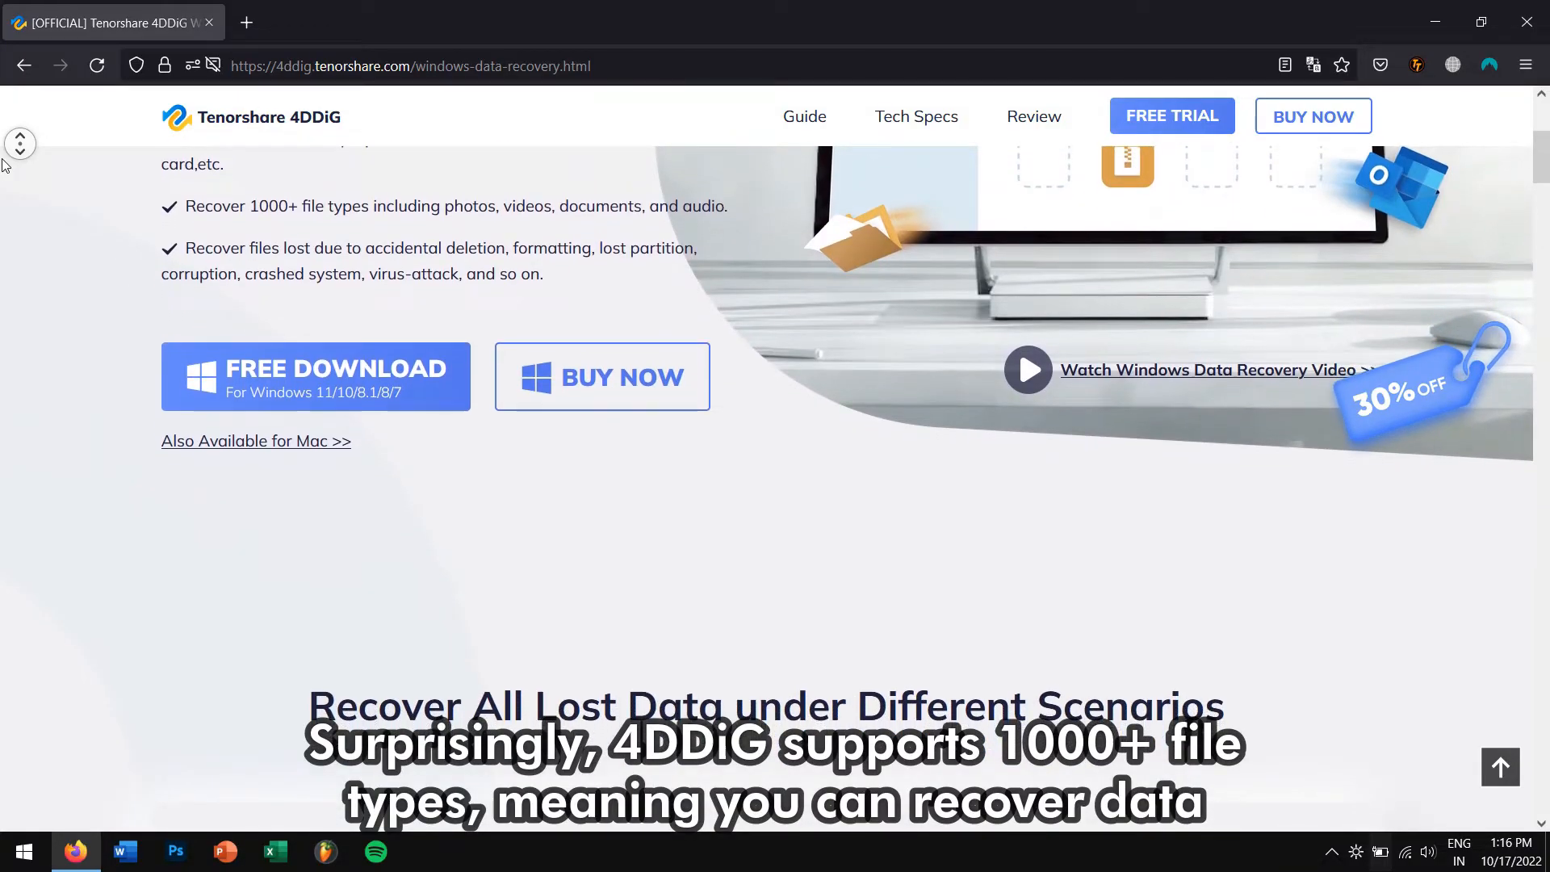
{"action": "scroll", "scroll_direction": "down", "scroll_amount": 3}
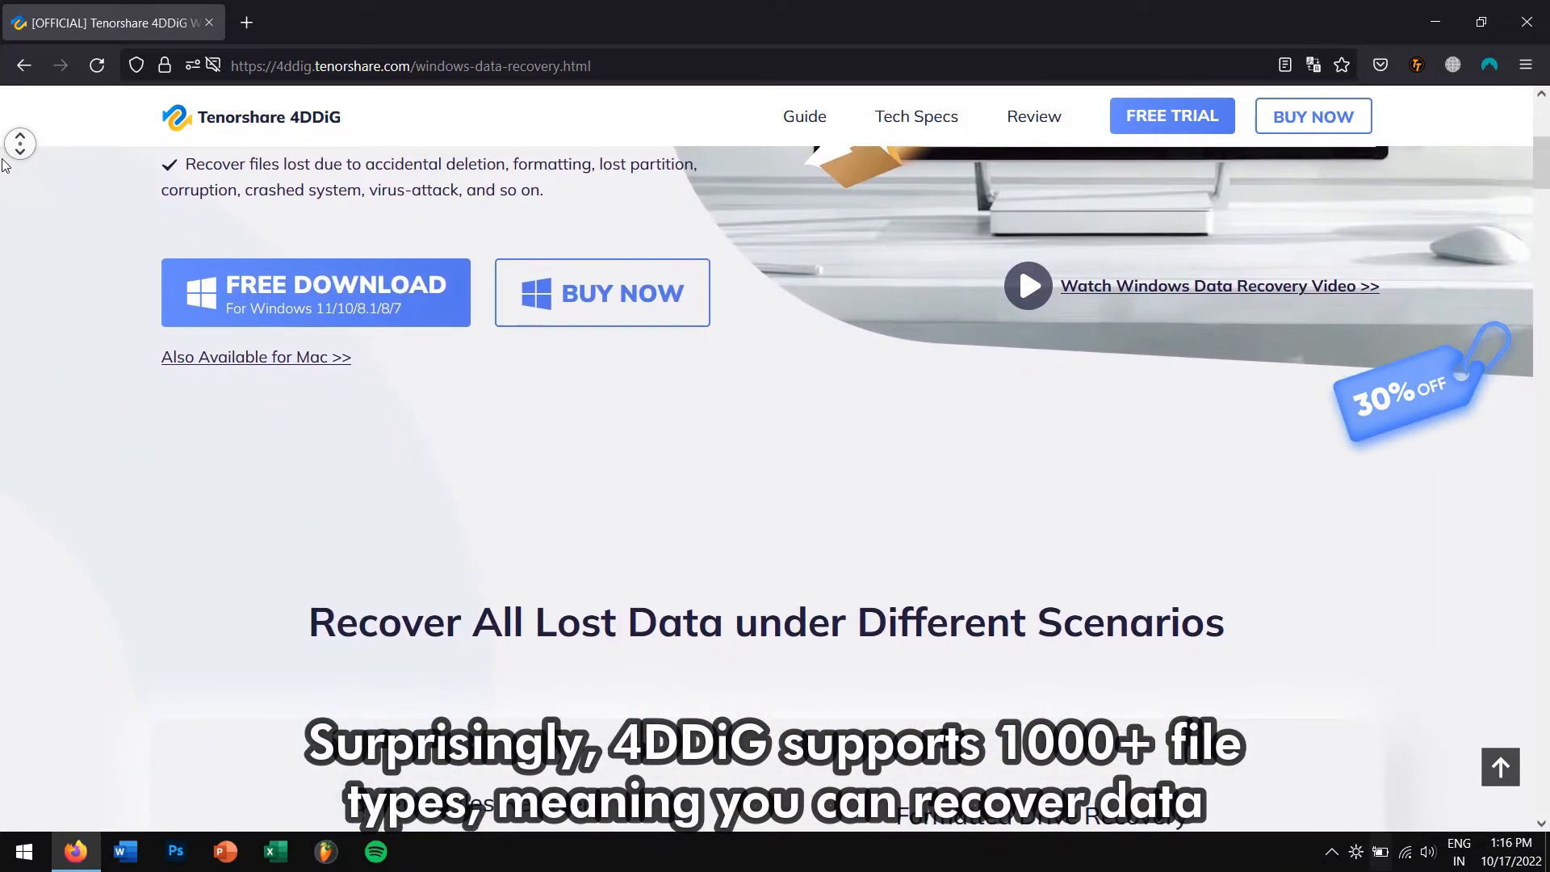
{"action": "scroll", "scroll_direction": "down", "scroll_amount": 3}
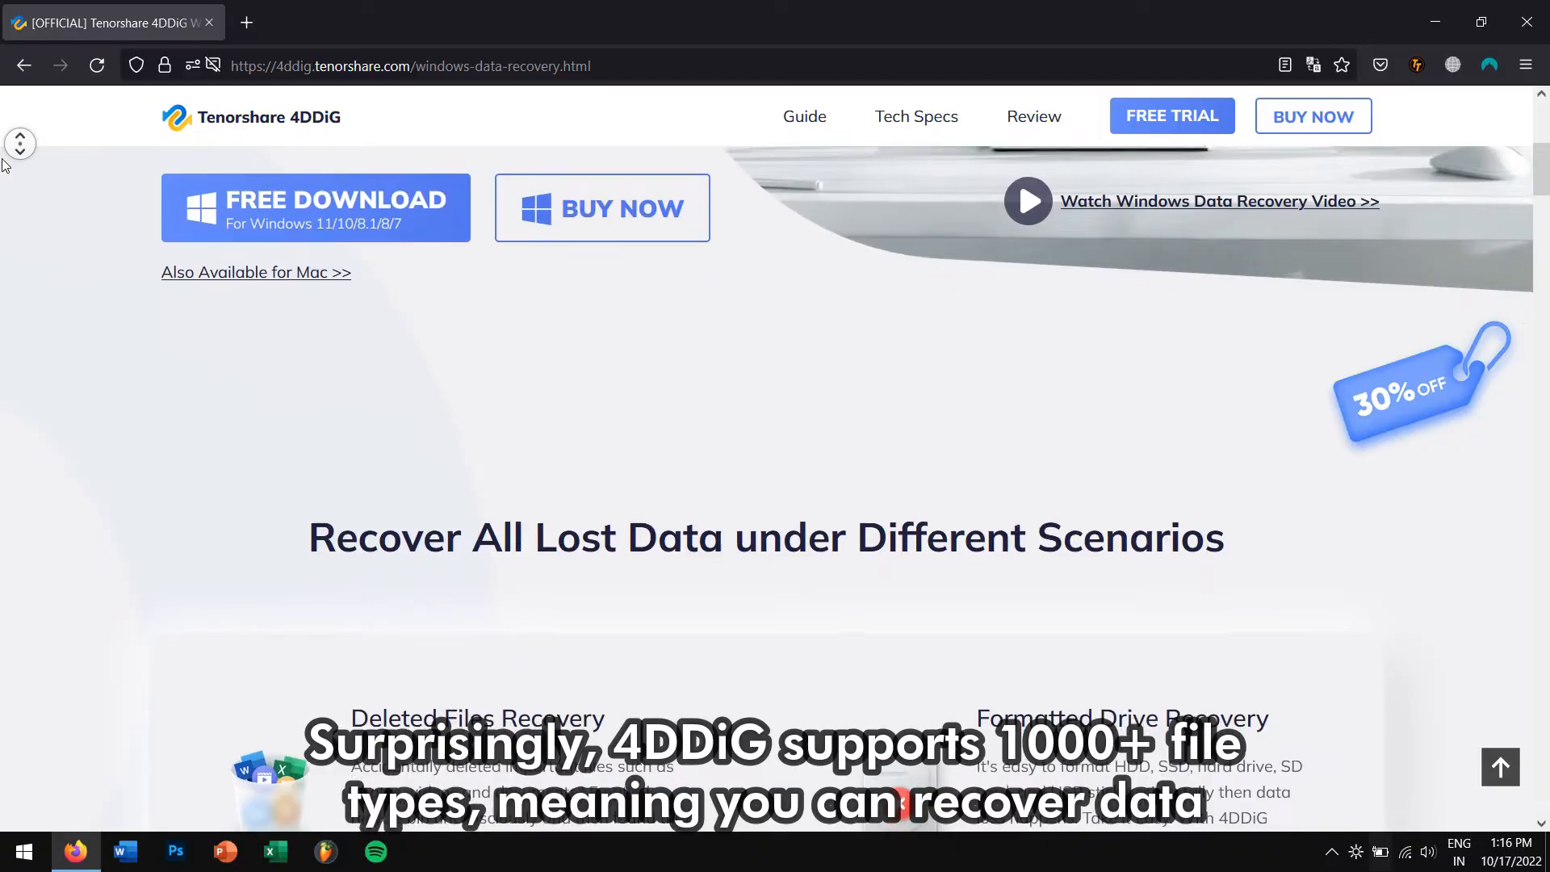
{"action": "scroll", "scroll_direction": "down", "scroll_amount": 3}
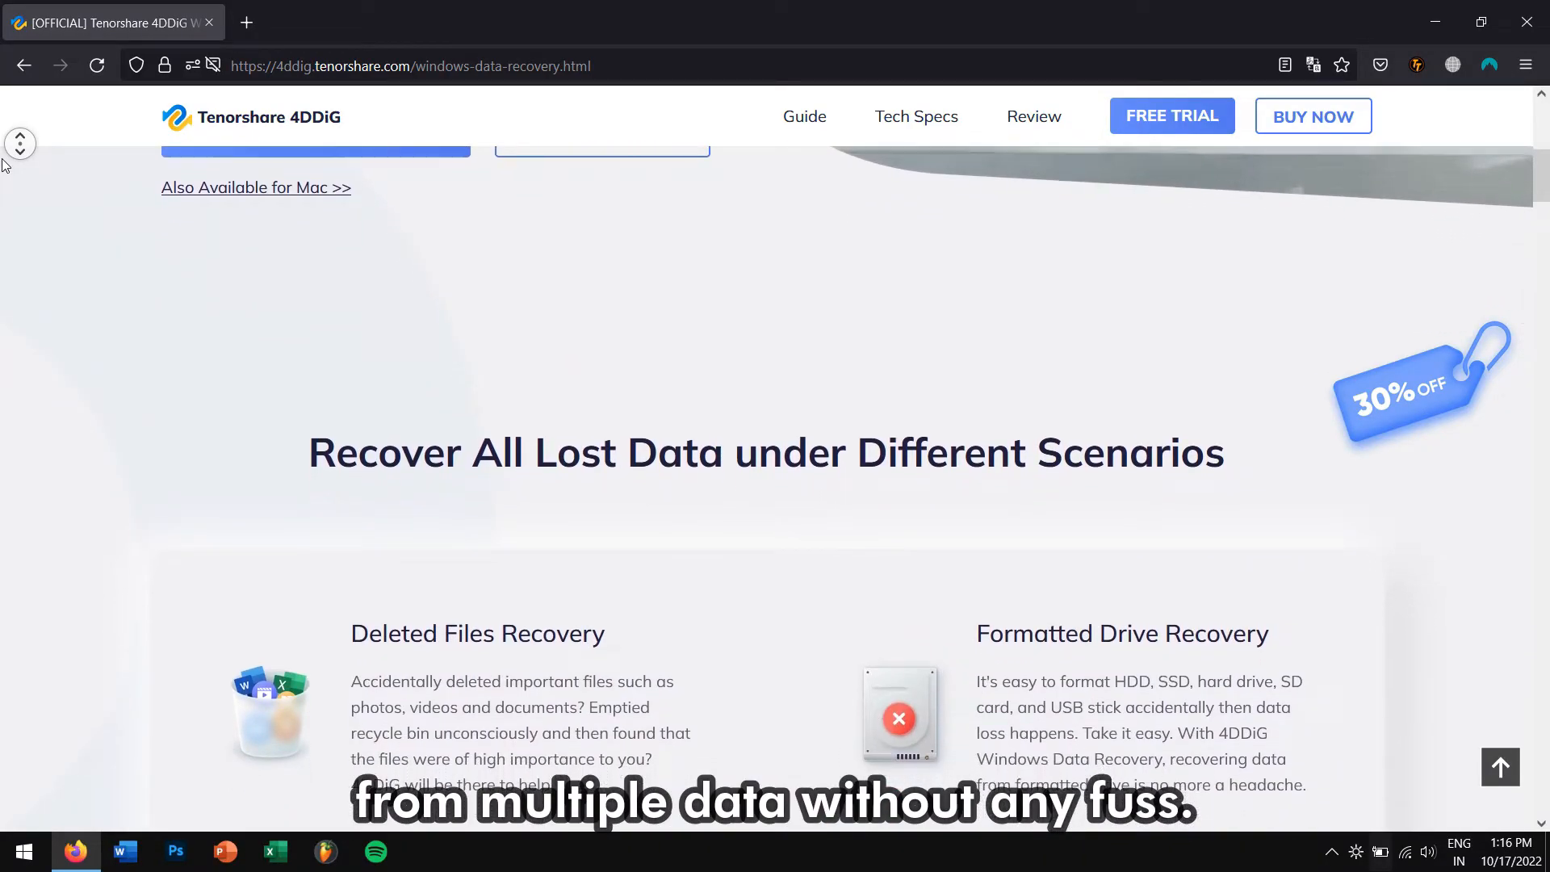
{"action": "scroll", "scroll_direction": "down", "scroll_amount": 3}
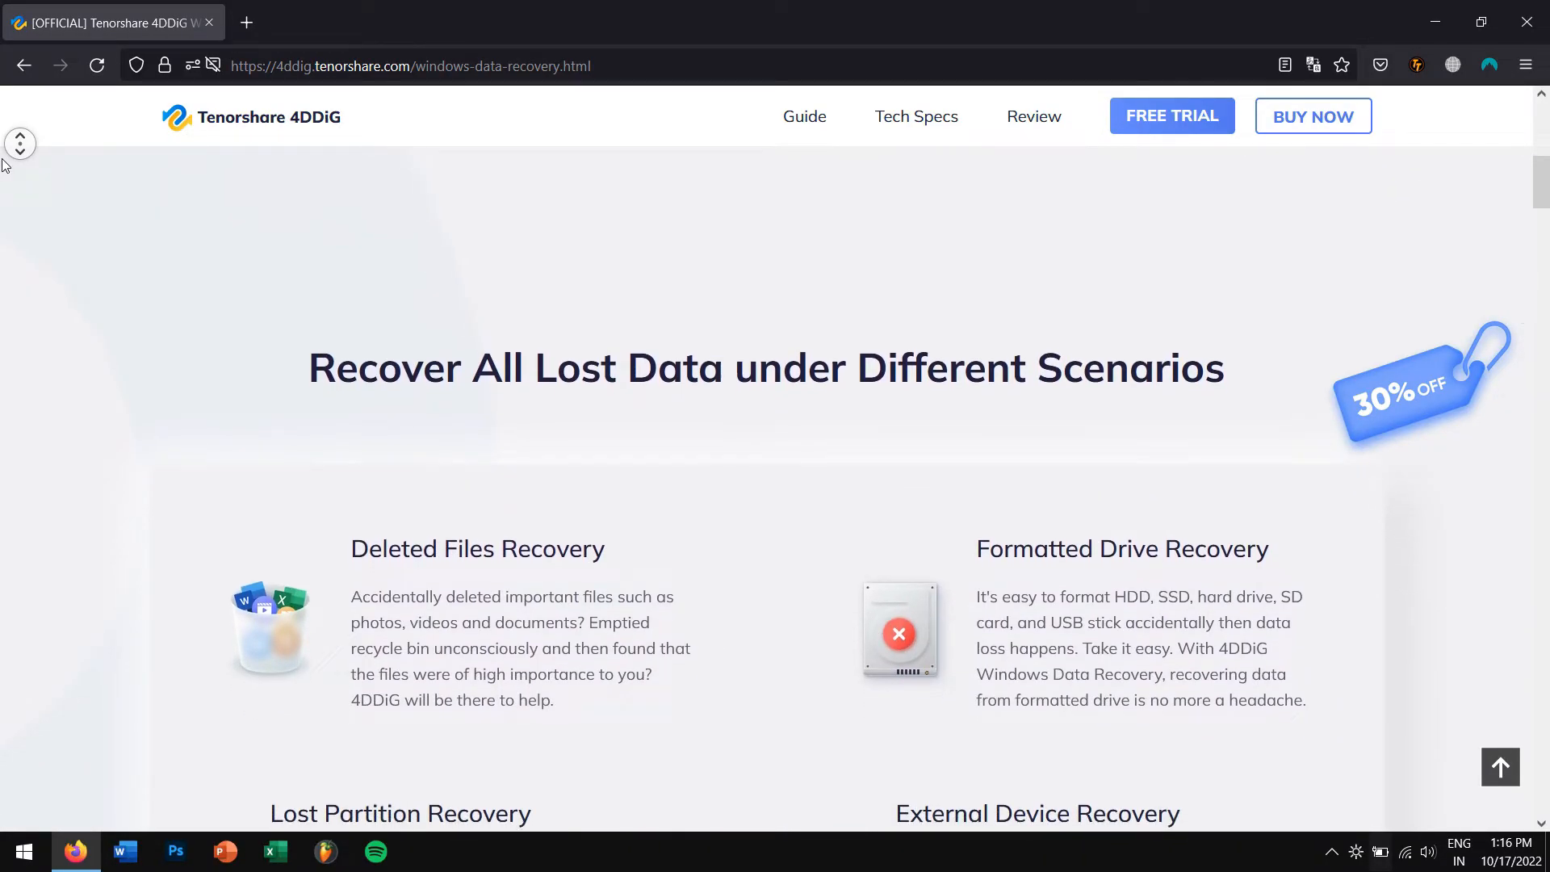
{"action": "scroll", "scroll_direction": "down", "scroll_amount": 3}
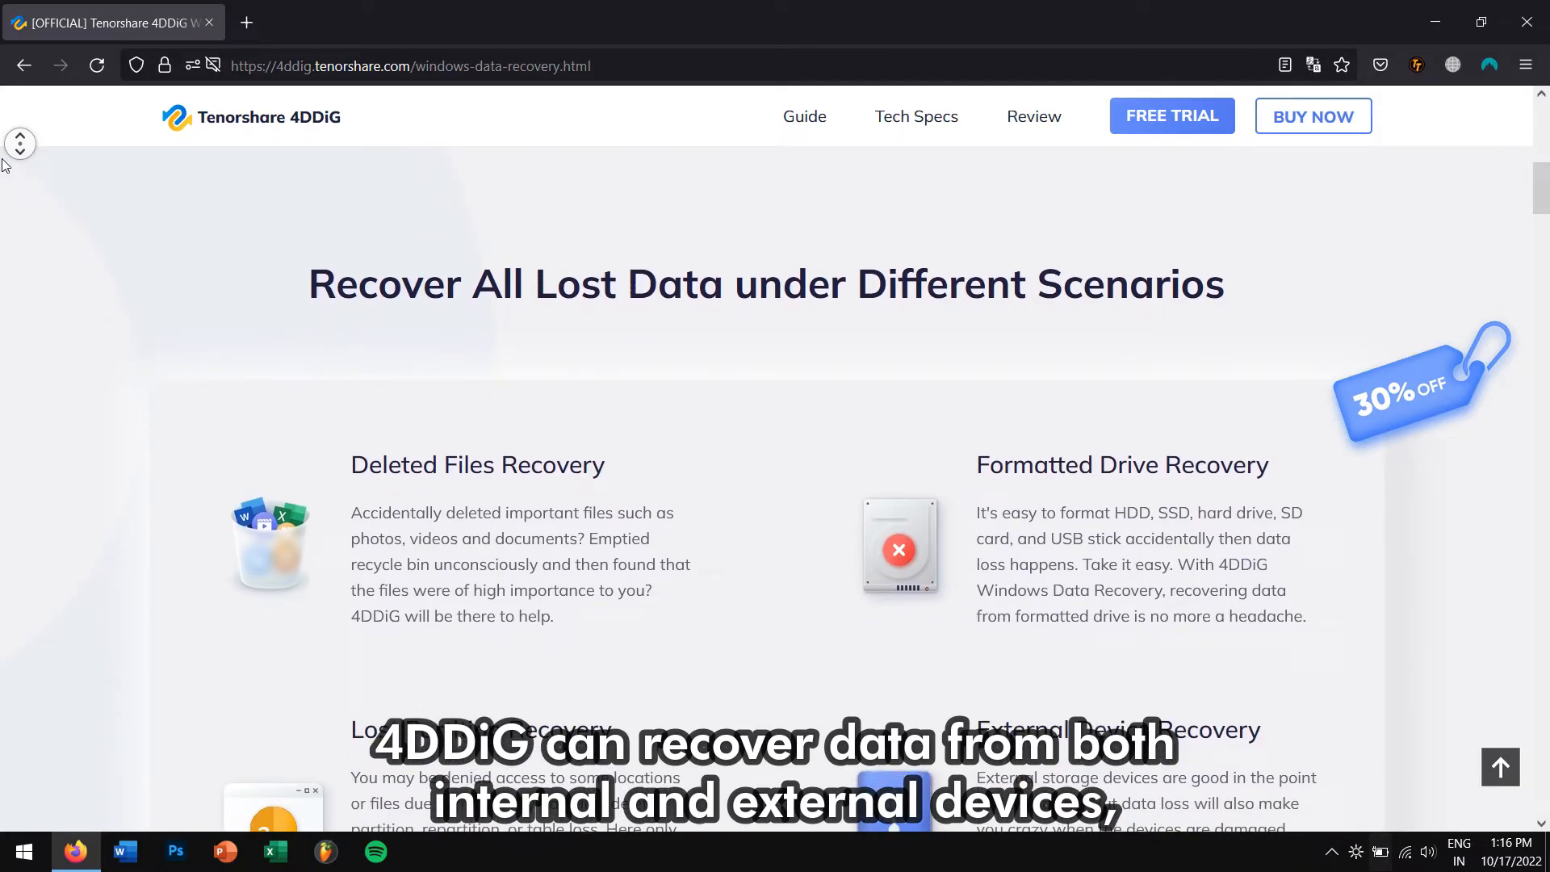
{"action": "scroll", "scroll_direction": "down", "scroll_amount": 3}
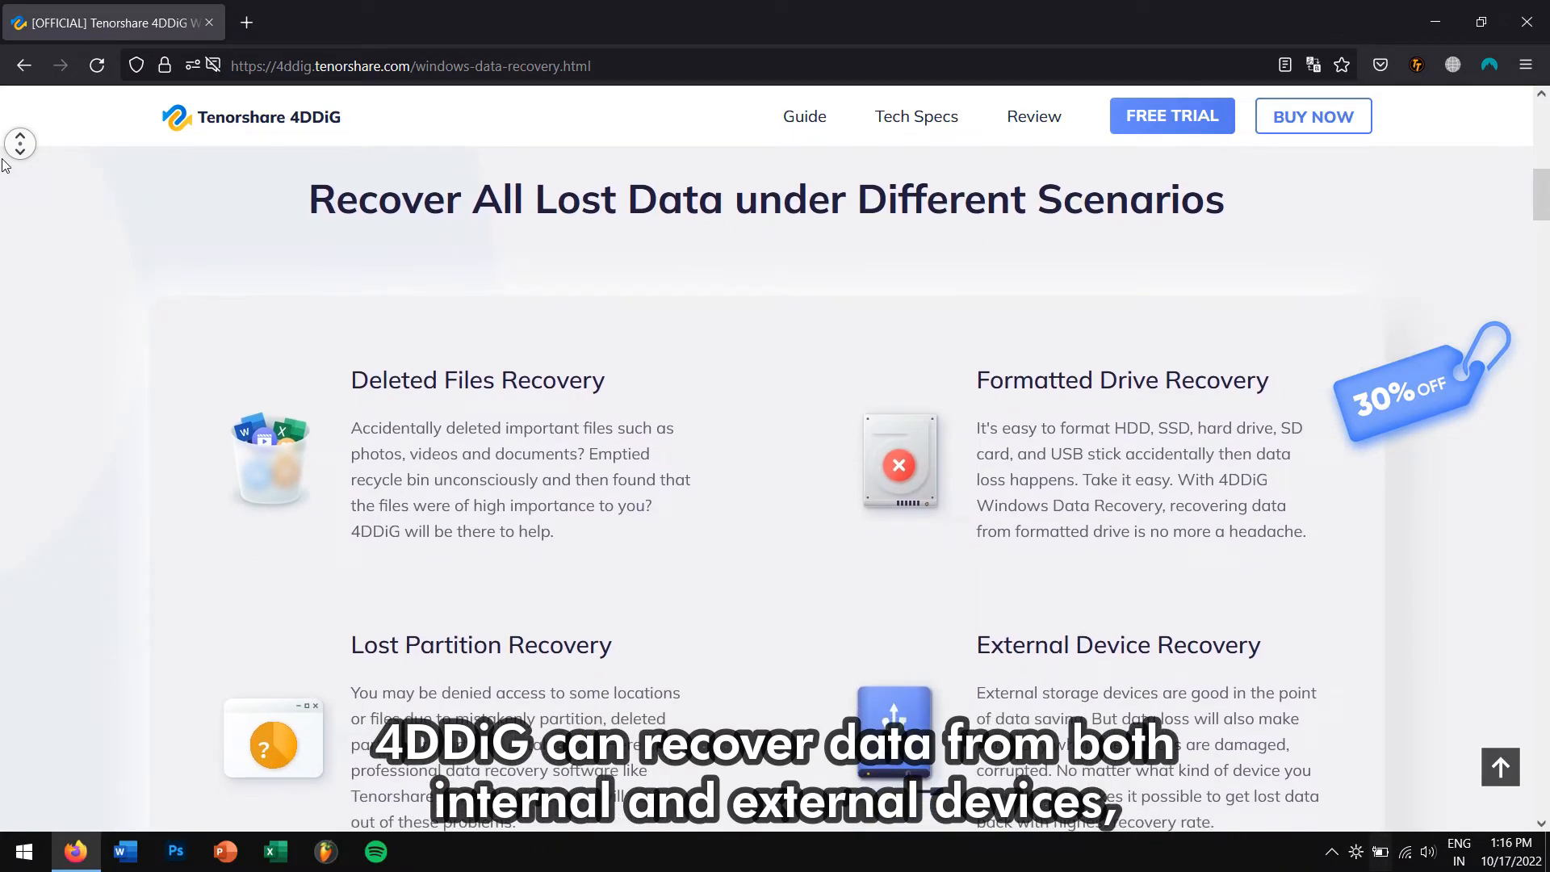
{"action": "scroll", "scroll_direction": "down", "scroll_amount": 3}
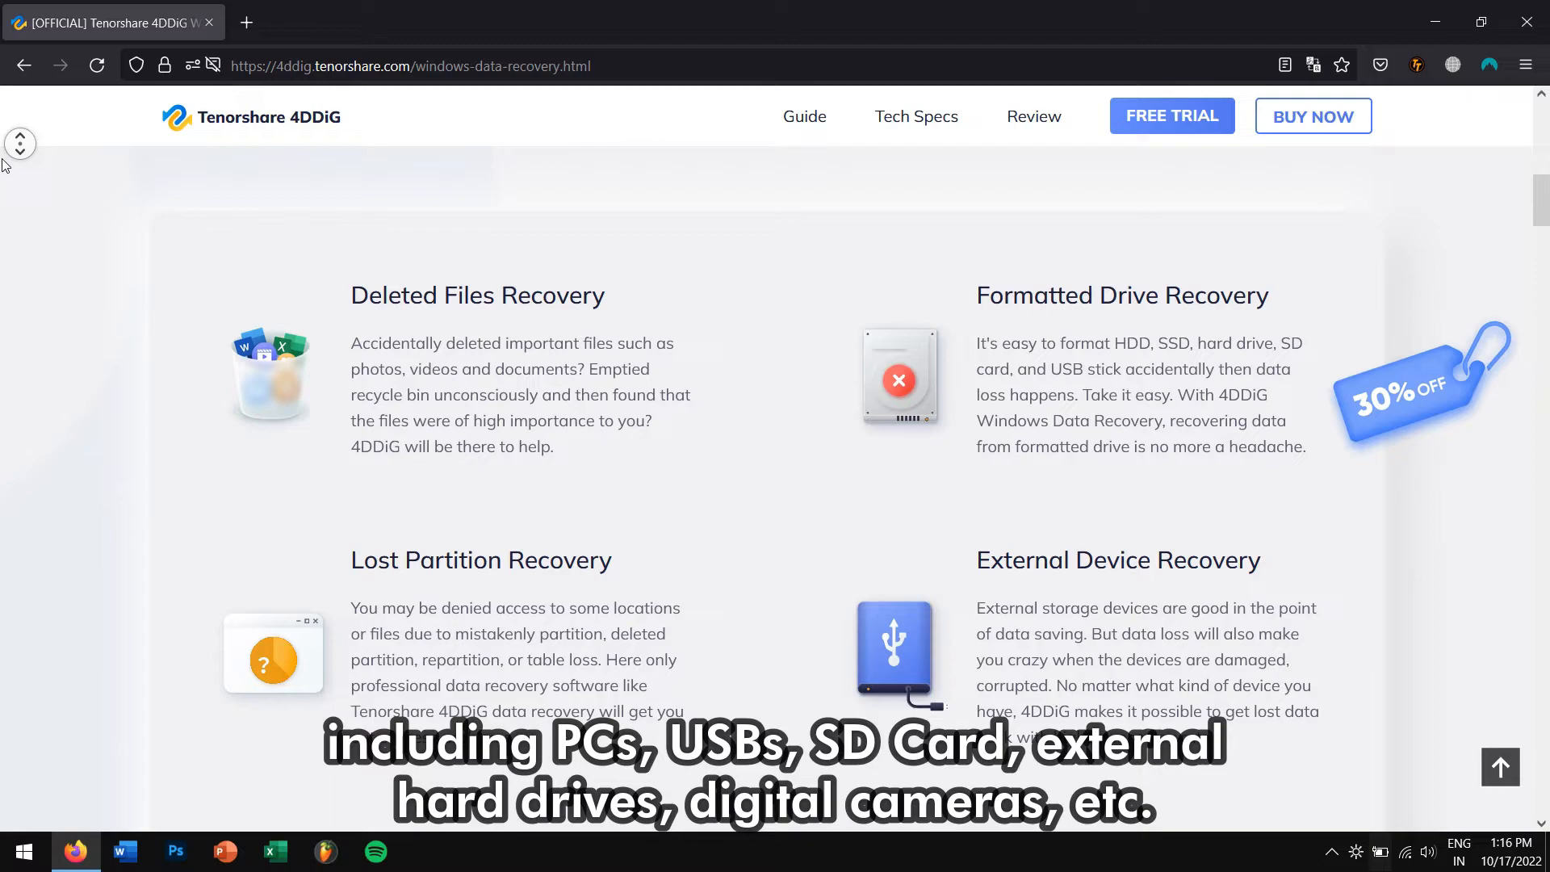
{"action": "scroll", "scroll_direction": "down", "scroll_amount": 3}
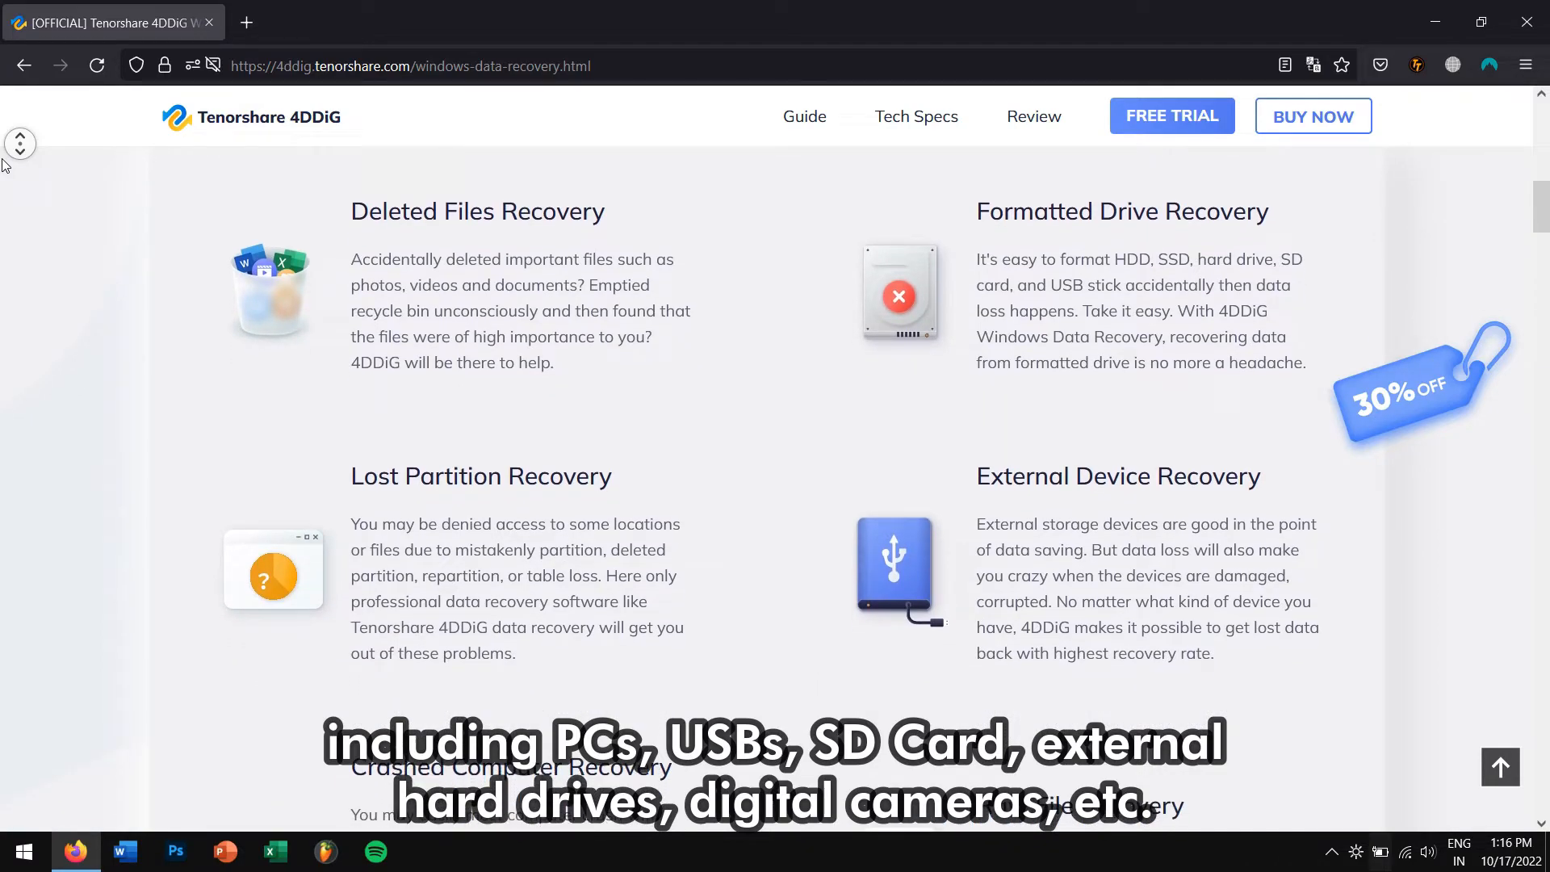
{"action": "scroll", "scroll_direction": "down", "scroll_amount": 3}
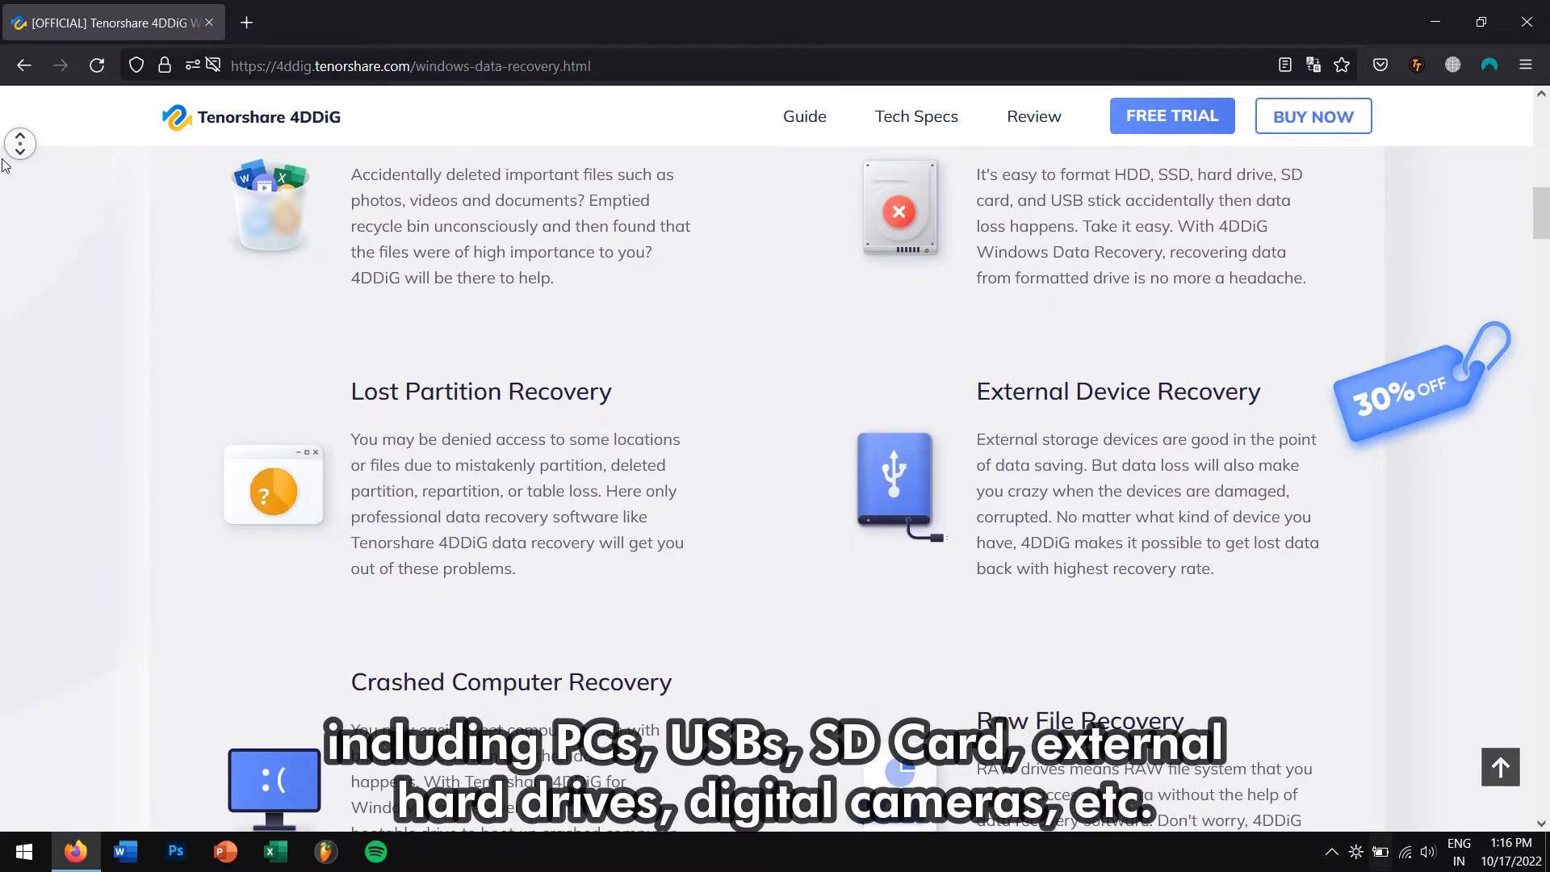
{"action": "scroll", "scroll_direction": "down", "scroll_amount": 3}
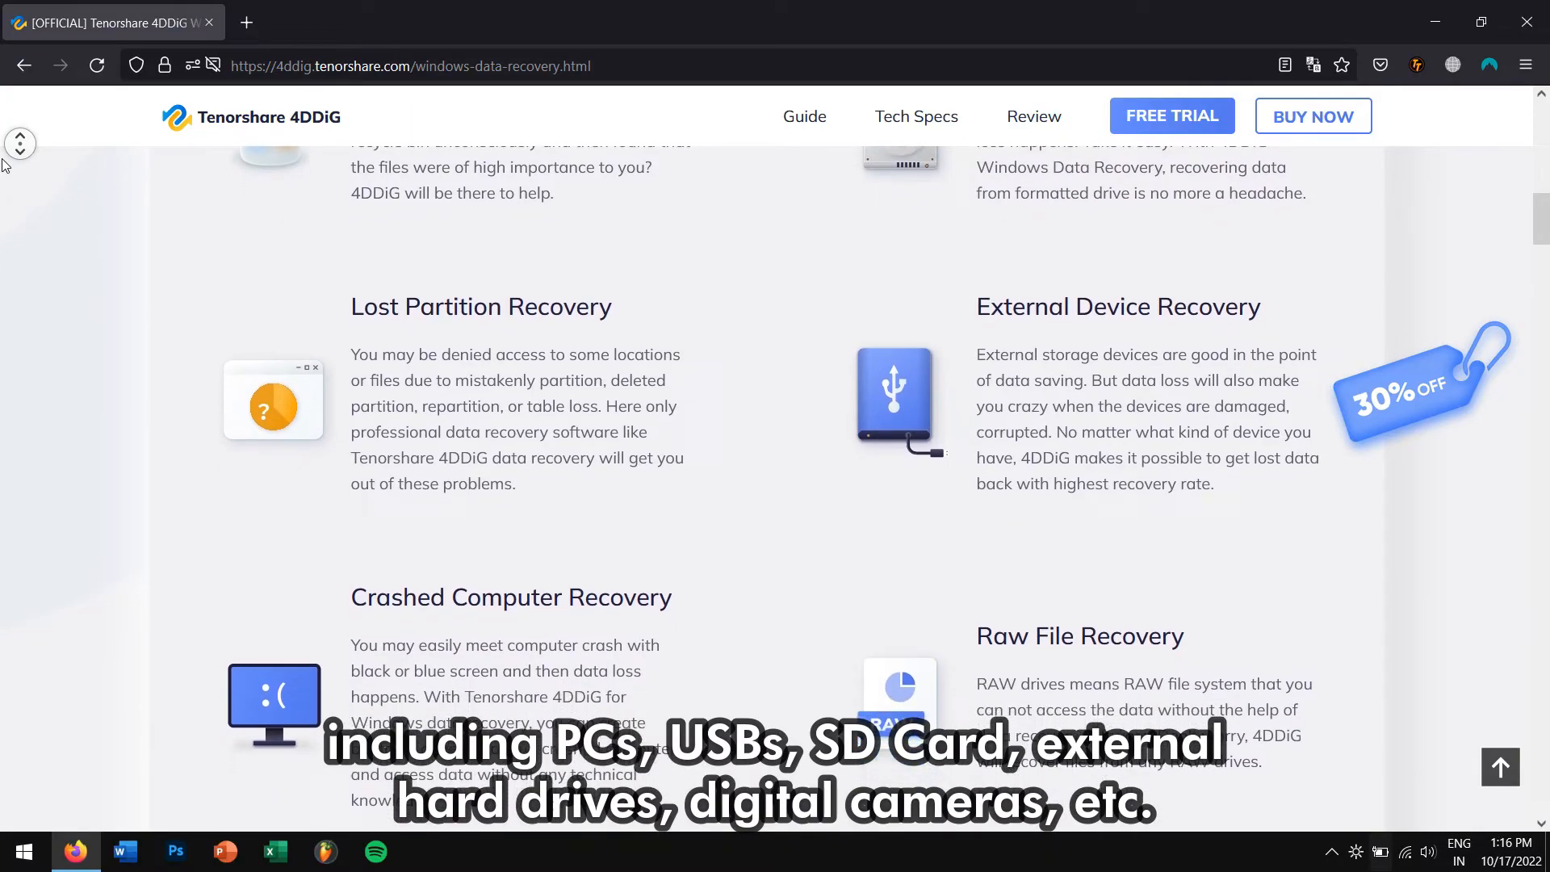
{"action": "scroll", "scroll_direction": "down", "scroll_amount": 3}
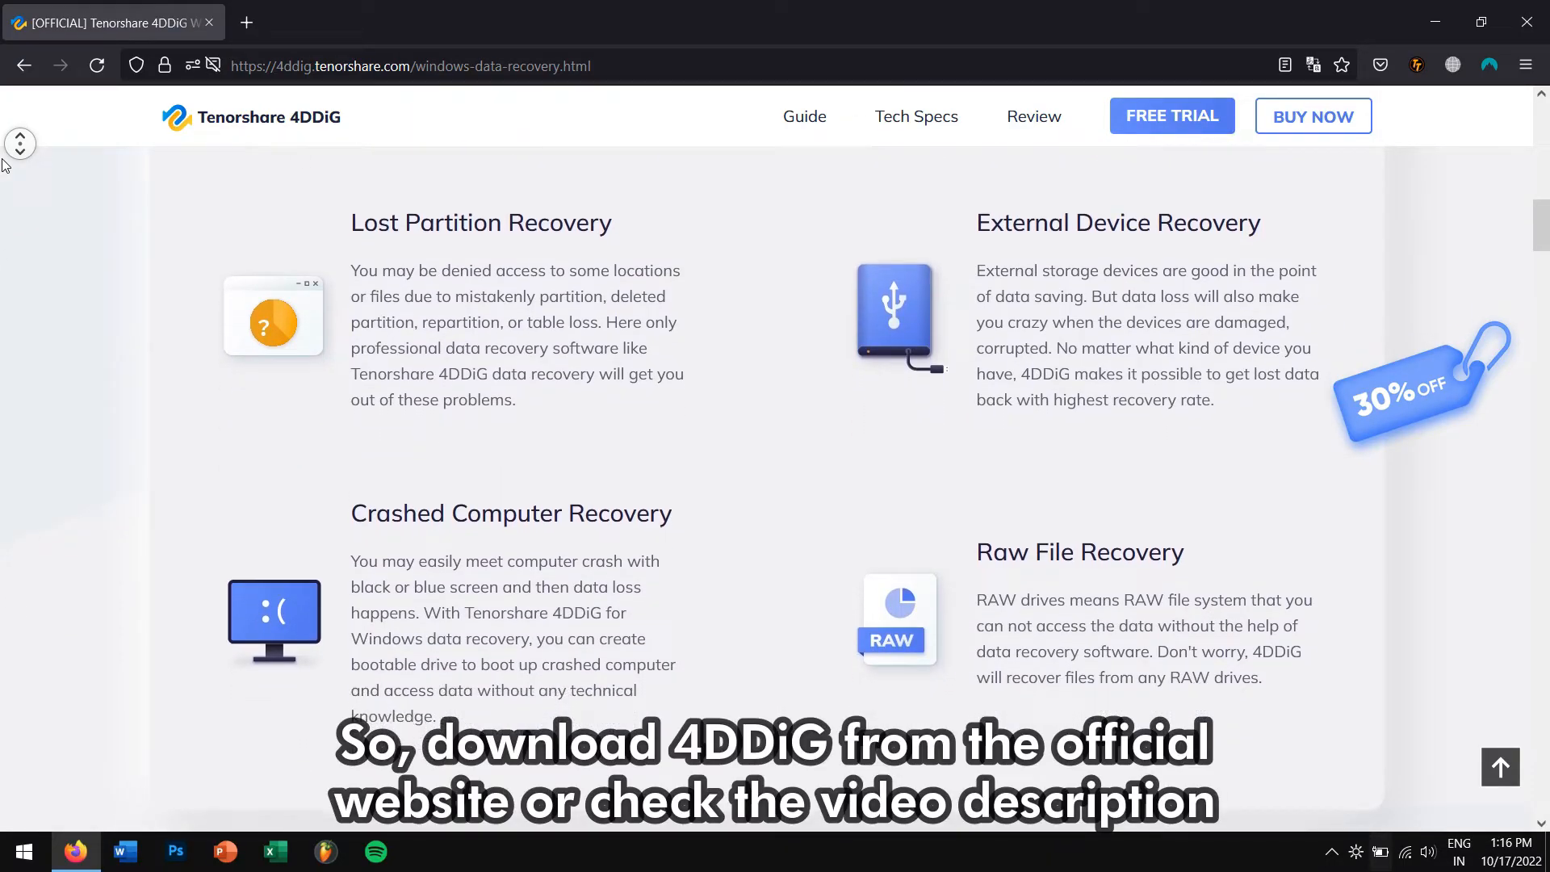
{"action": "scroll", "scroll_direction": "down", "scroll_amount": 3}
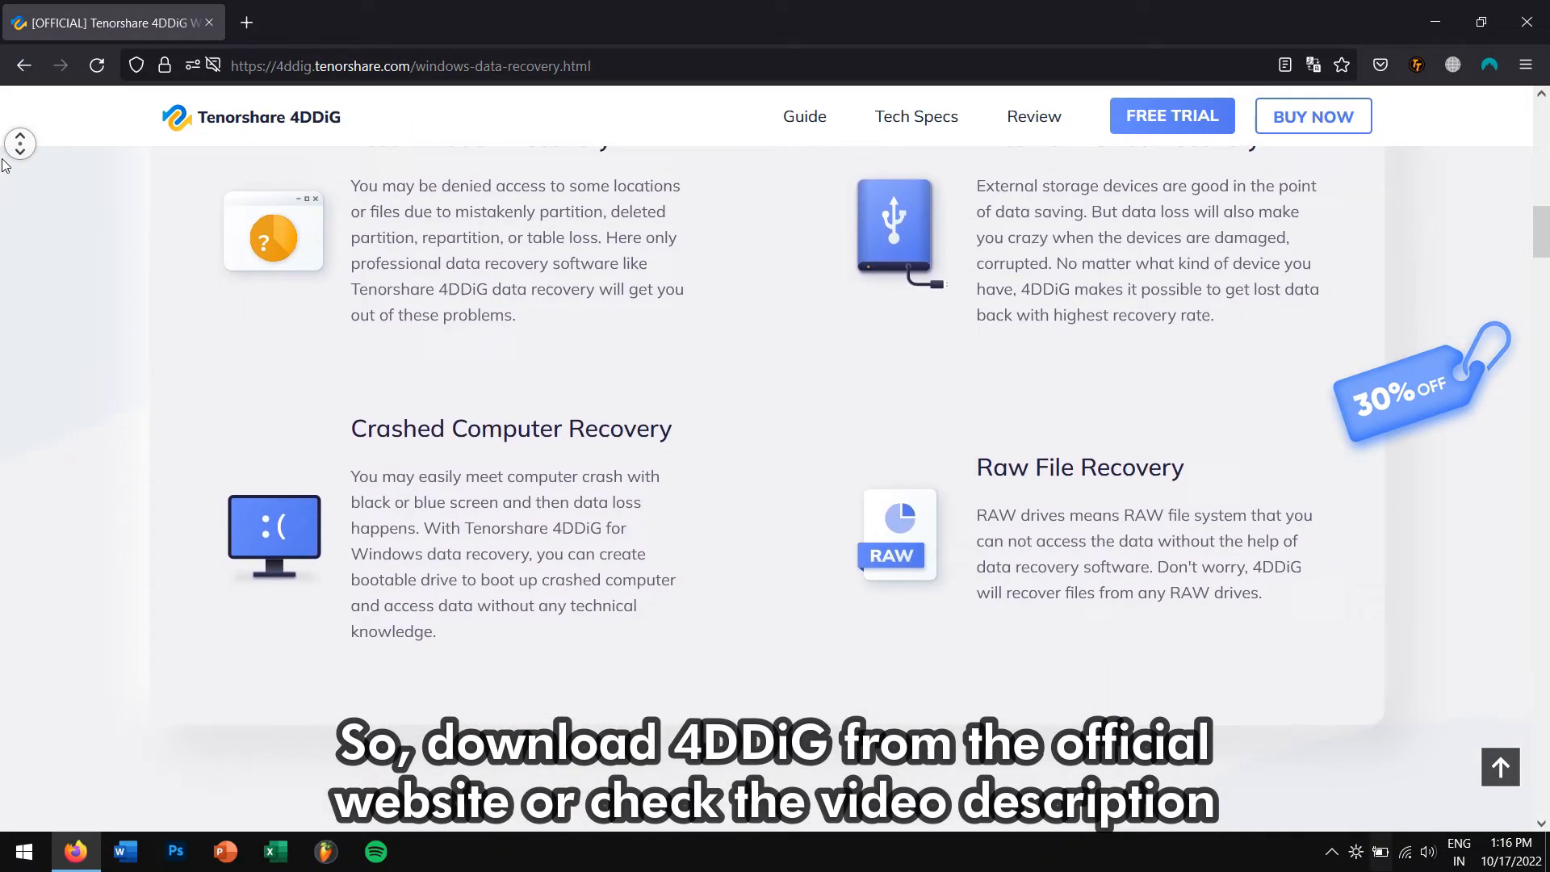
{"action": "scroll", "scroll_direction": "down", "scroll_amount": 3}
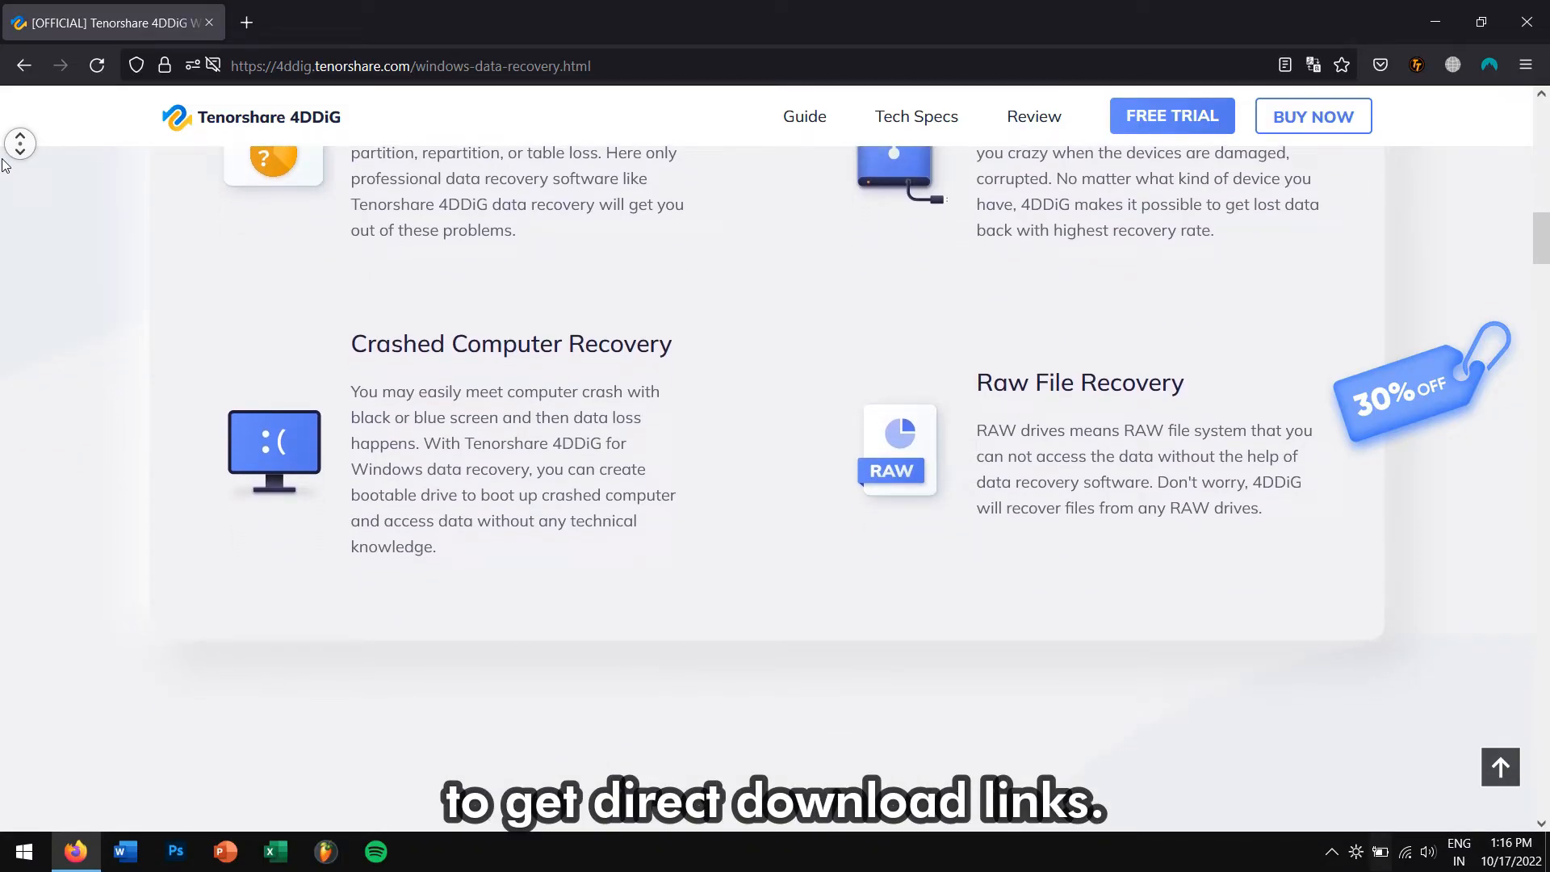
{"action": "scroll", "scroll_direction": "down", "scroll_amount": 3}
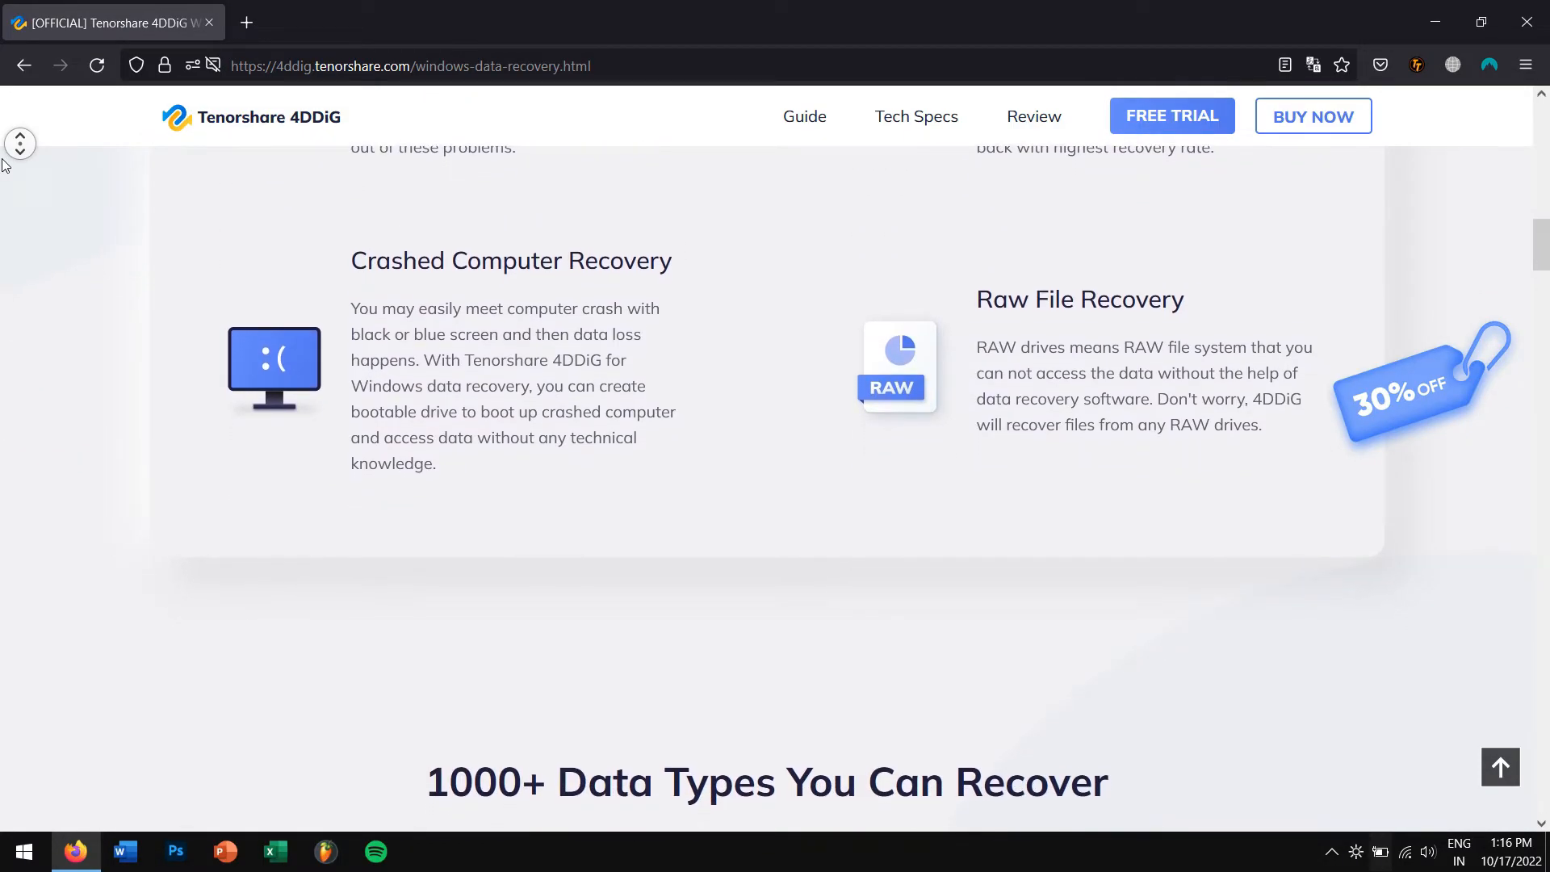
{"action": "scroll", "scroll_direction": "down", "scroll_amount": 3}
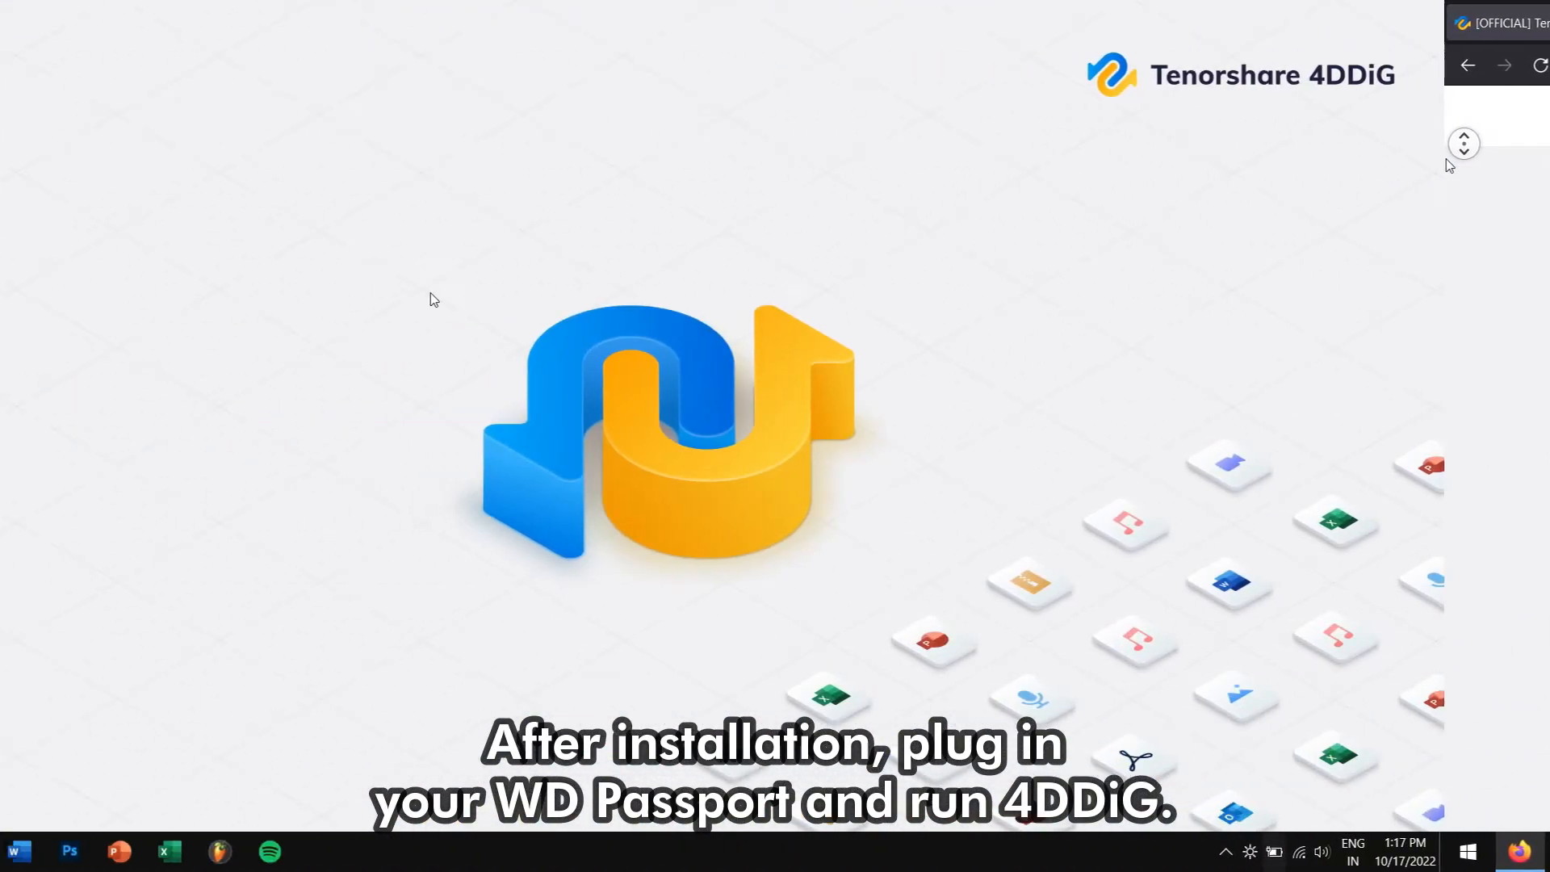
- Launch 4DDiG and start a scan of the SPY (G:) external drive
{"action": "left_click", "coordinate": [18, 850]}
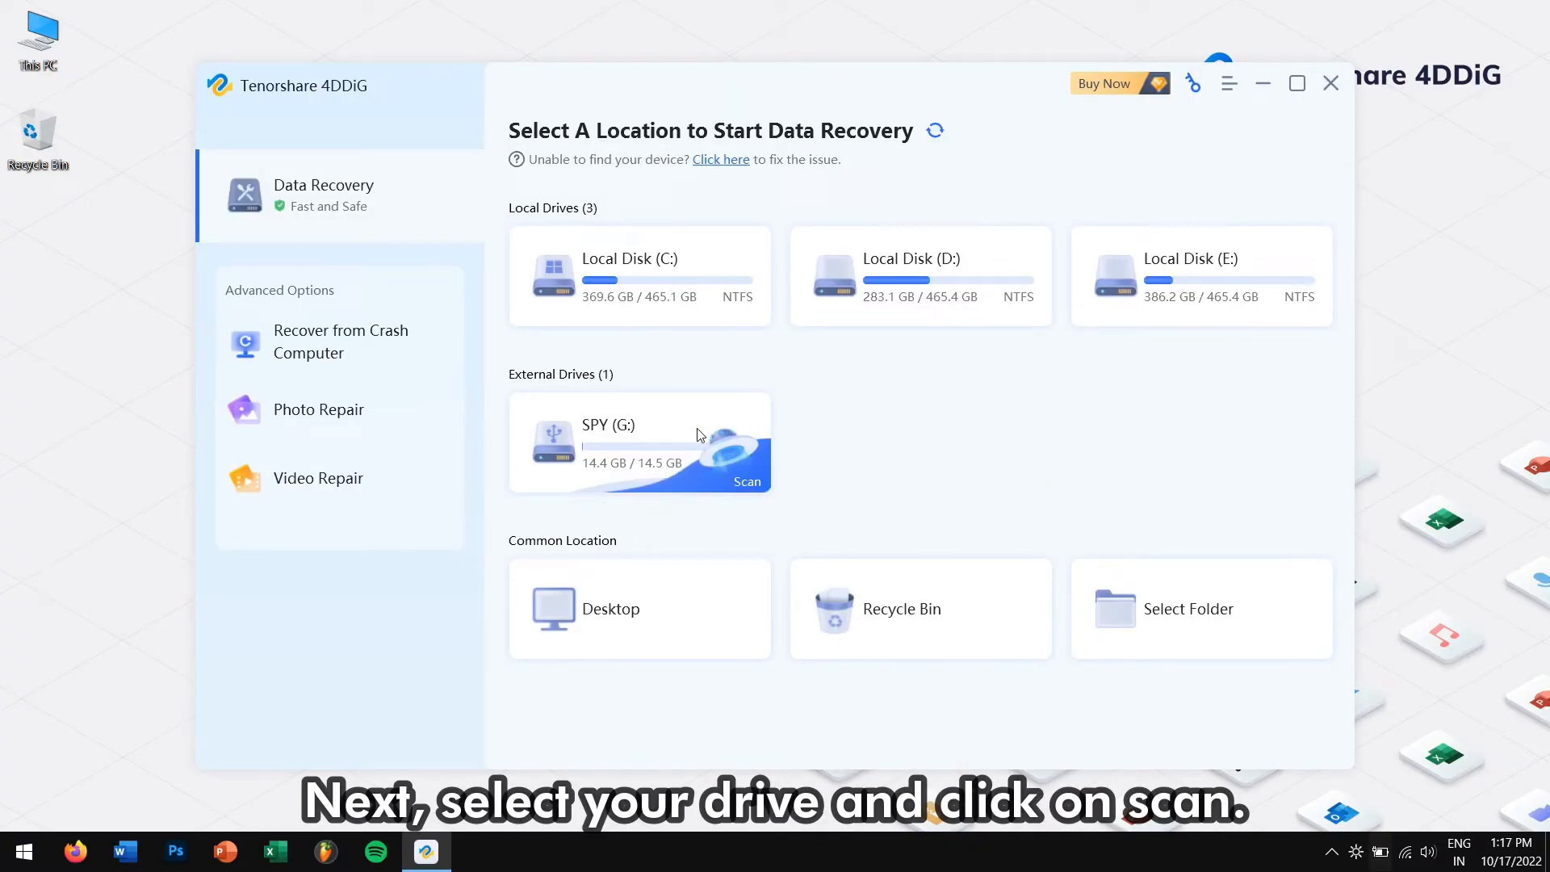
{"action": "mouse_move", "coordinate": [754, 487]}
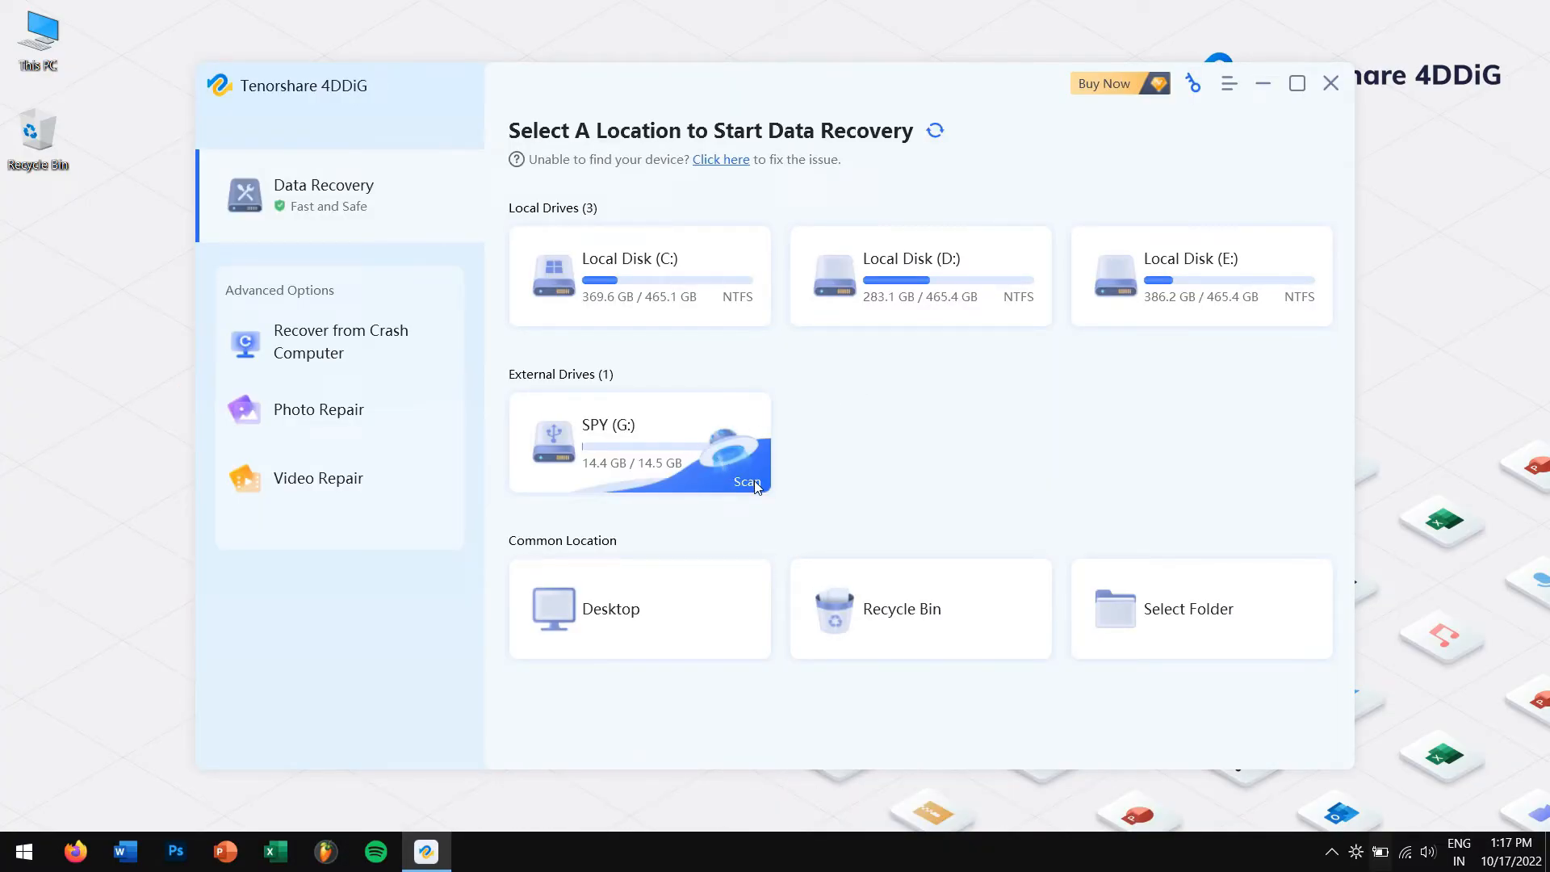
{"action": "left_click", "coordinate": [747, 483]}
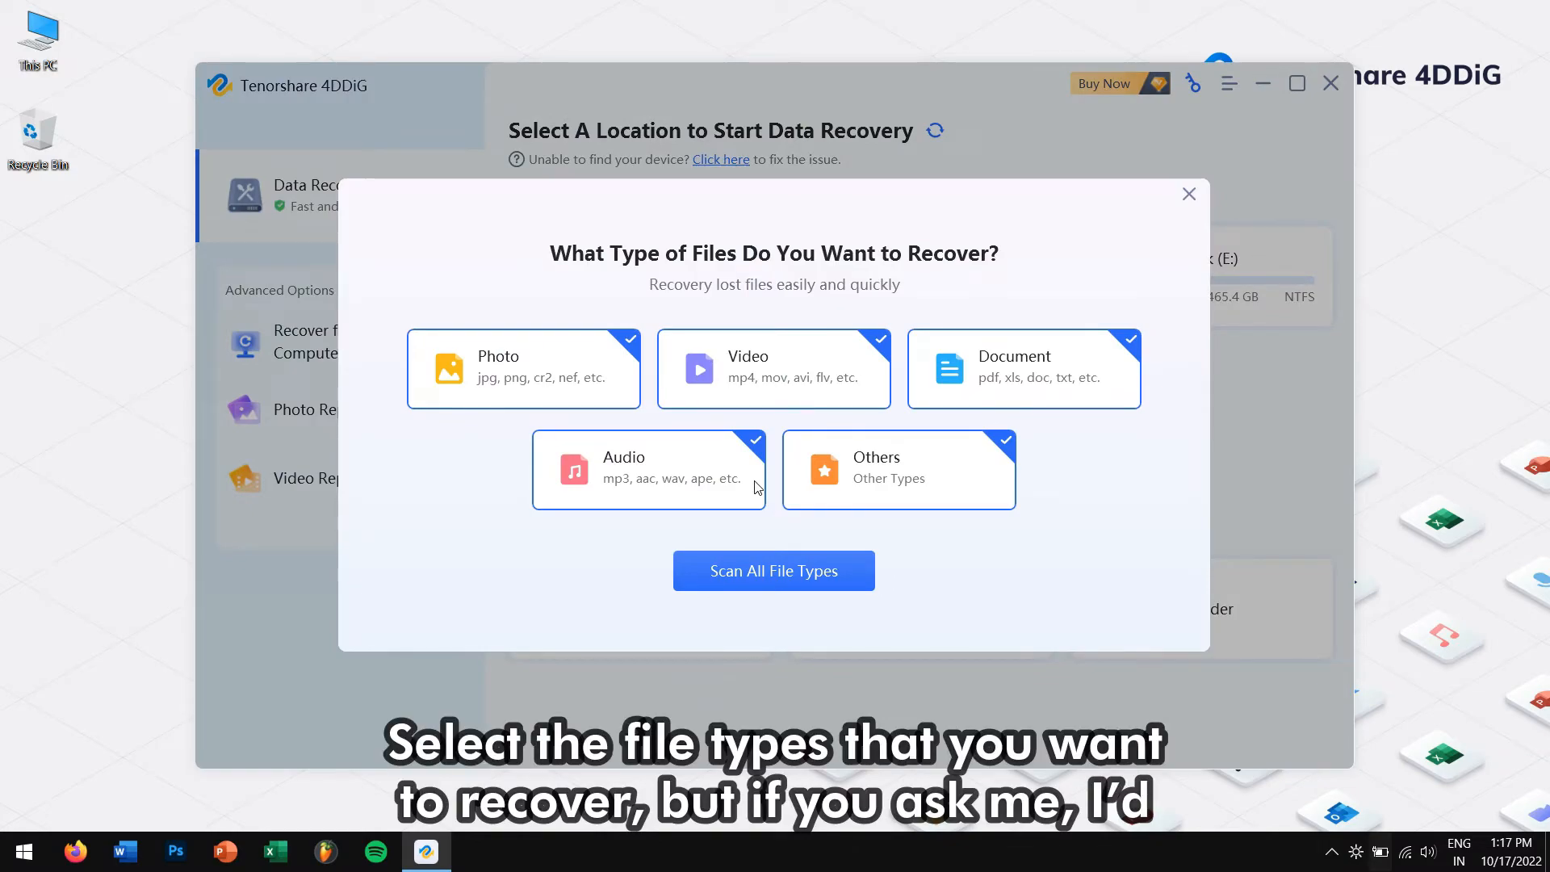
{"action": "mouse_move", "coordinate": [442, 373]}
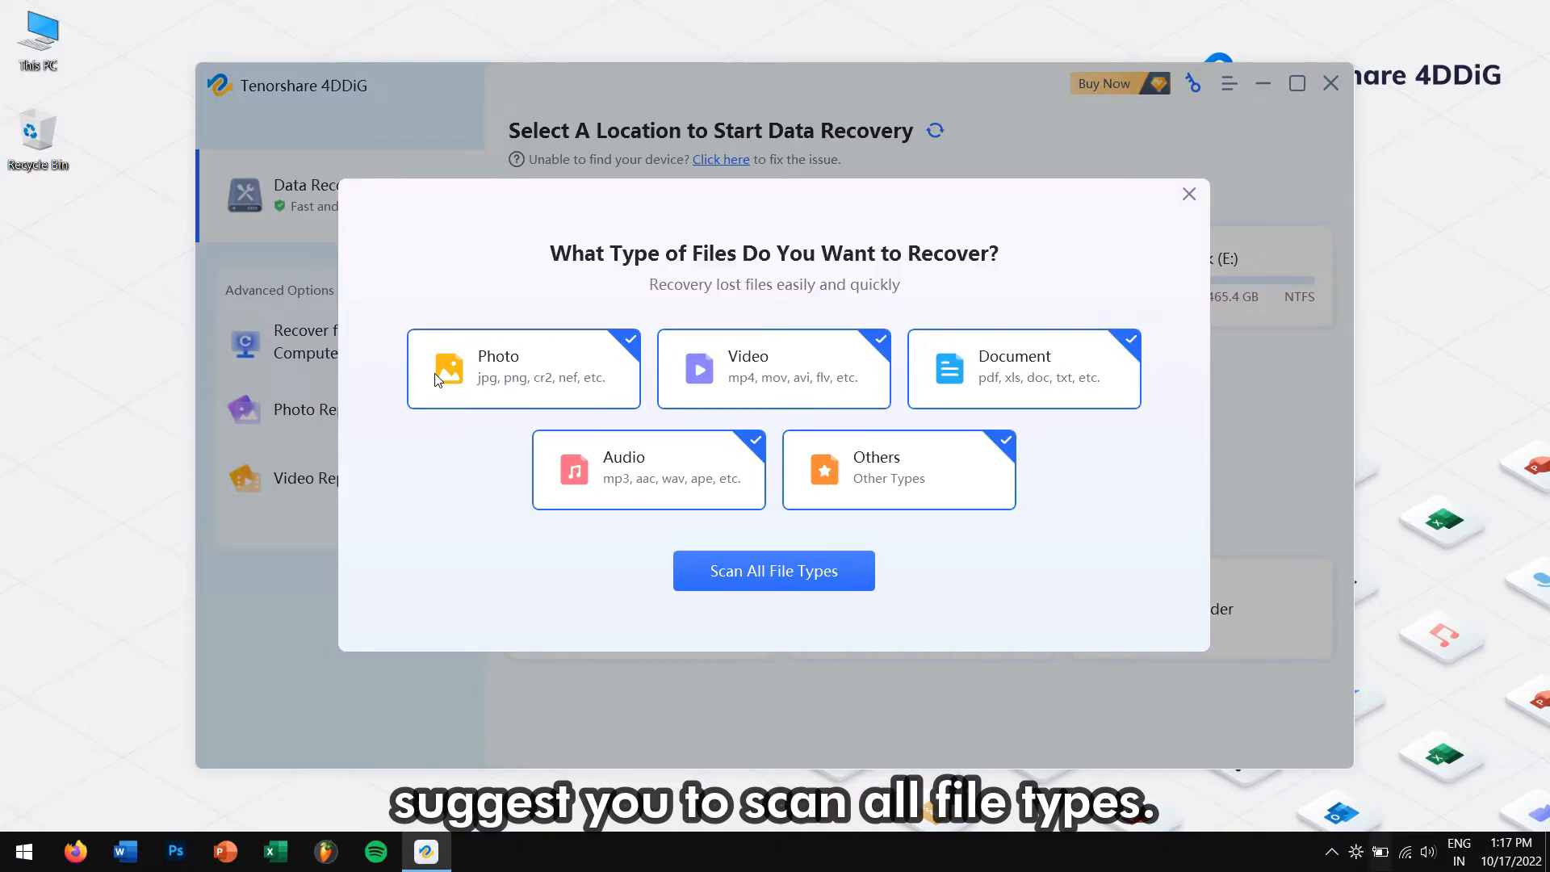
{"action": "mouse_move", "coordinate": [773, 570]}
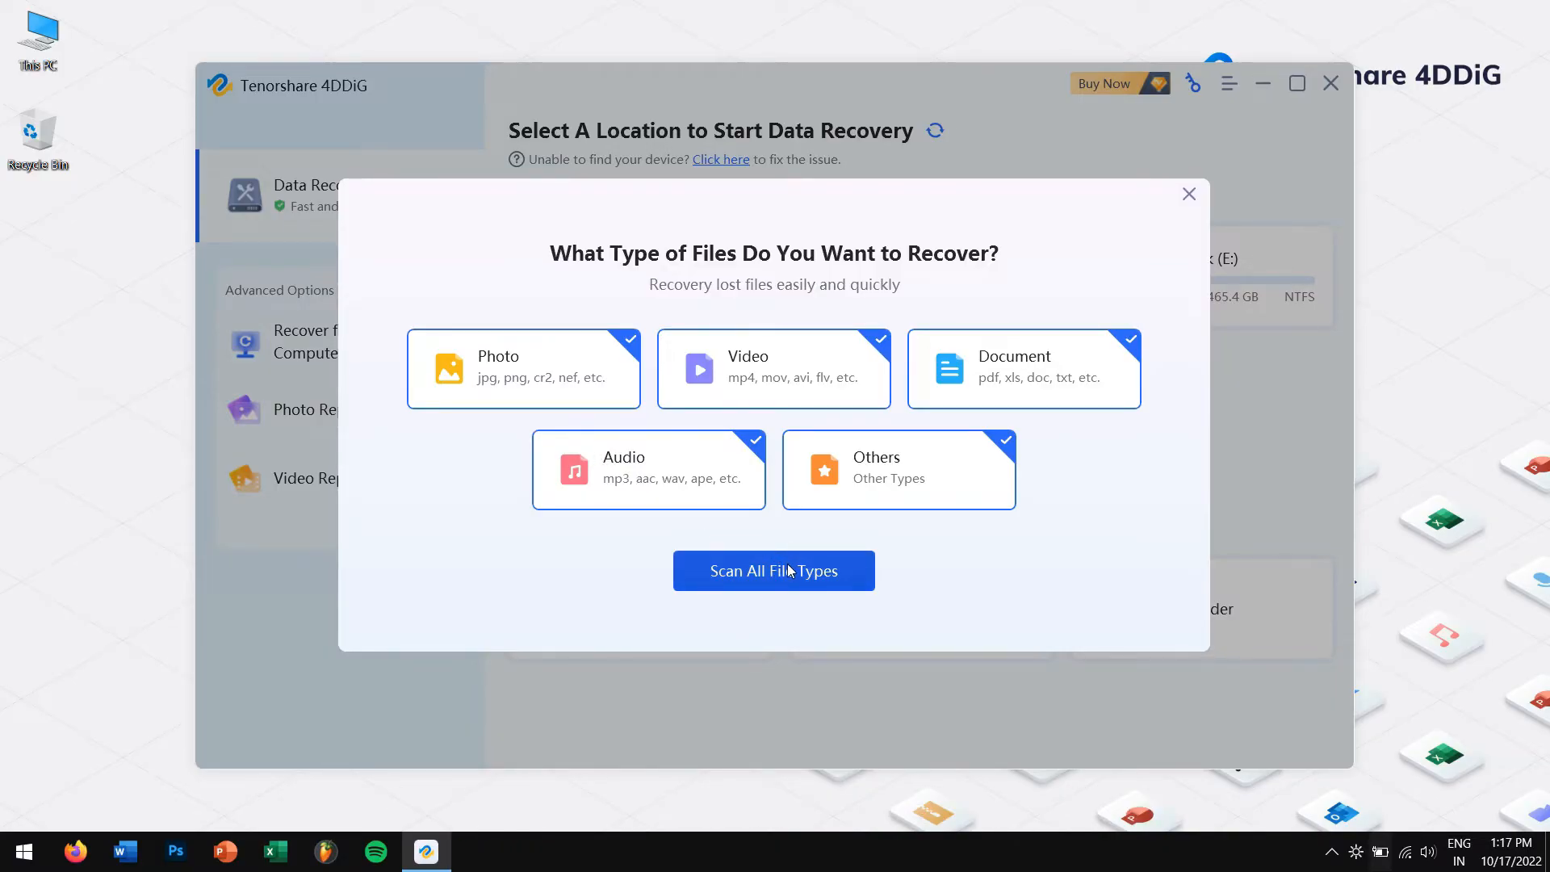
- Scan the drive for all file types and let it finish with 40 files found
{"action": "left_click", "coordinate": [773, 570]}
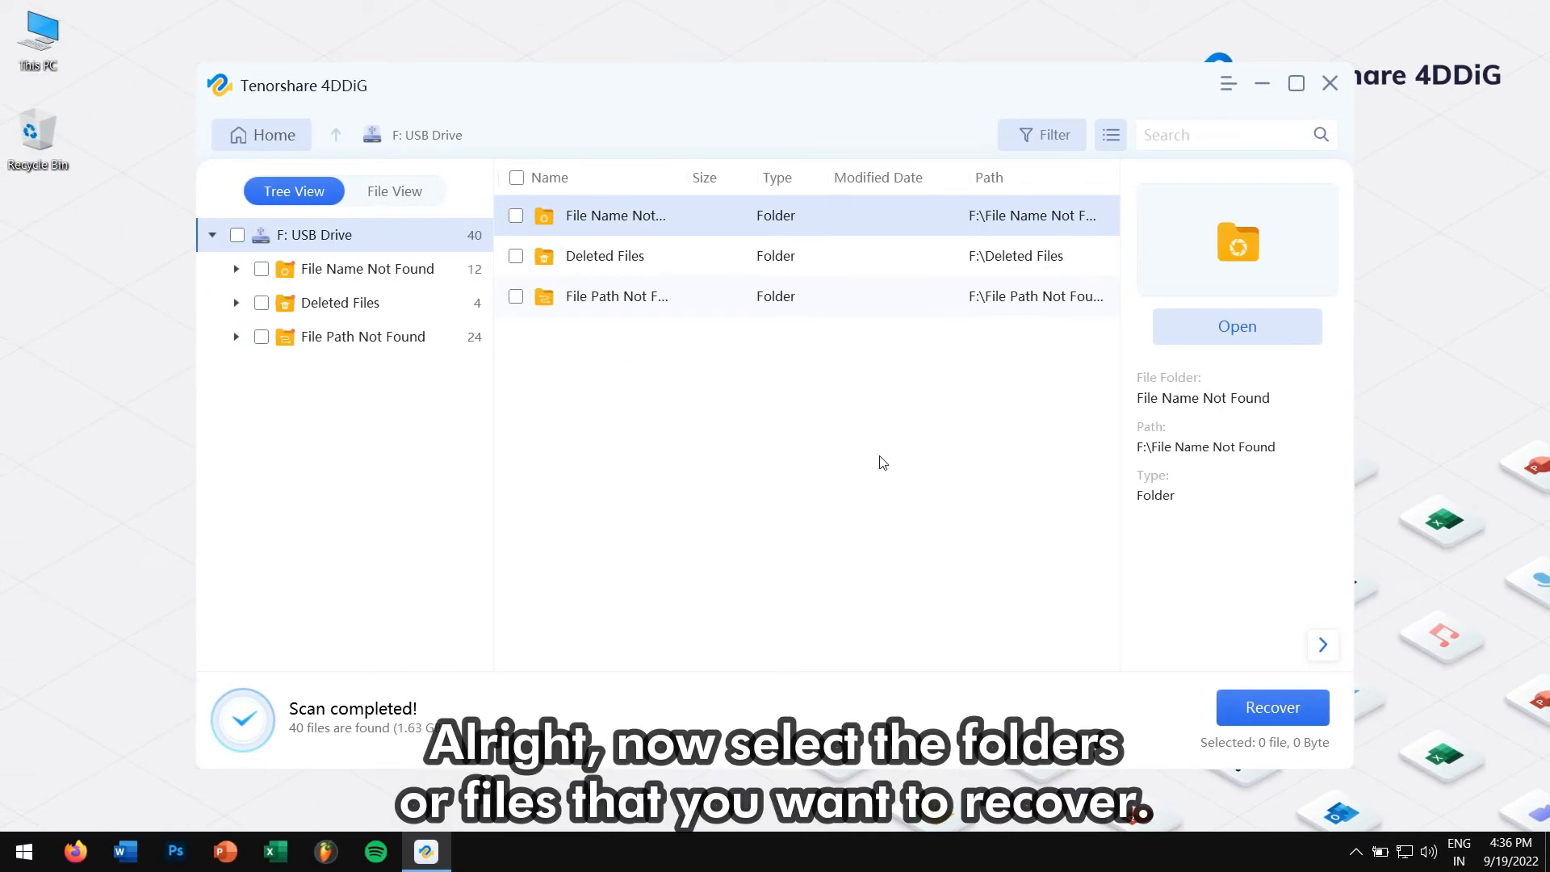
- Mark the MP4 in File Name Not Found for recovery and begin recovering it
{"action": "left_click", "coordinate": [363, 336]}
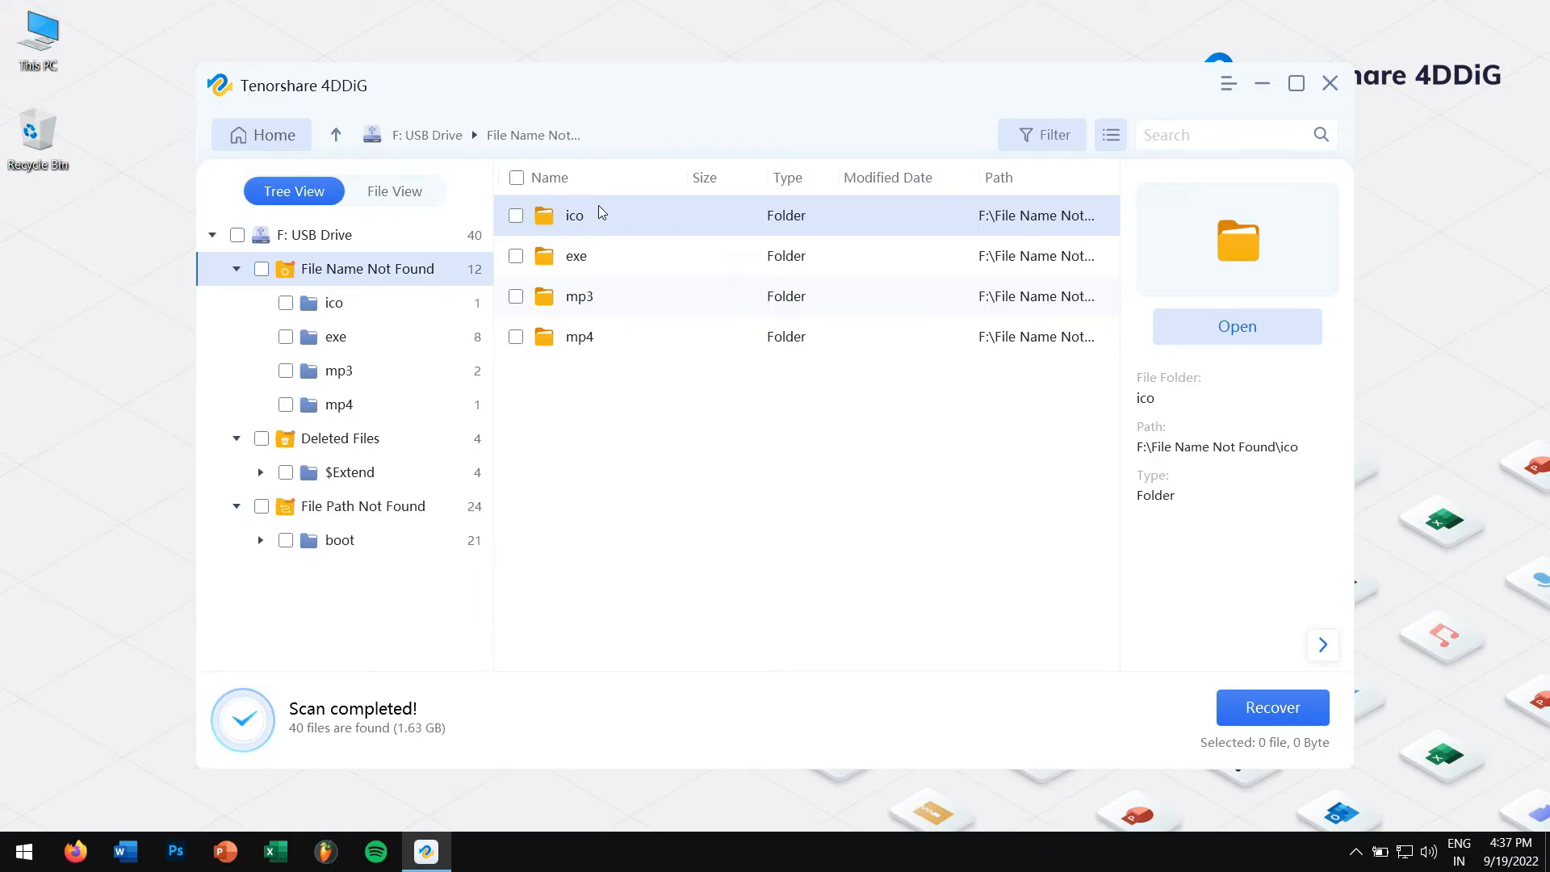
{"action": "left_click", "coordinate": [339, 403]}
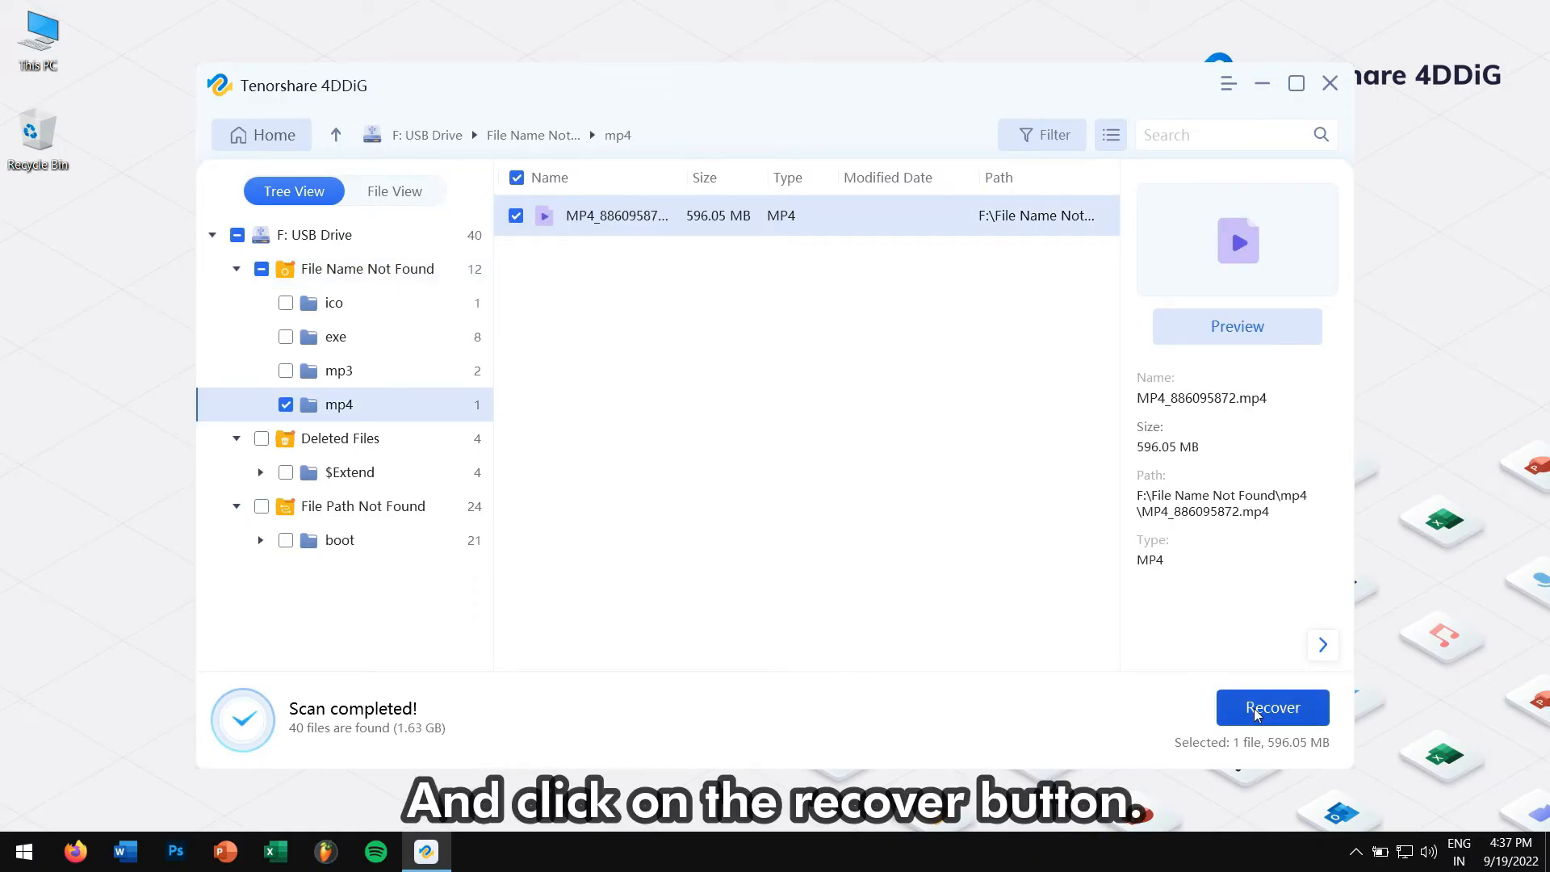
{"action": "left_click", "coordinate": [1272, 707]}
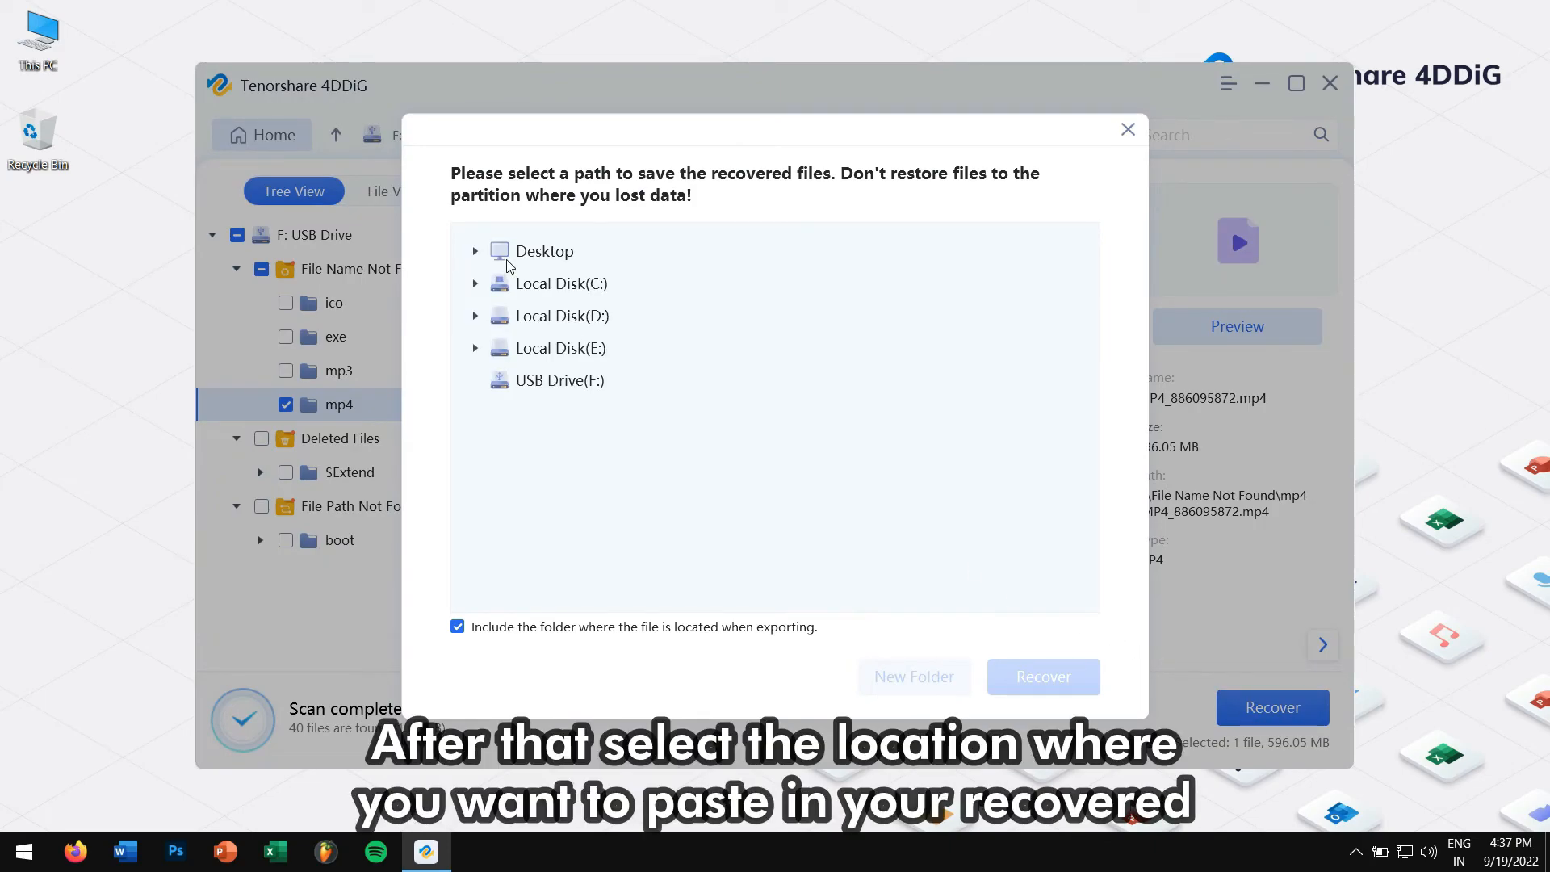
- Recover the 596.05 MB MP4 file to the Desktop
{"action": "left_click", "coordinate": [544, 250]}
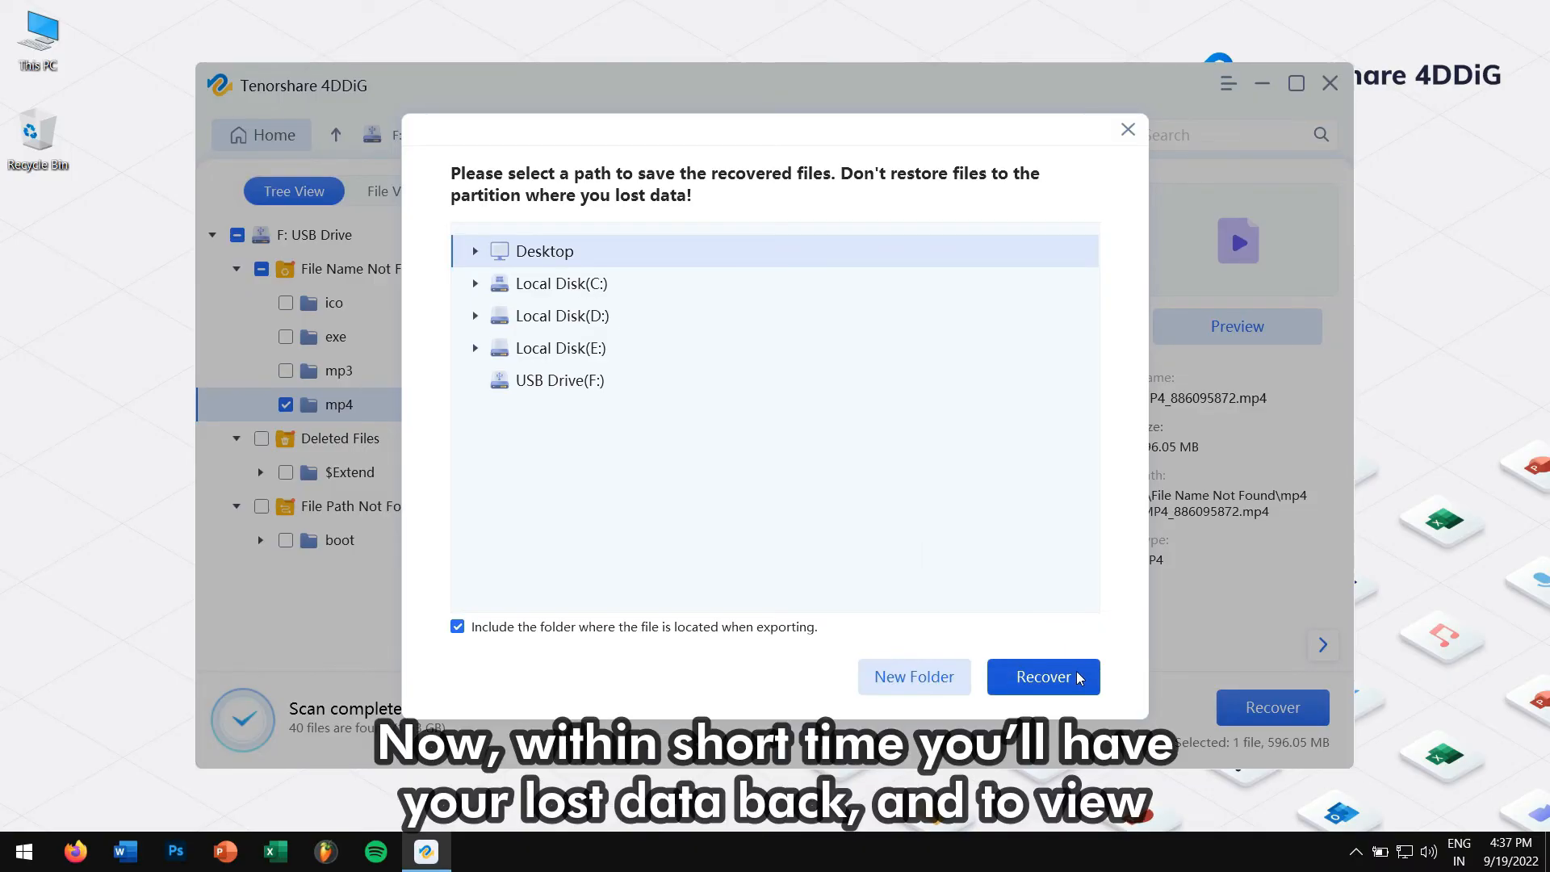
{"action": "left_click", "coordinate": [1041, 677]}
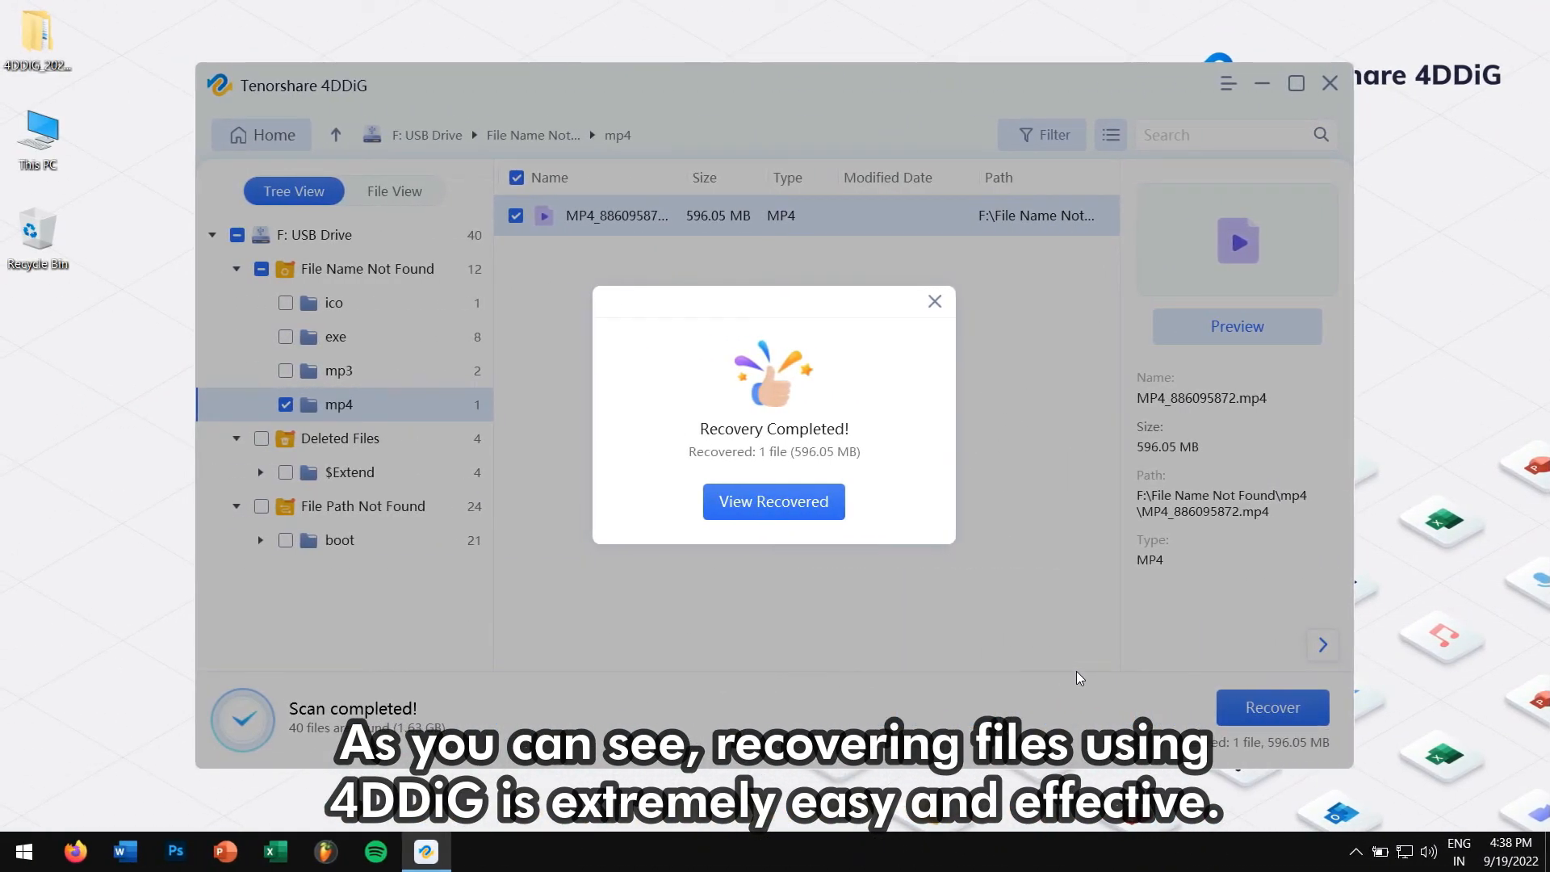
- View the recovered output in File Explorer and enter its File Name Not Found folder
{"action": "left_click", "coordinate": [773, 501]}
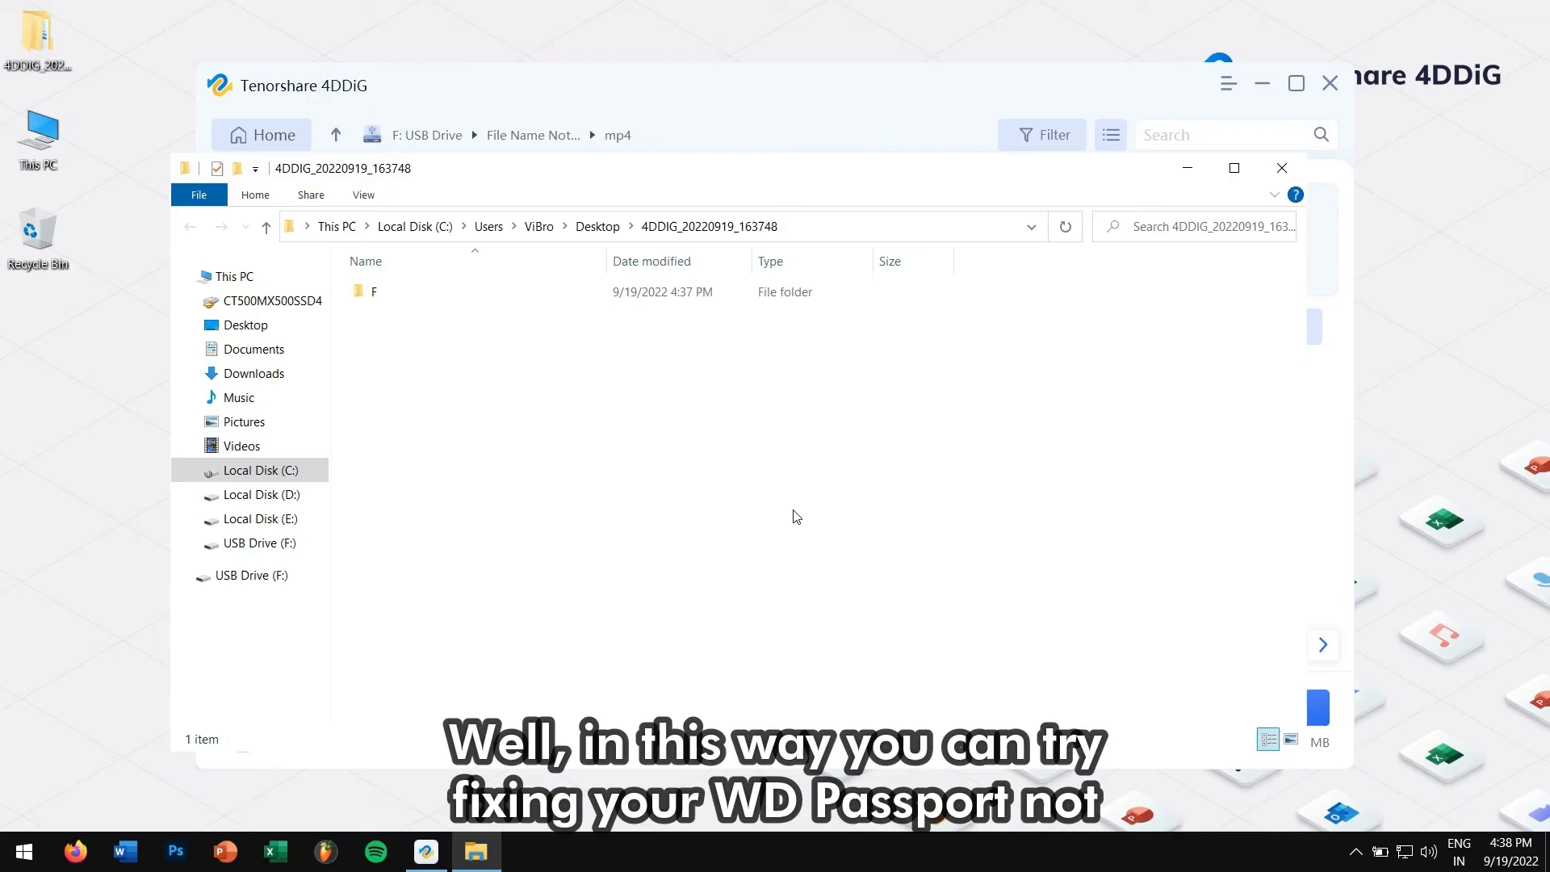
{"action": "double_click", "coordinate": [373, 292]}
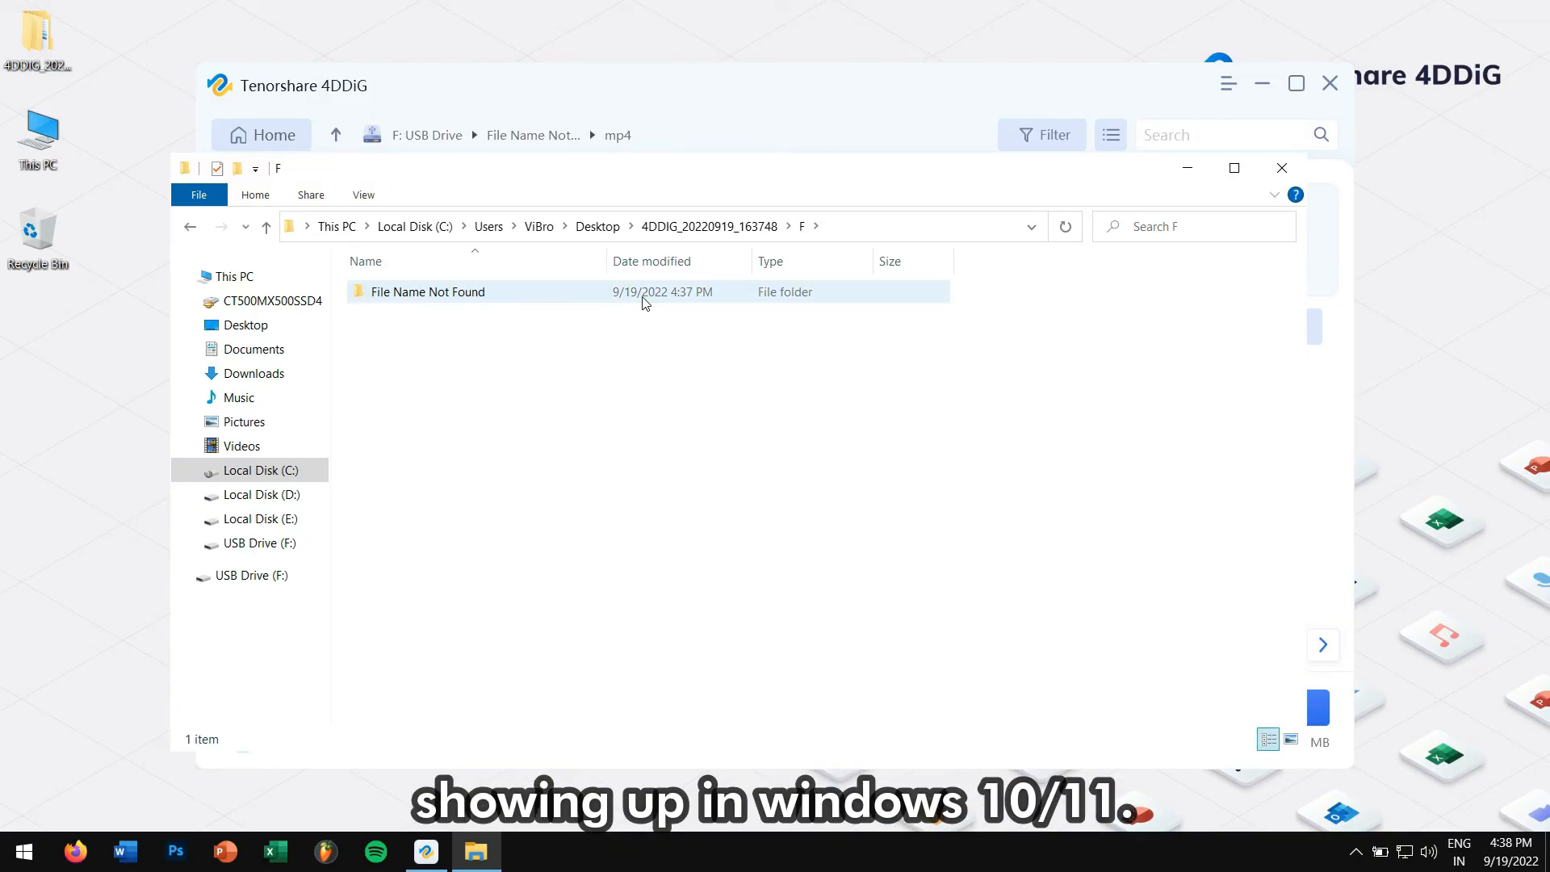